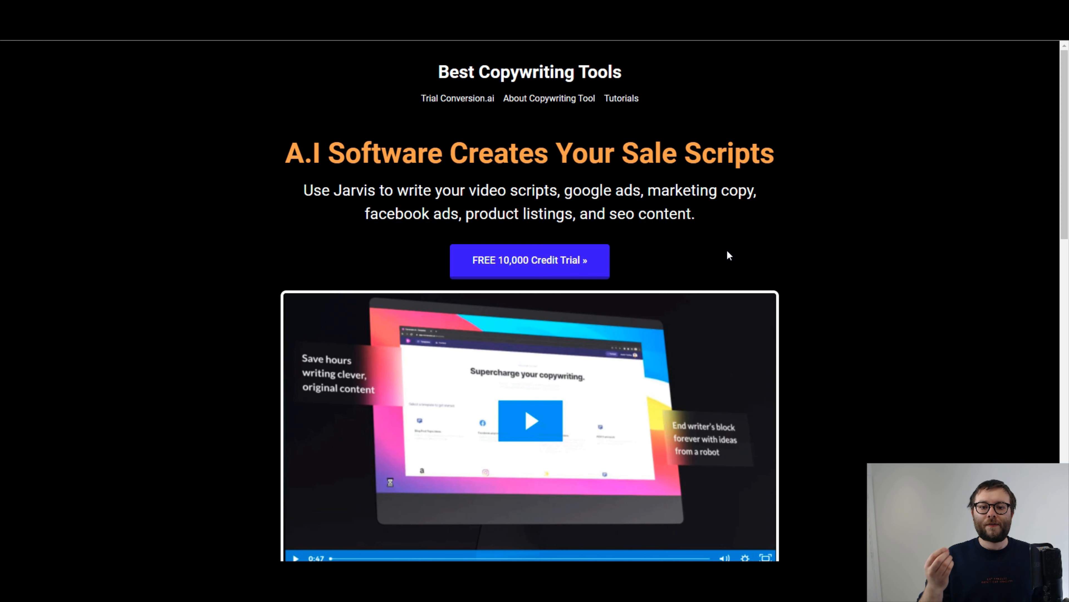
pyautogui.moveTo(745, 251)
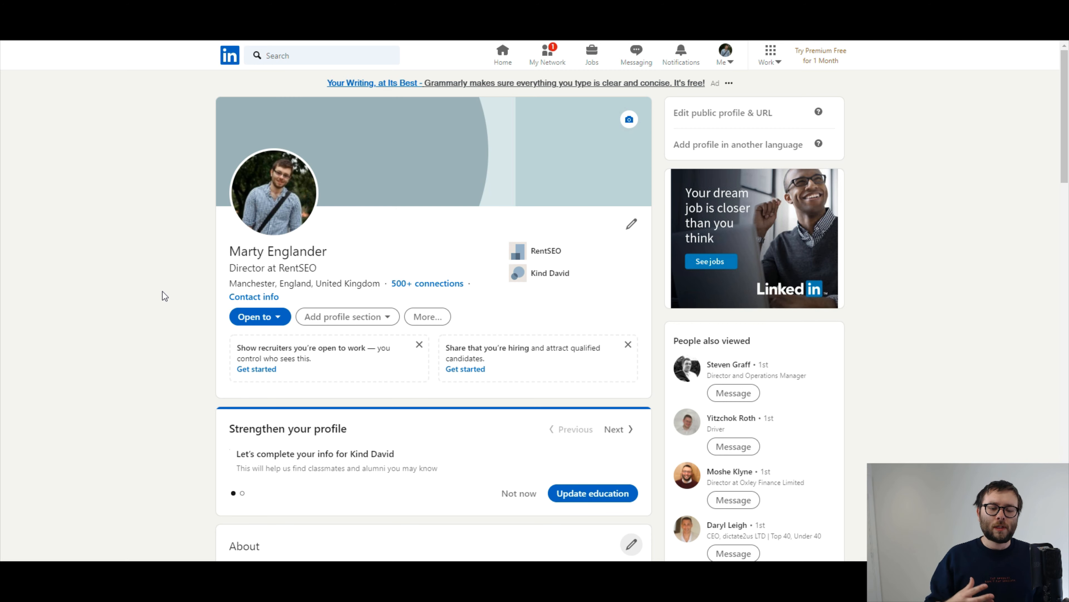
# Scroll down the LinkedIn profile to review the role, location and connections
pyautogui.scroll(-3)
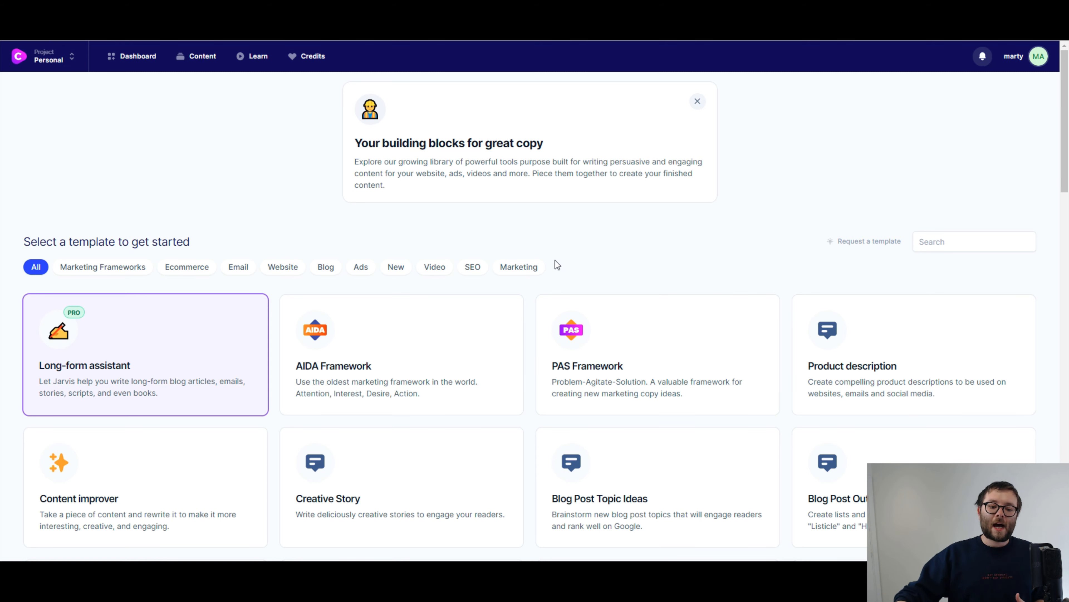
# Search the template library for 'bio' to narrow it to the bio templates
pyautogui.write('b')
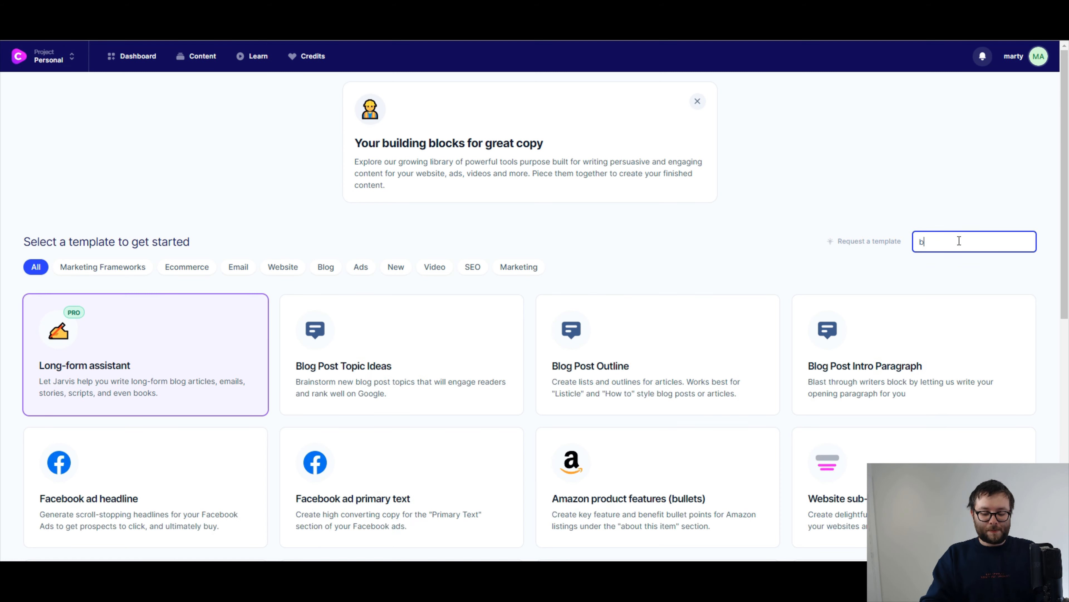
pyautogui.write('io')
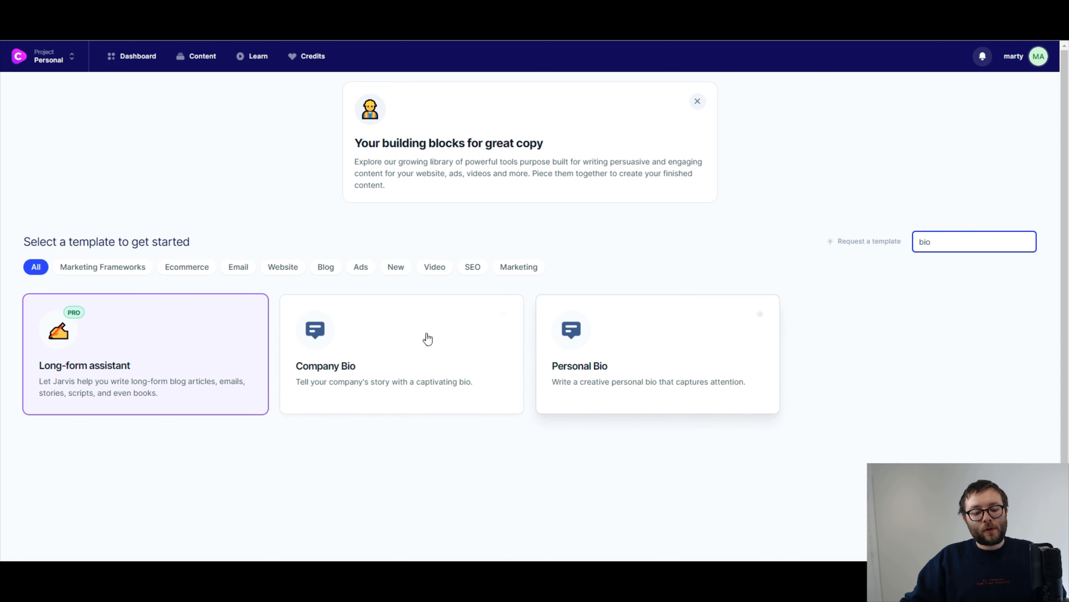
pyautogui.moveTo(522, 386)
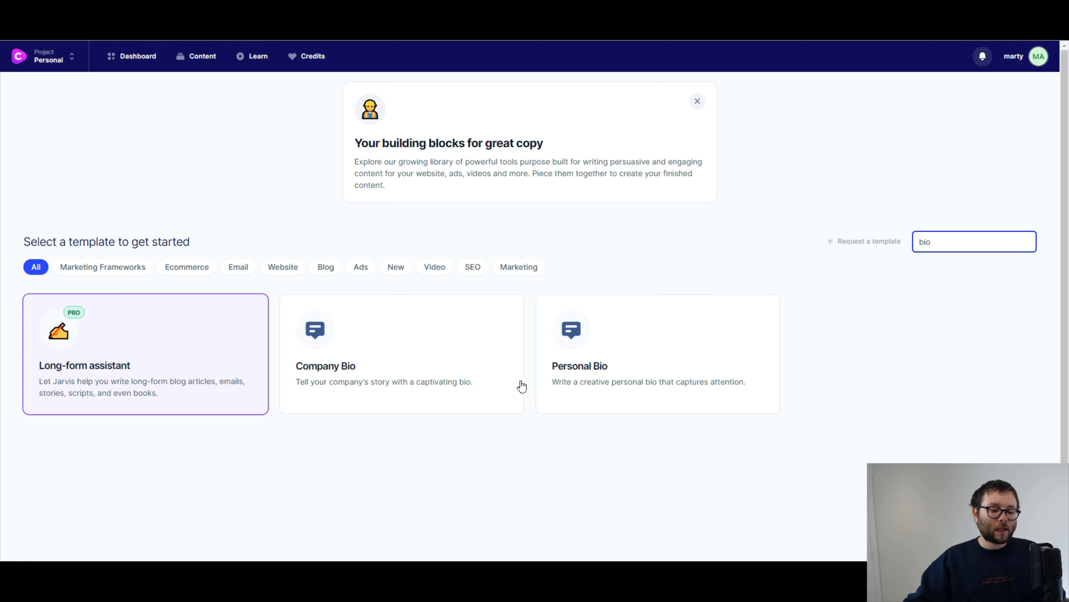
pyautogui.moveTo(344, 396)
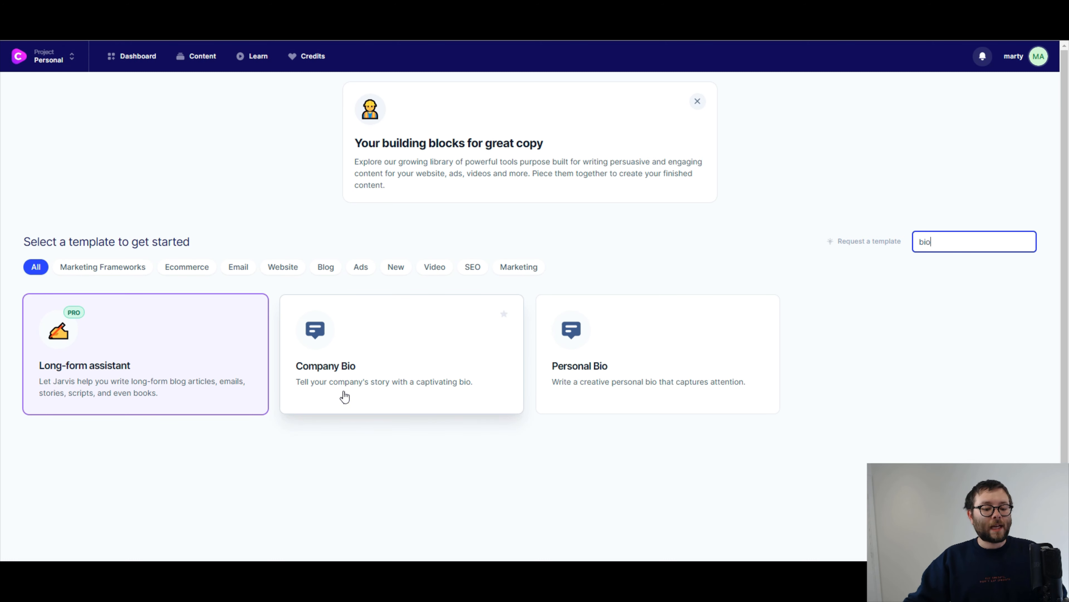
pyautogui.moveTo(401, 389)
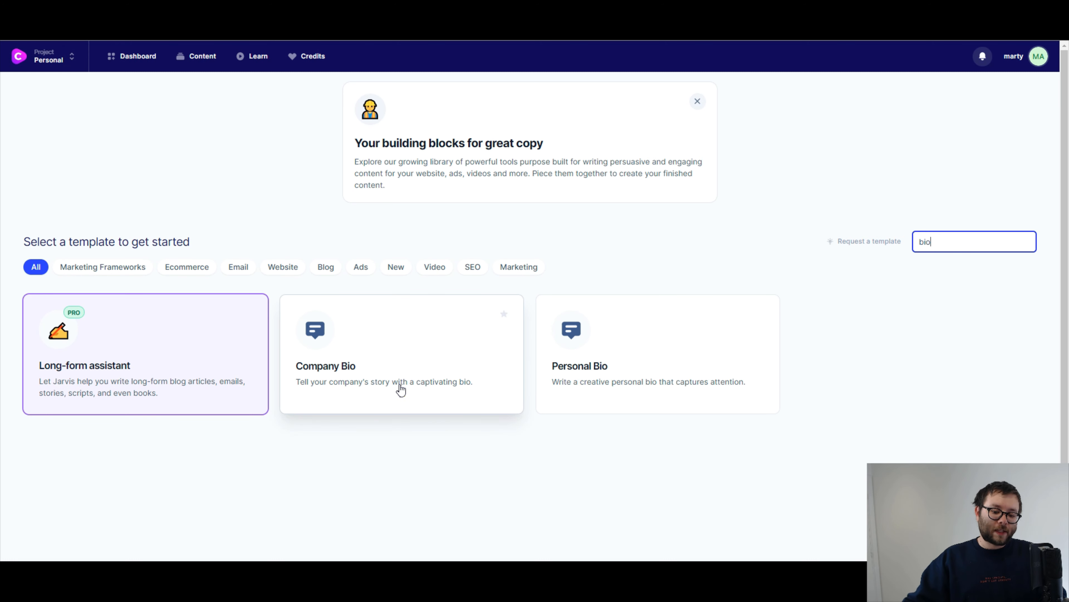
pyautogui.moveTo(600, 402)
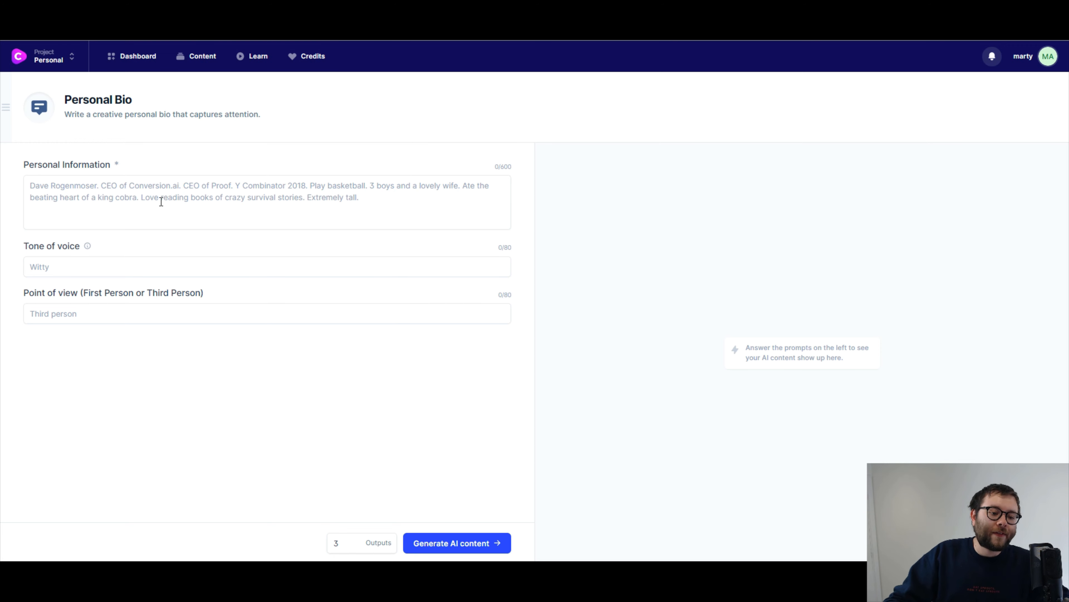
pyautogui.moveTo(266, 198)
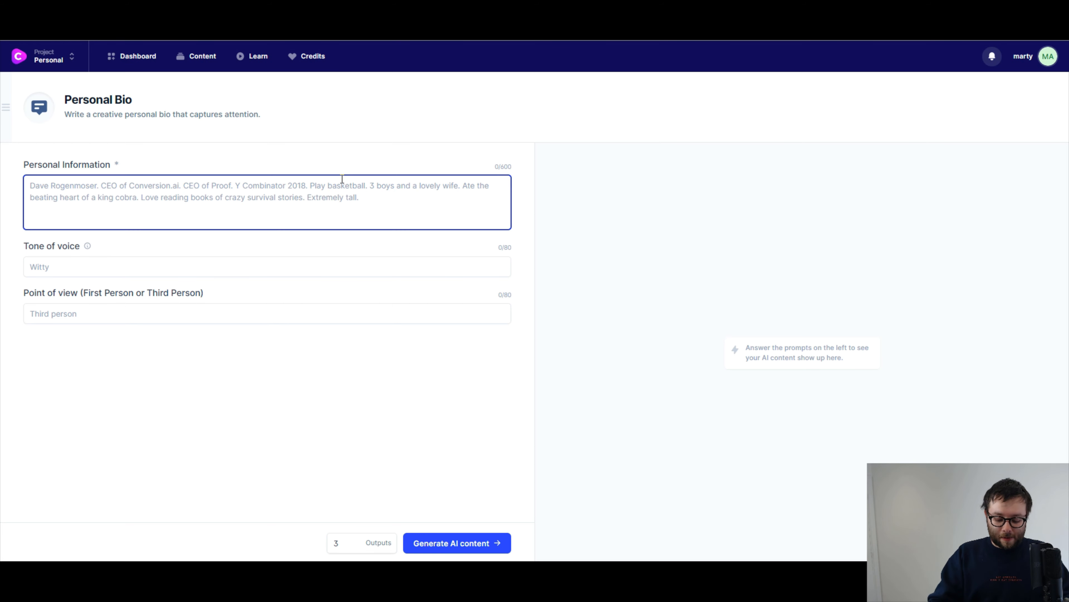
# Enter personal info: Marty Englander, business owner, affiliate marketer, cockapoo owner, YouTuber, content creator, drawing, countryside walks, wife
pyautogui.write('Marty Englan')
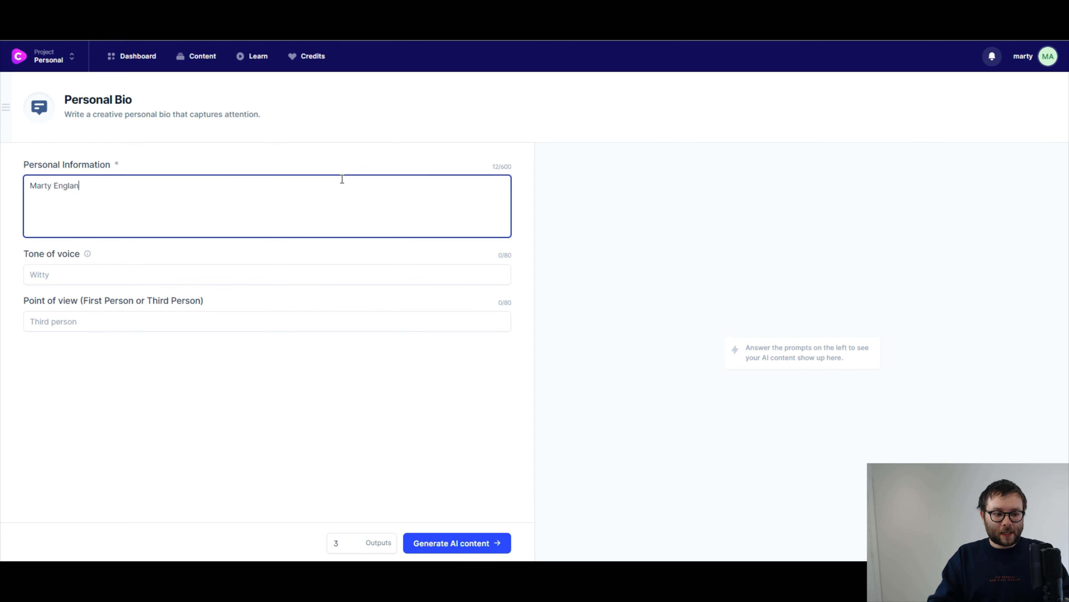
pyautogui.write('der. Business owner. Affi')
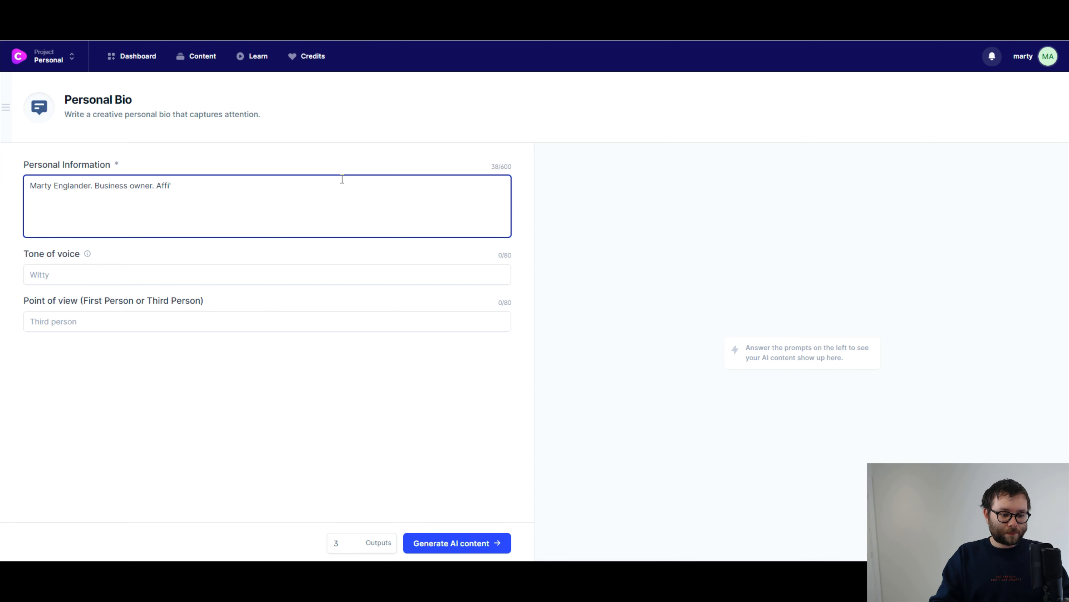
pyautogui.write('liate Marketer.')
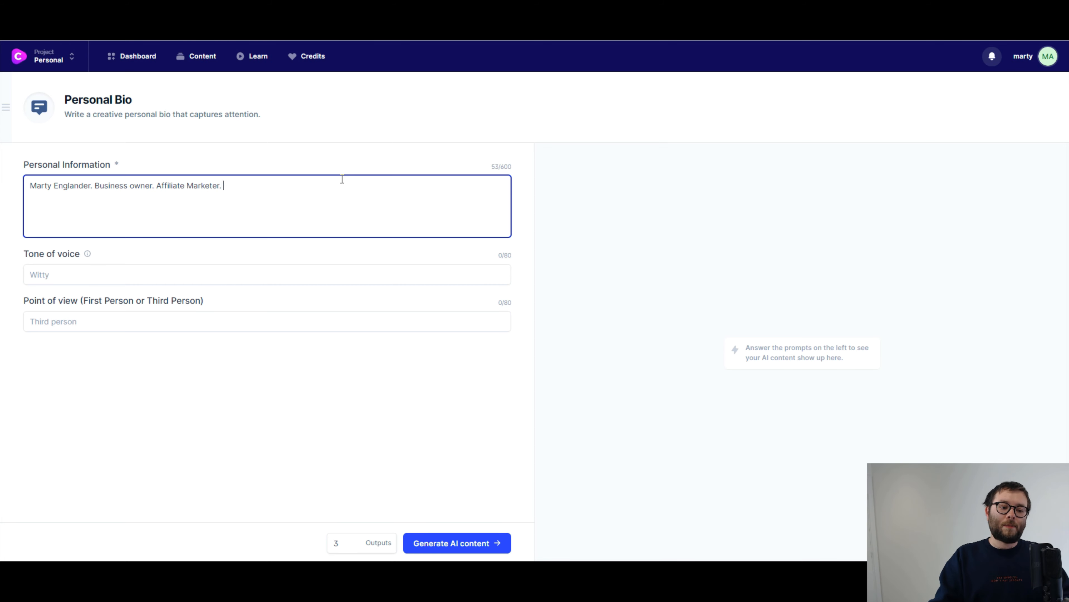
pyautogui.write('Own')
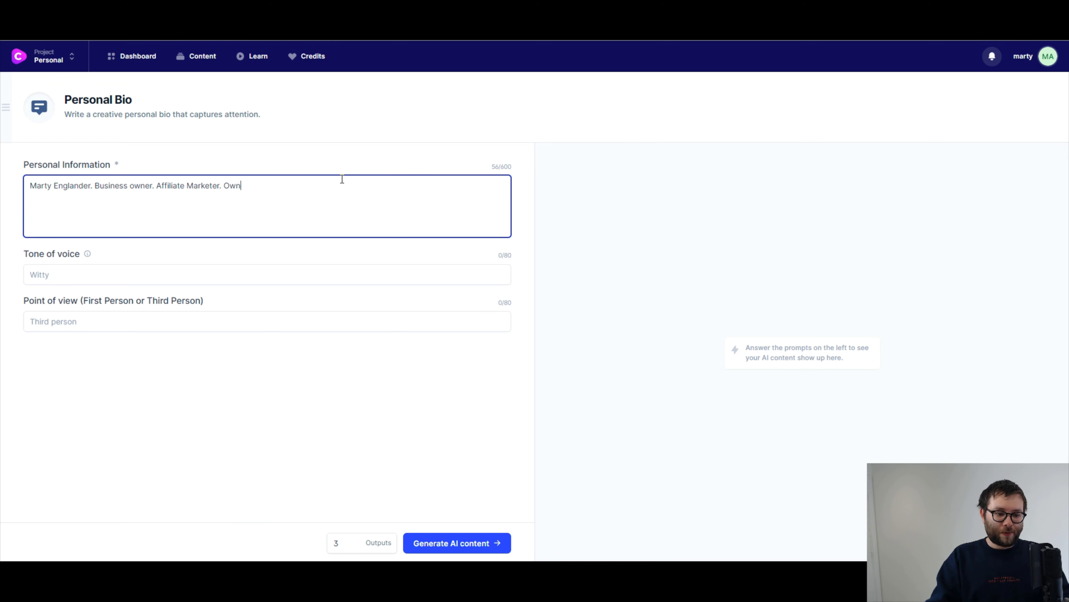
pyautogui.write('er of a cockapoo')
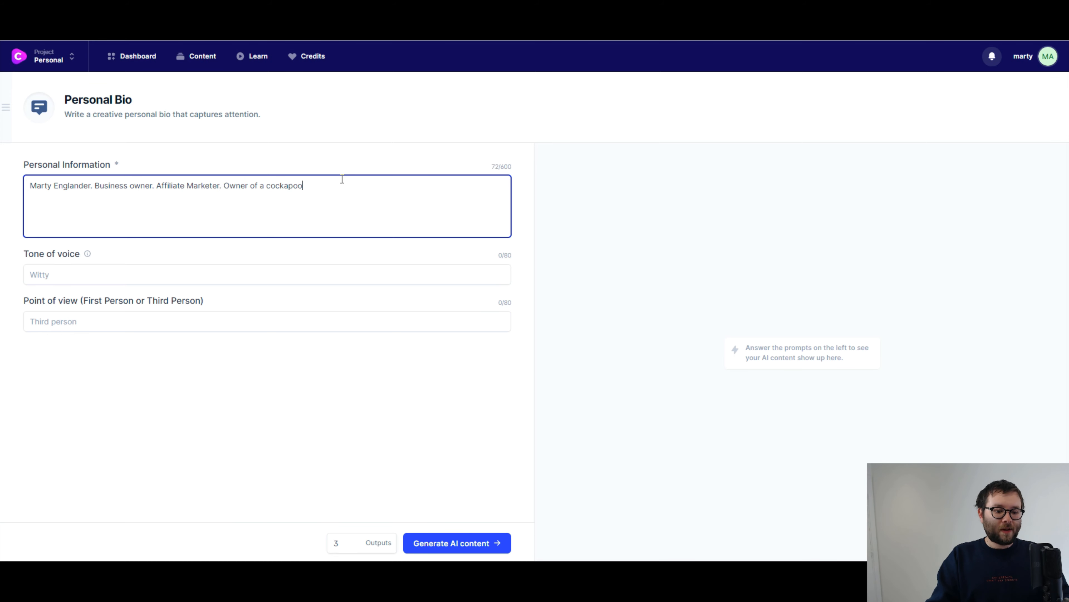
pyautogui.write('.')
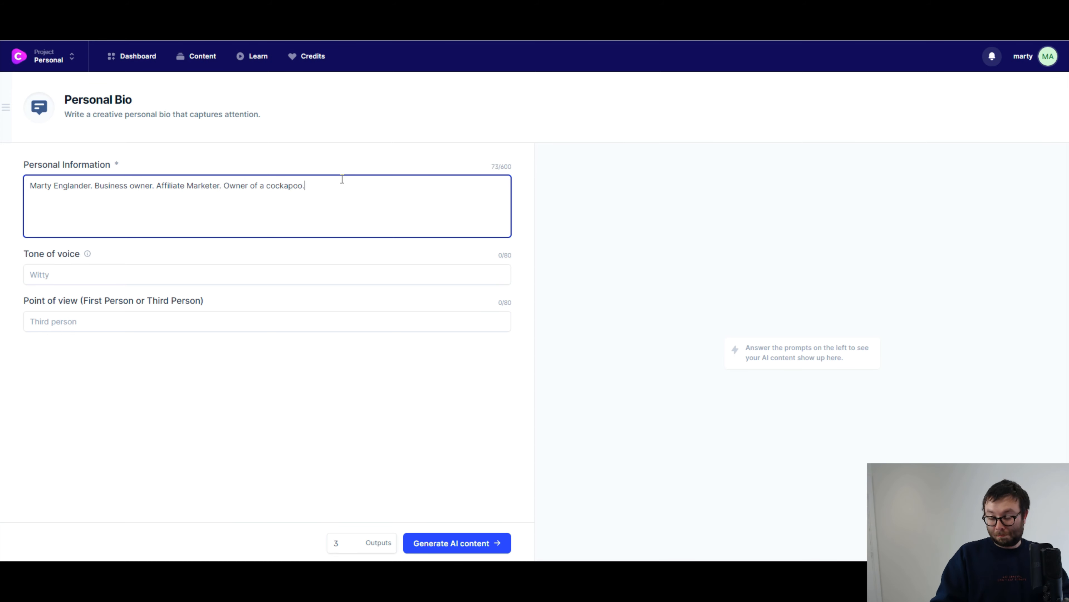
pyautogui.write('.')
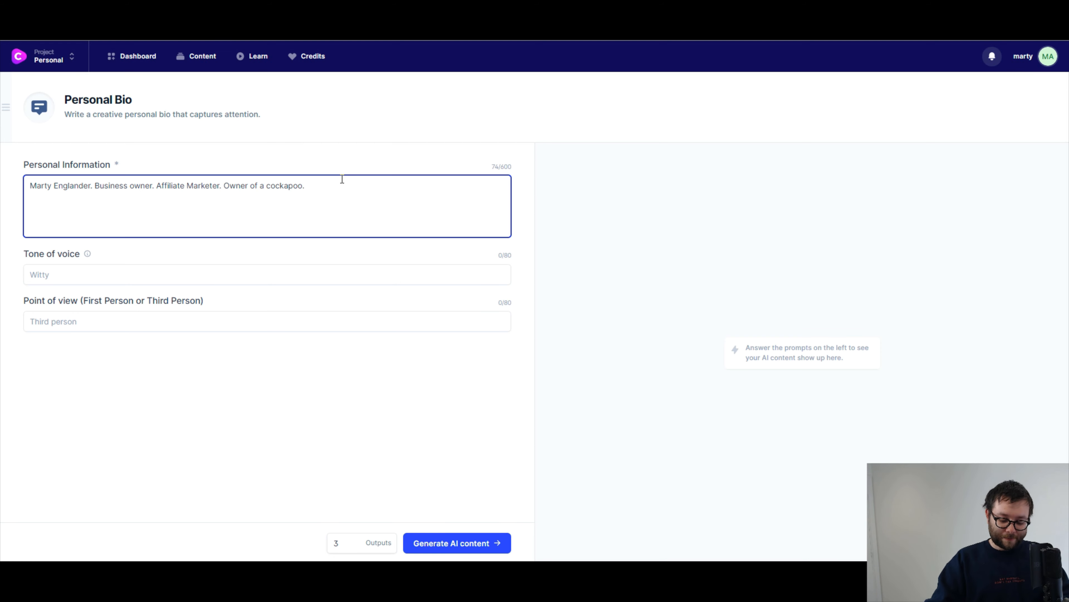
pyautogui.write('Youtuber. Content creator.')
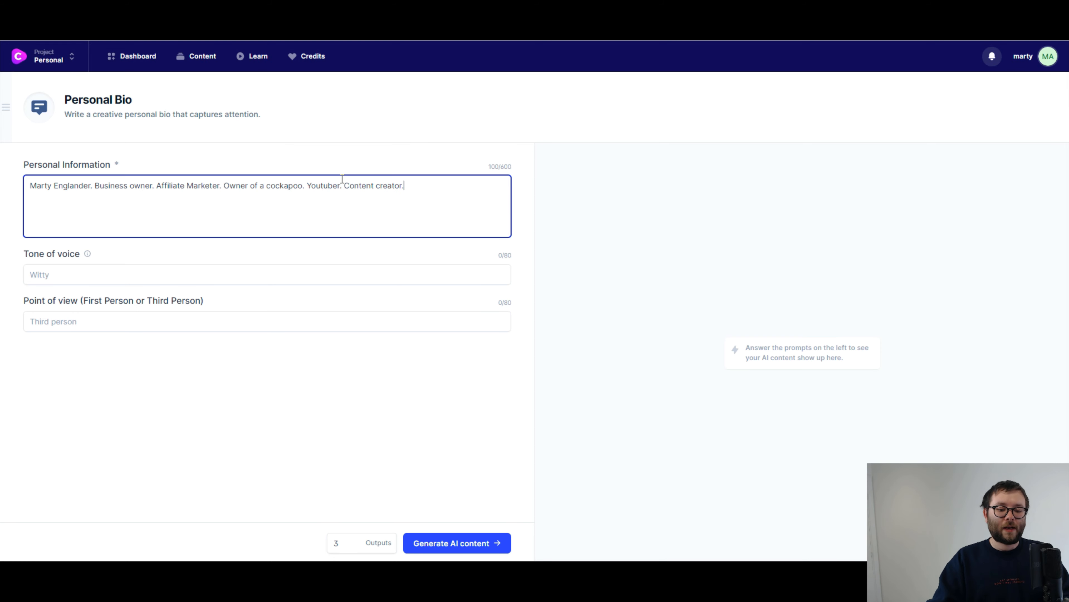
pyautogui.write('Like drawing in my free time. I like country side walks. Spending time with my wife')
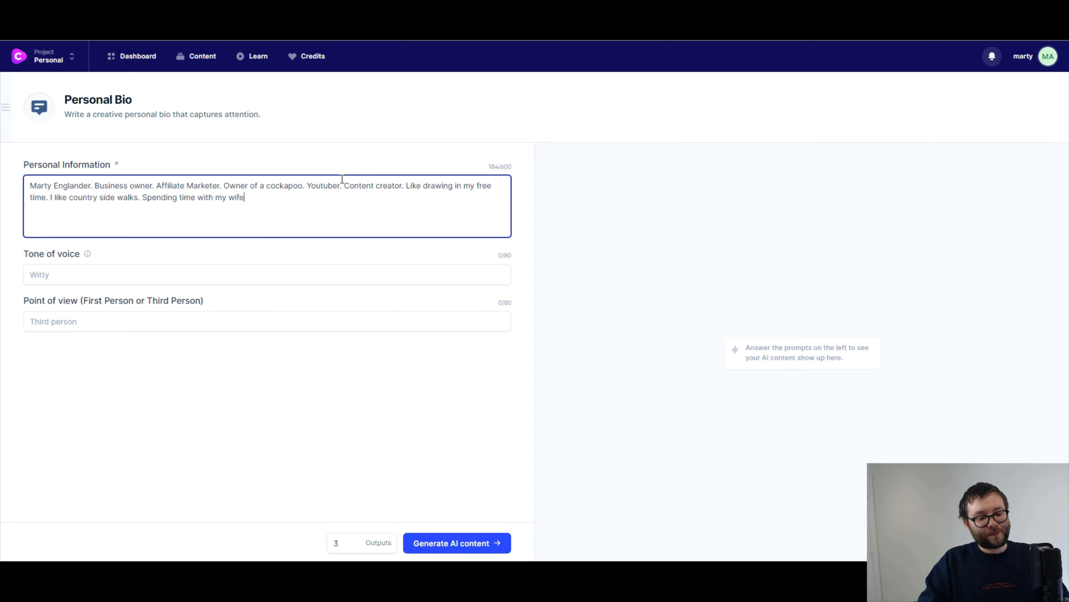
pyautogui.write('.')
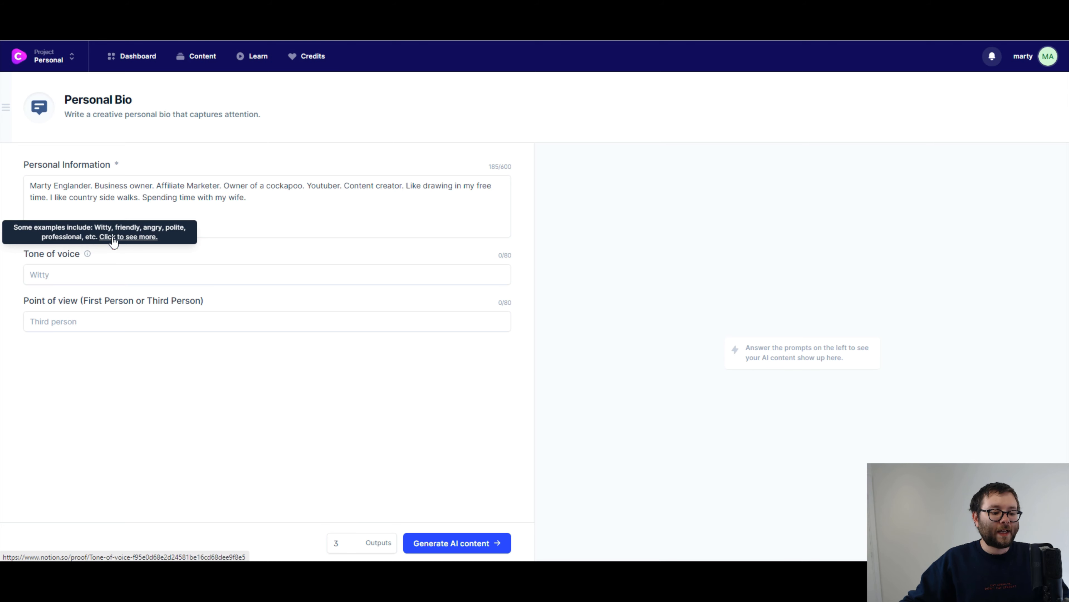
# Look through the Notion tone-of-voice guide and pick out the Tony Robbins example
pyautogui.click(128, 237)
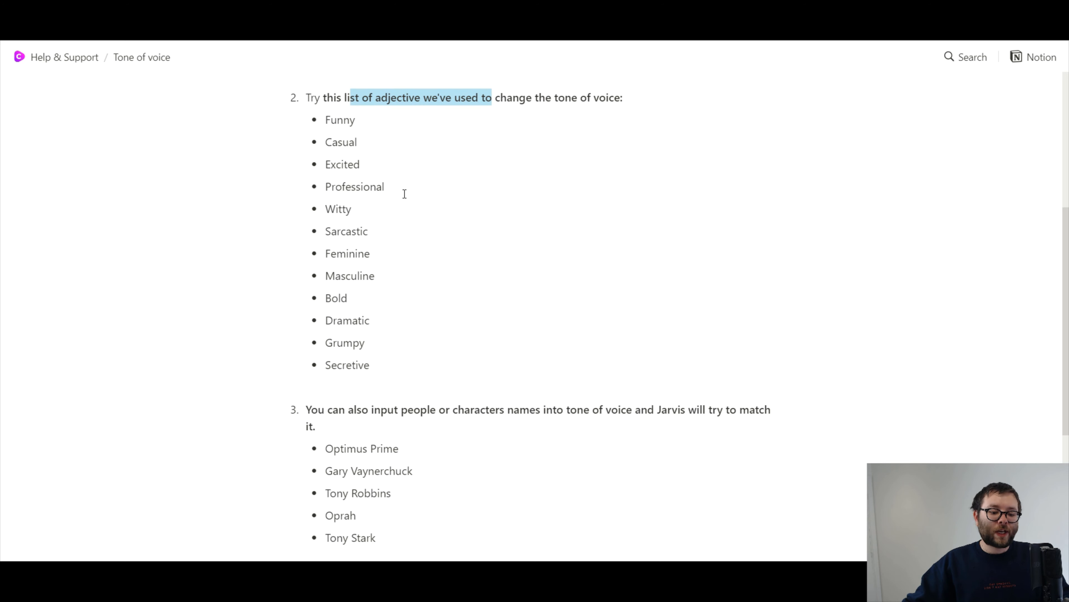
pyautogui.scroll(-3)
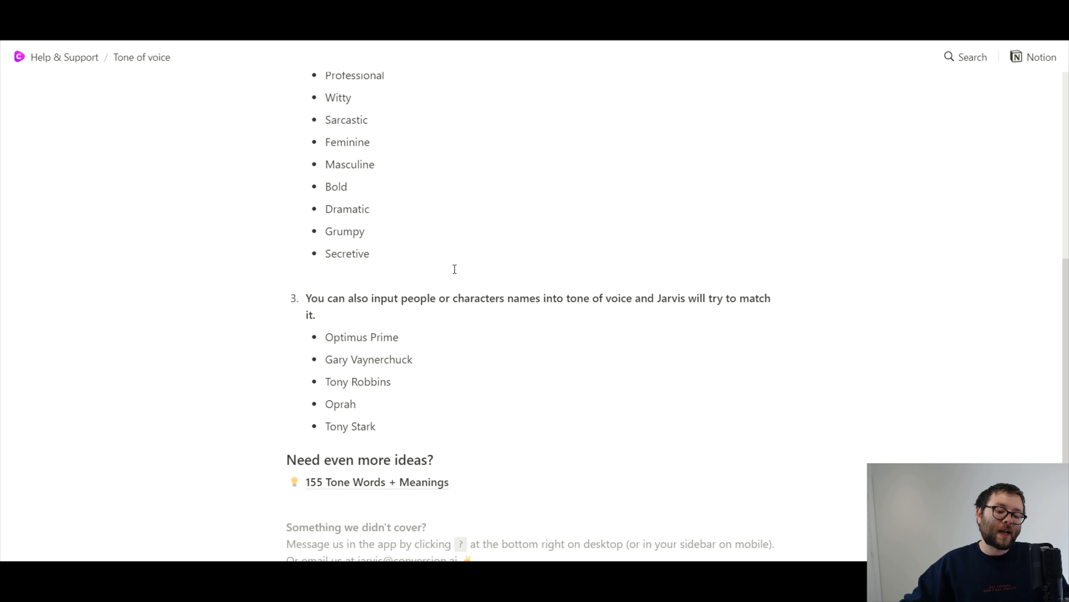
pyautogui.scroll(-3)
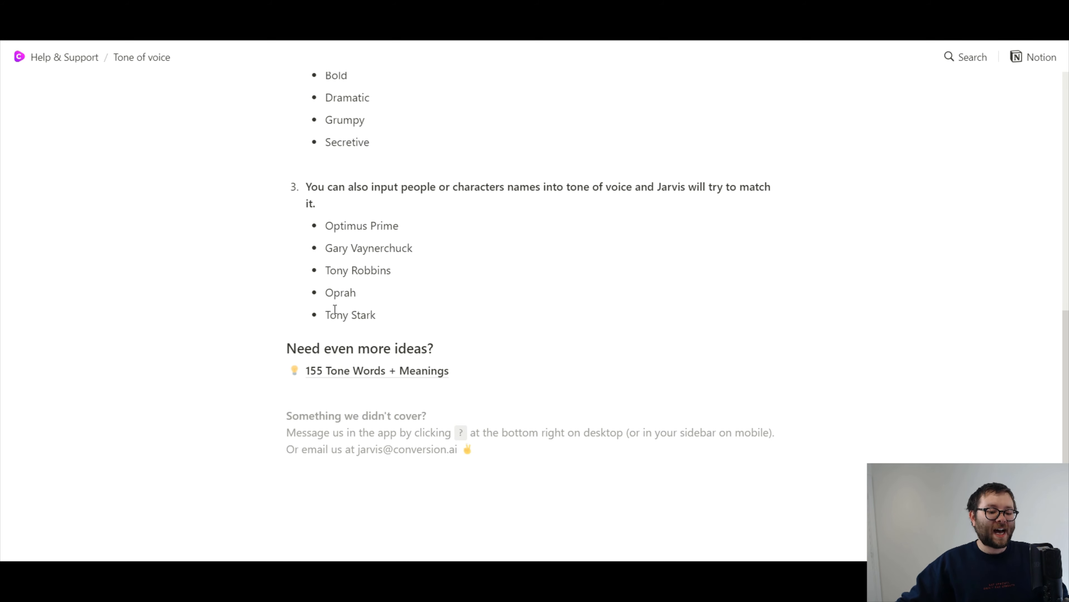
pyautogui.doubleClick(358, 269)
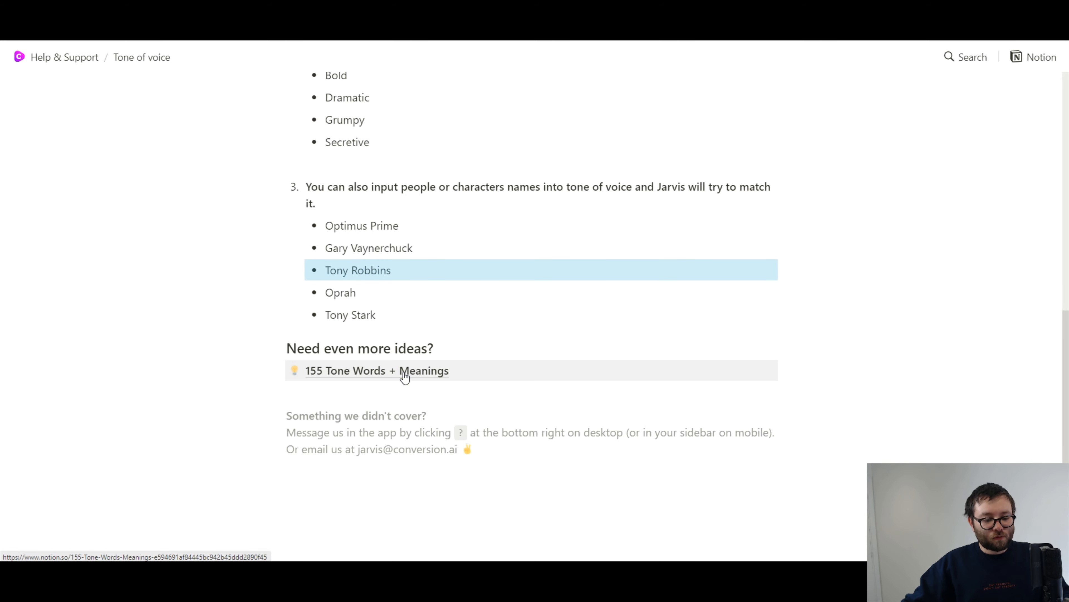
pyautogui.moveTo(361, 379)
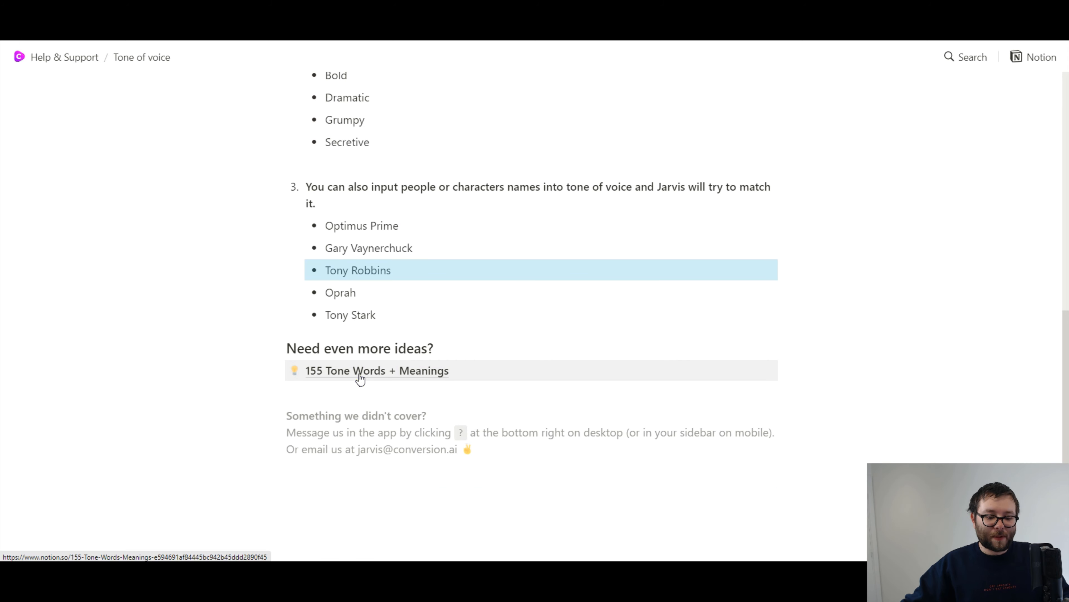
# In the 155 Tone Words + Meanings page, scroll to the H entries and choose Humble
pyautogui.click(377, 370)
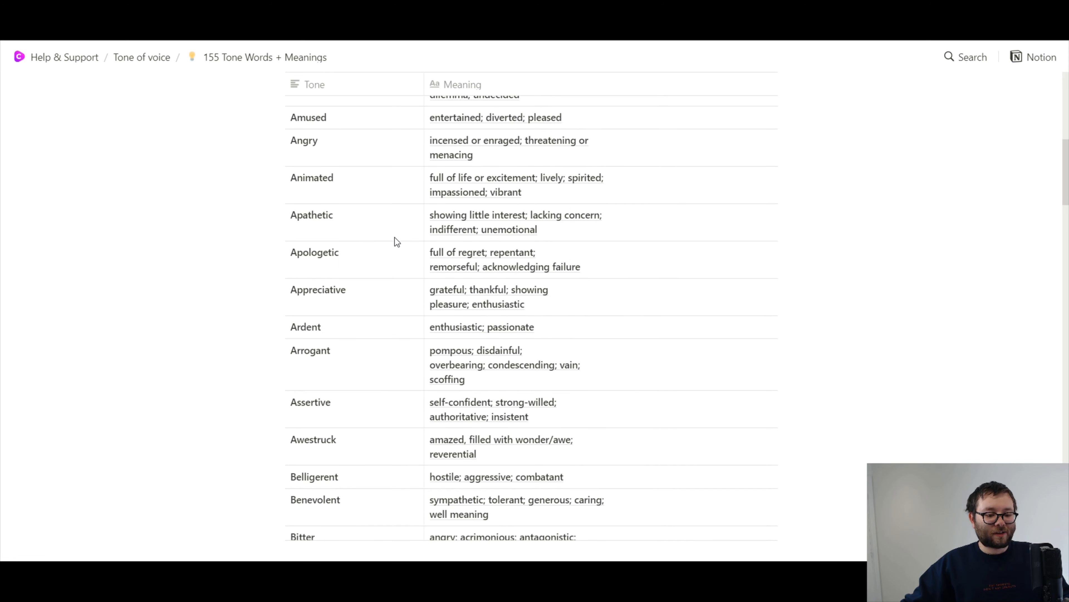
pyautogui.scroll(-3)
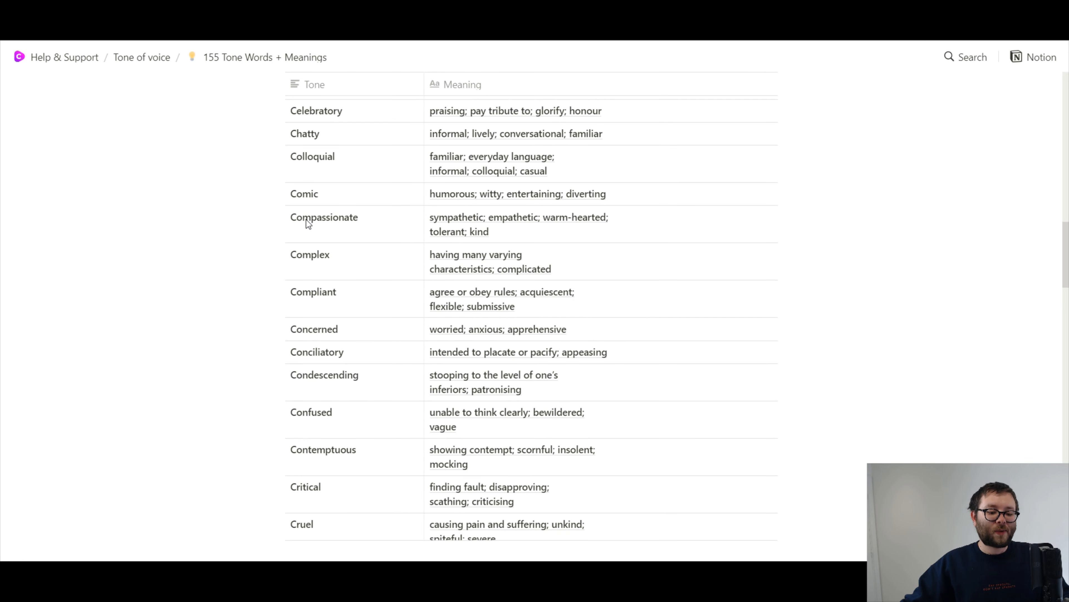
pyautogui.scroll(-3)
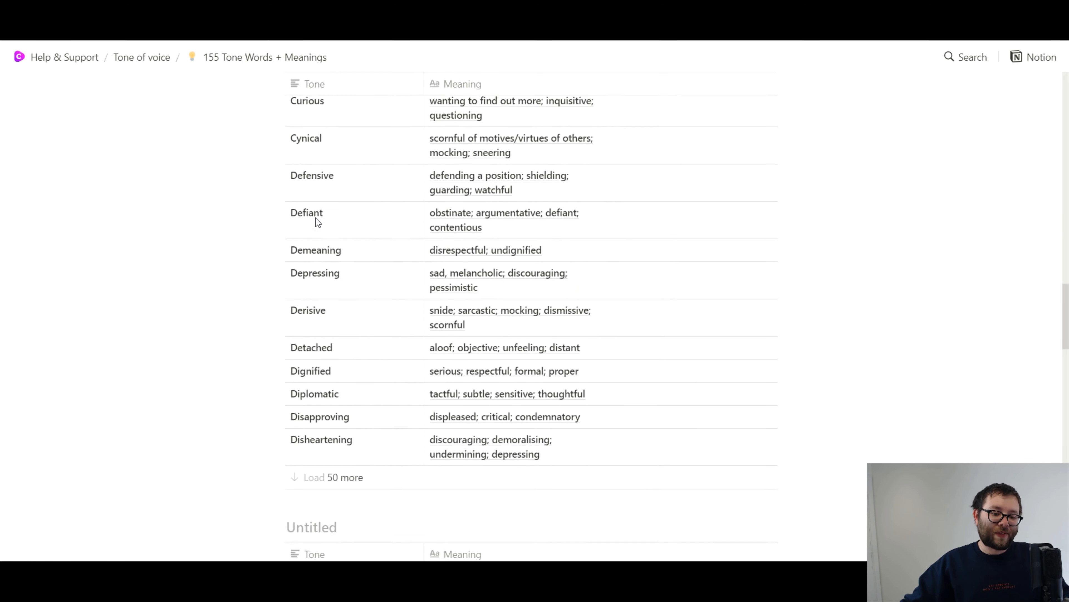
pyautogui.scroll(-3)
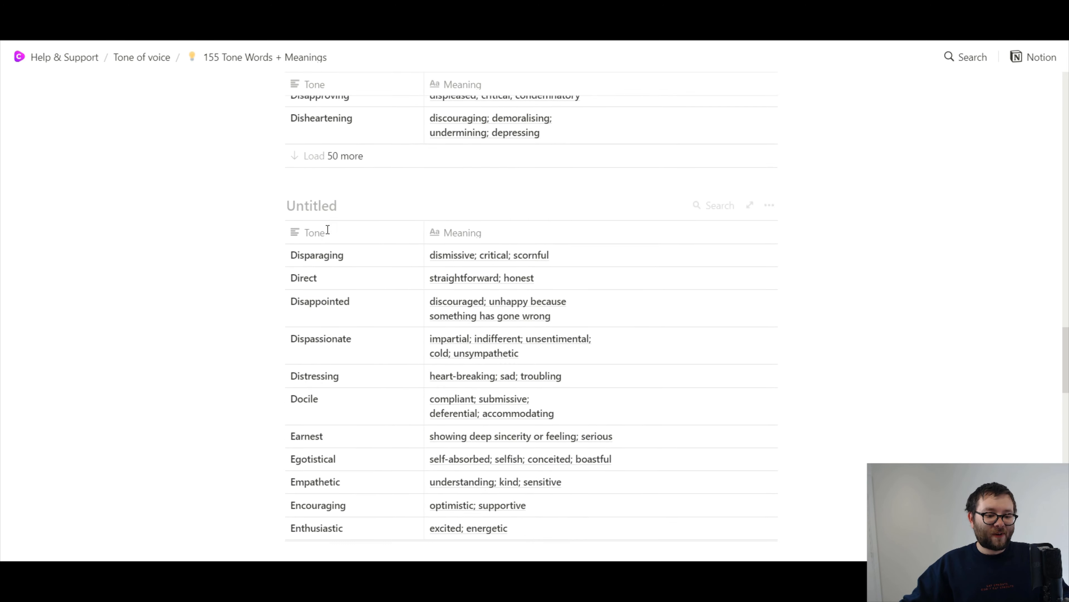
pyautogui.scroll(-3)
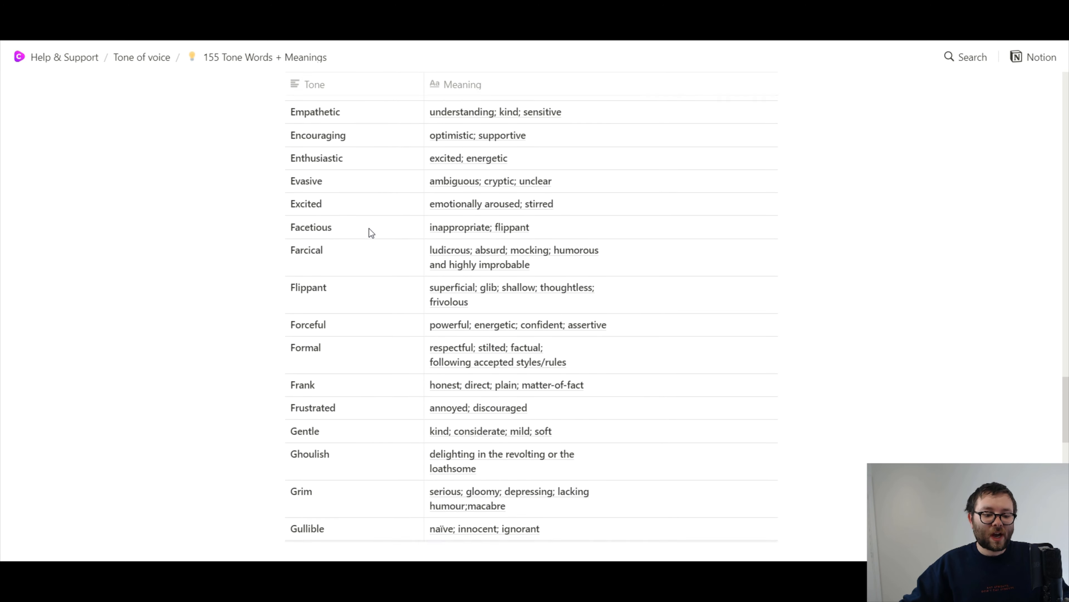
pyautogui.scroll(-3)
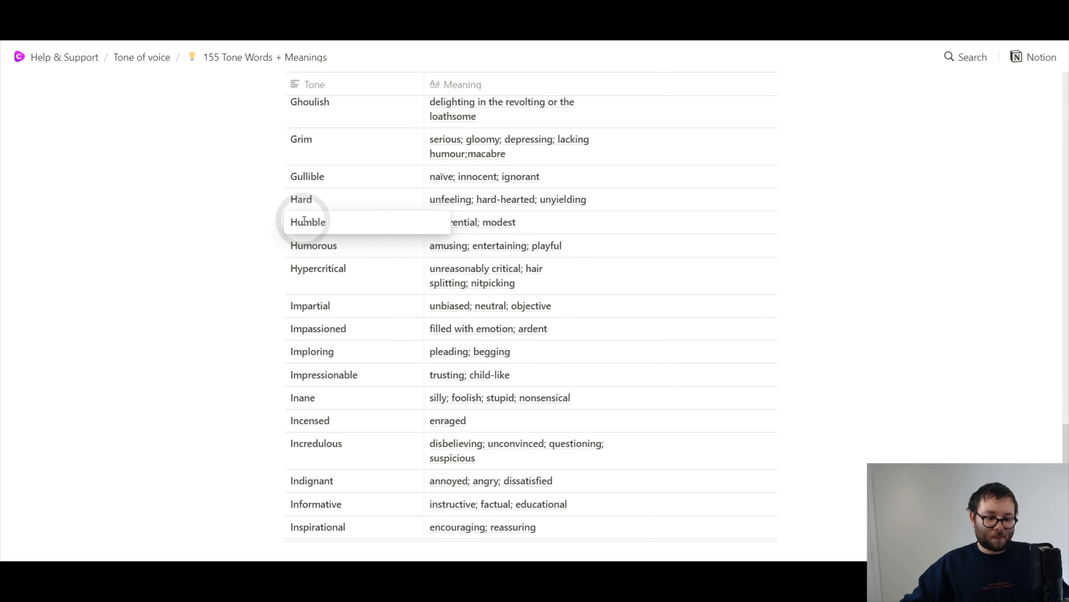
pyautogui.click(307, 221)
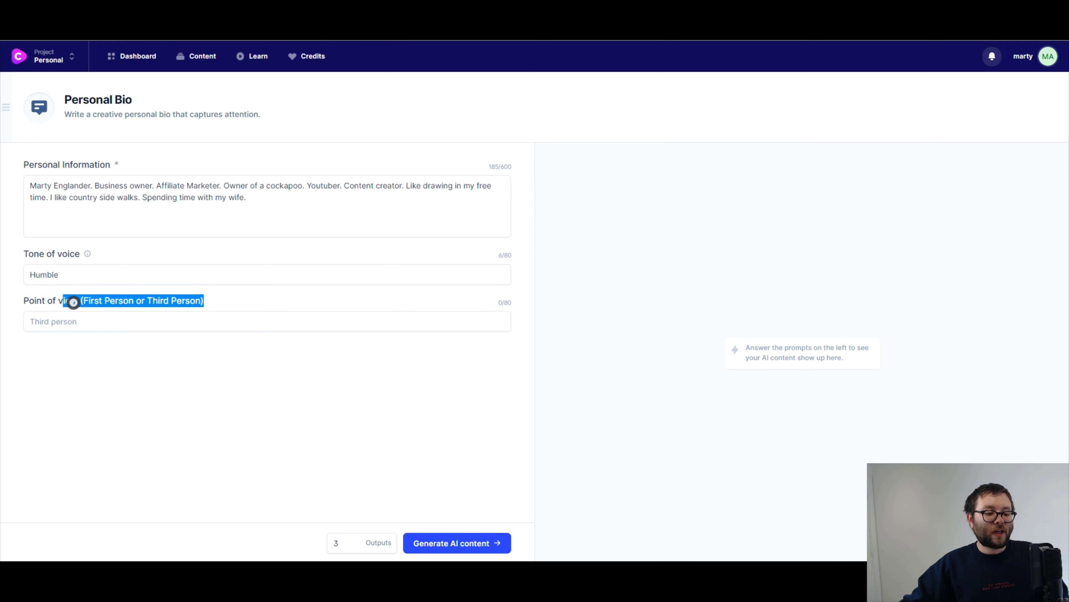
# Set the point of view to First Person and generate the personal bio drafts
pyautogui.click(267, 321)
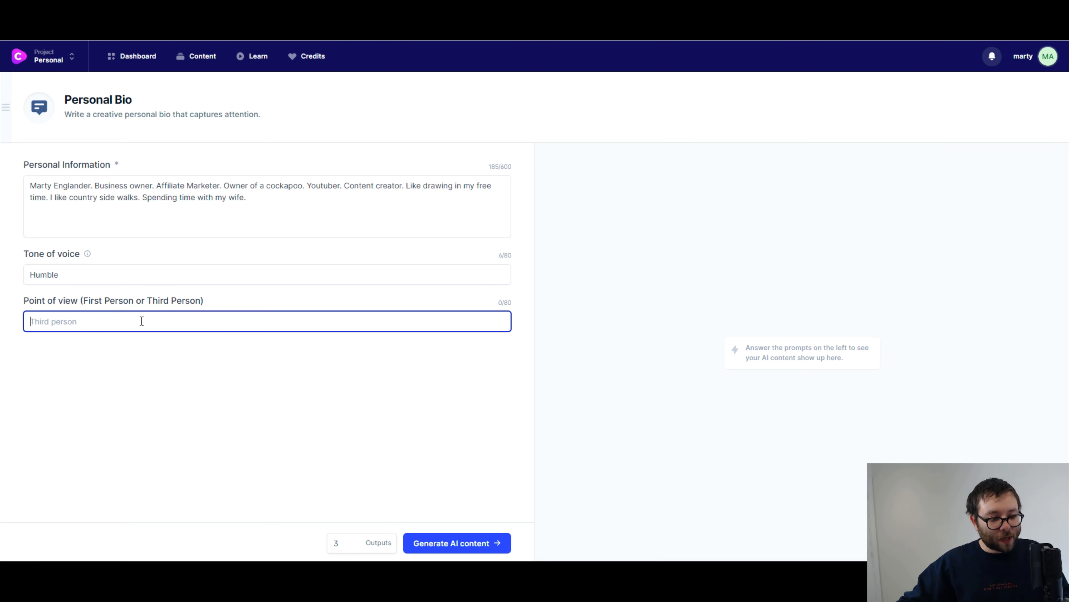
pyautogui.write('First Person')
pyautogui.click(361, 543)
pyautogui.write('5')
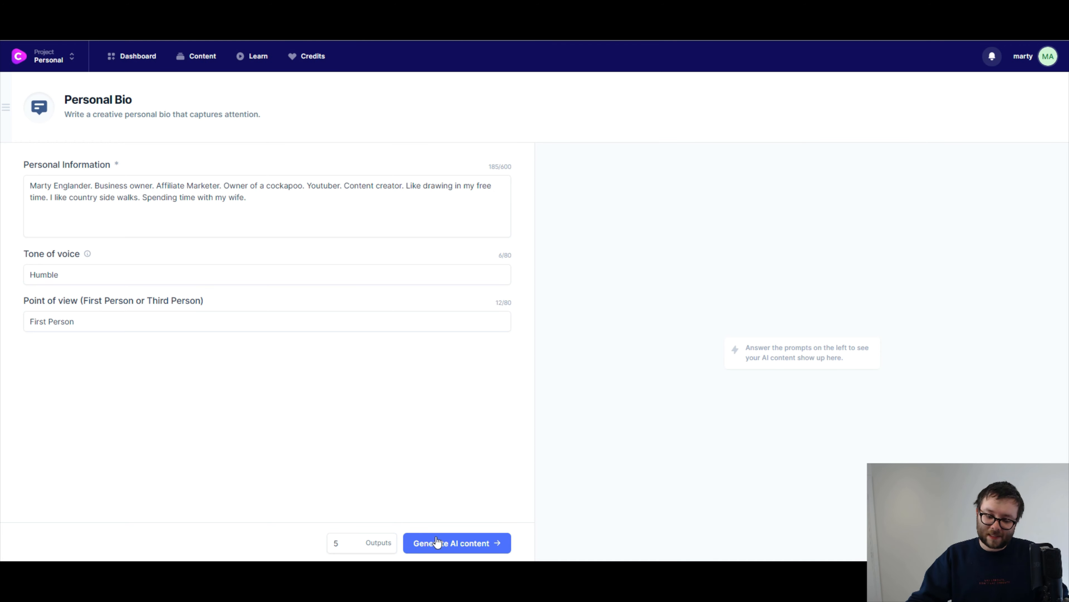
pyautogui.click(455, 542)
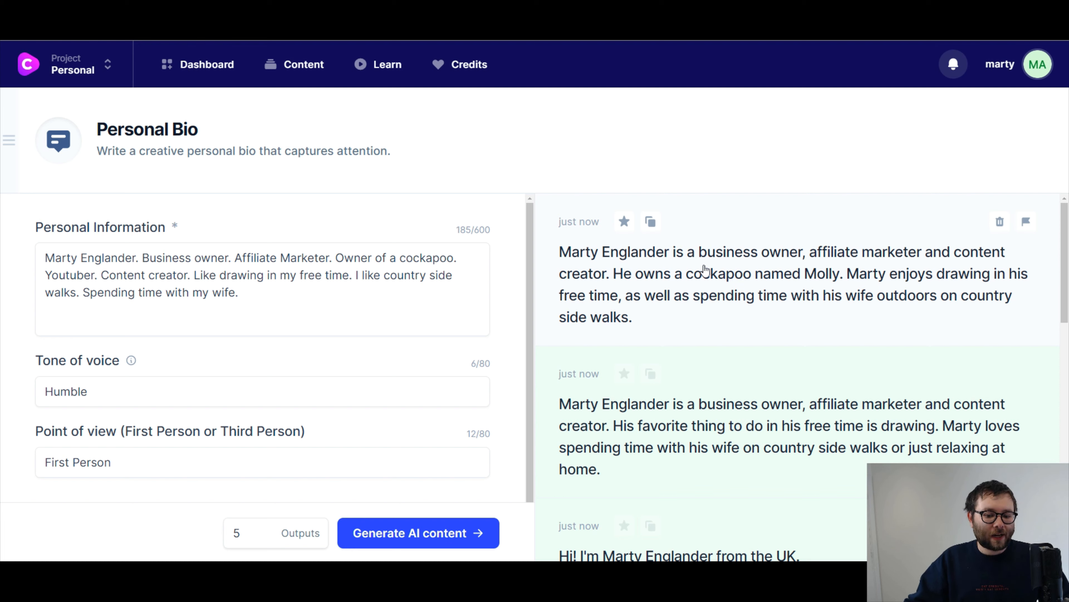
pyautogui.moveTo(753, 322)
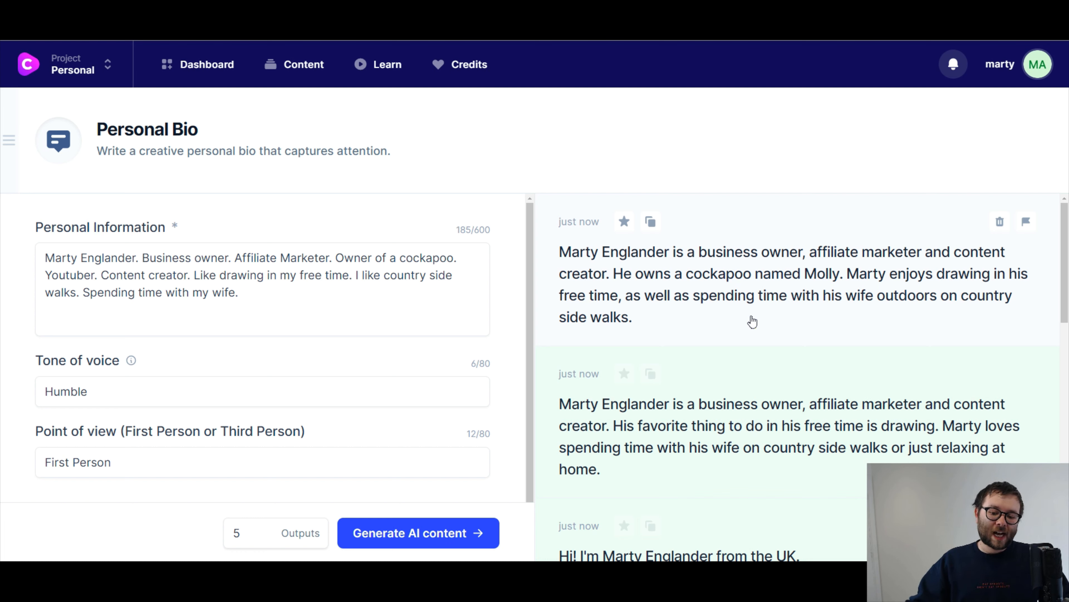
pyautogui.moveTo(972, 320)
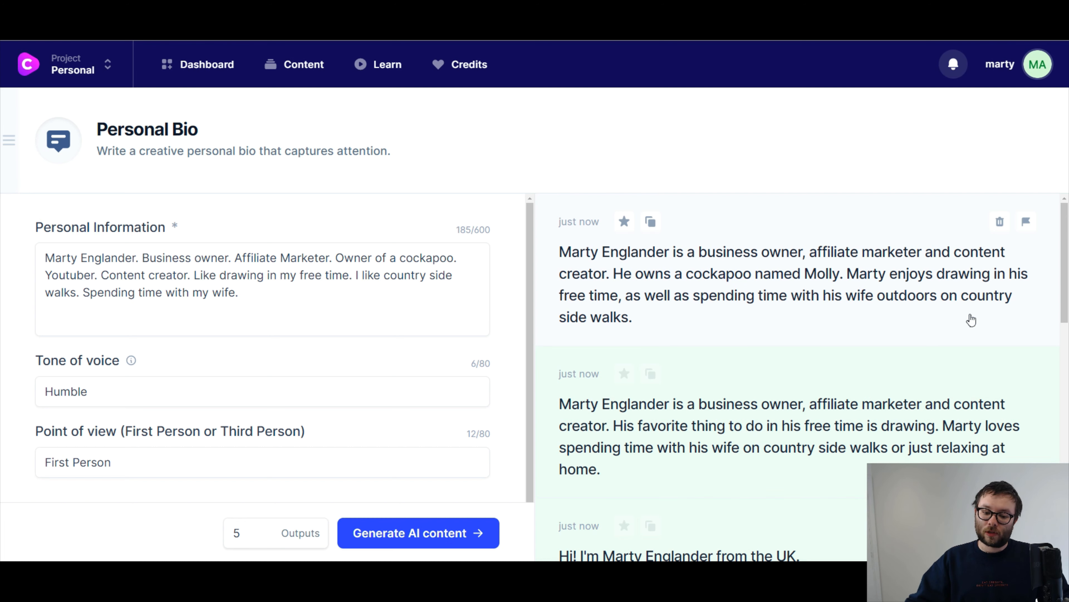
pyautogui.moveTo(883, 335)
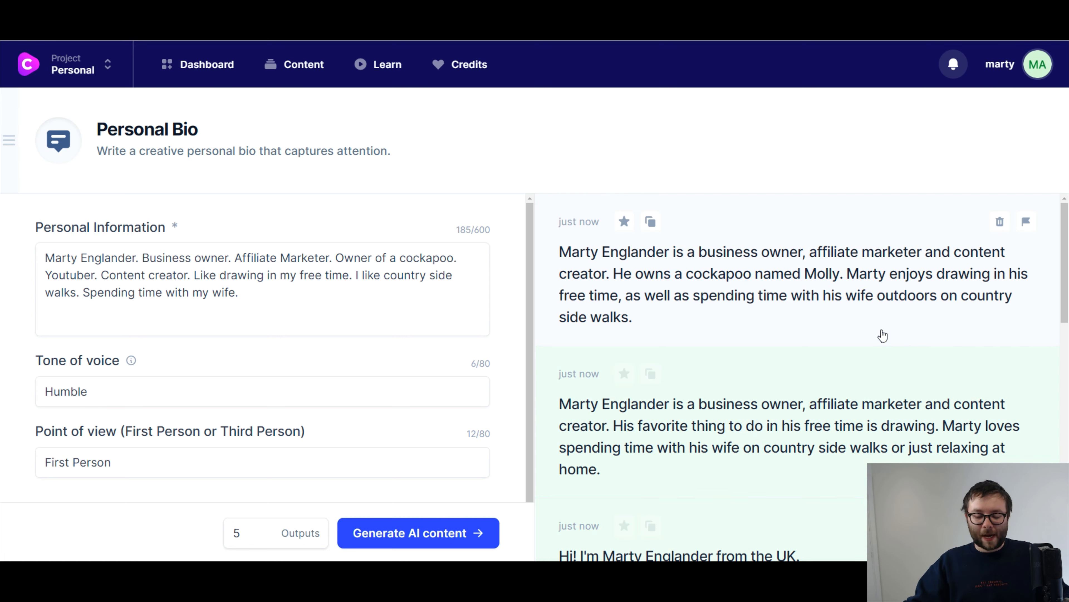
# Read through the generated bio drafts, including the Marty's World channel and cockapoo Henry one
pyautogui.scroll(-3)
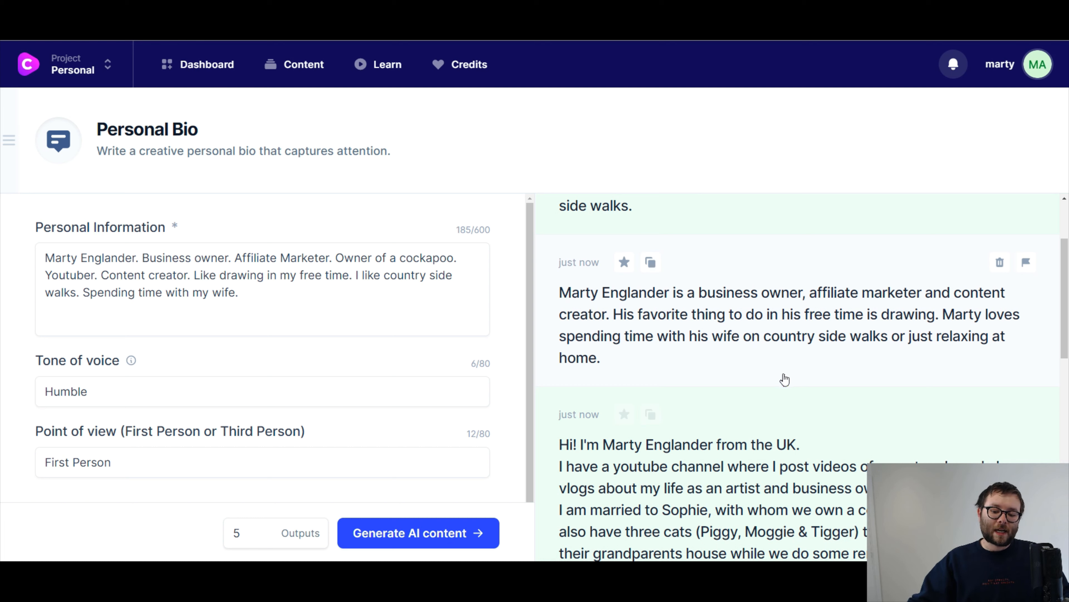
pyautogui.moveTo(797, 370)
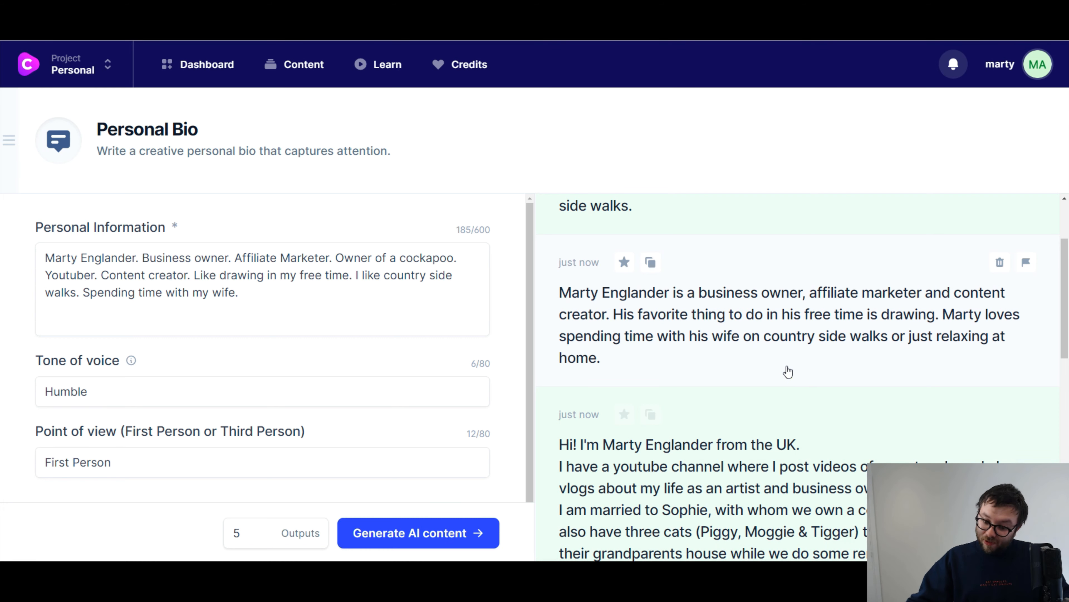
pyautogui.scroll(-3)
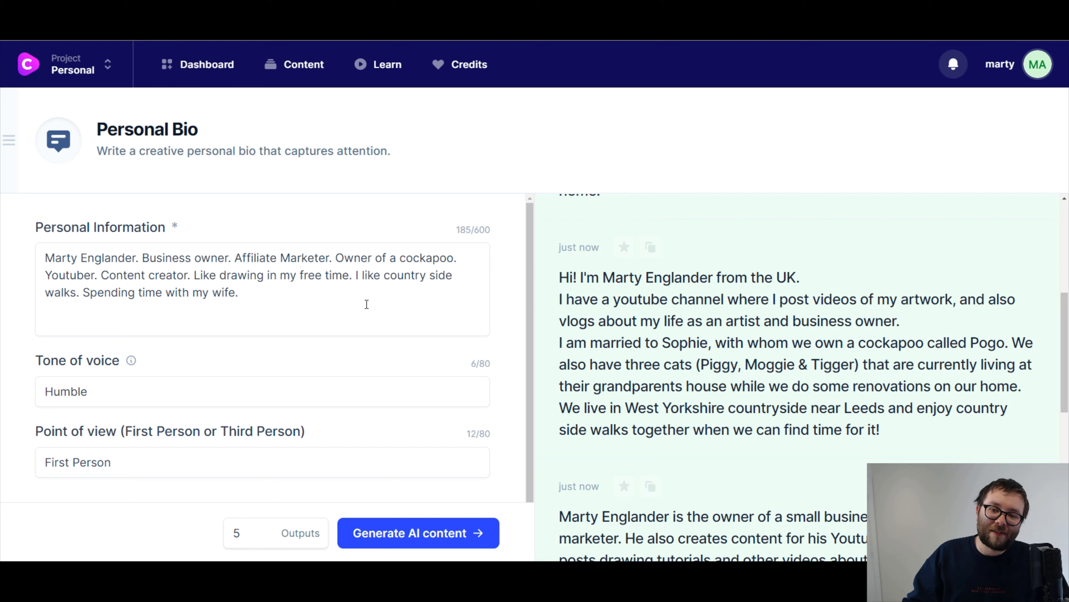
pyautogui.moveTo(344, 301)
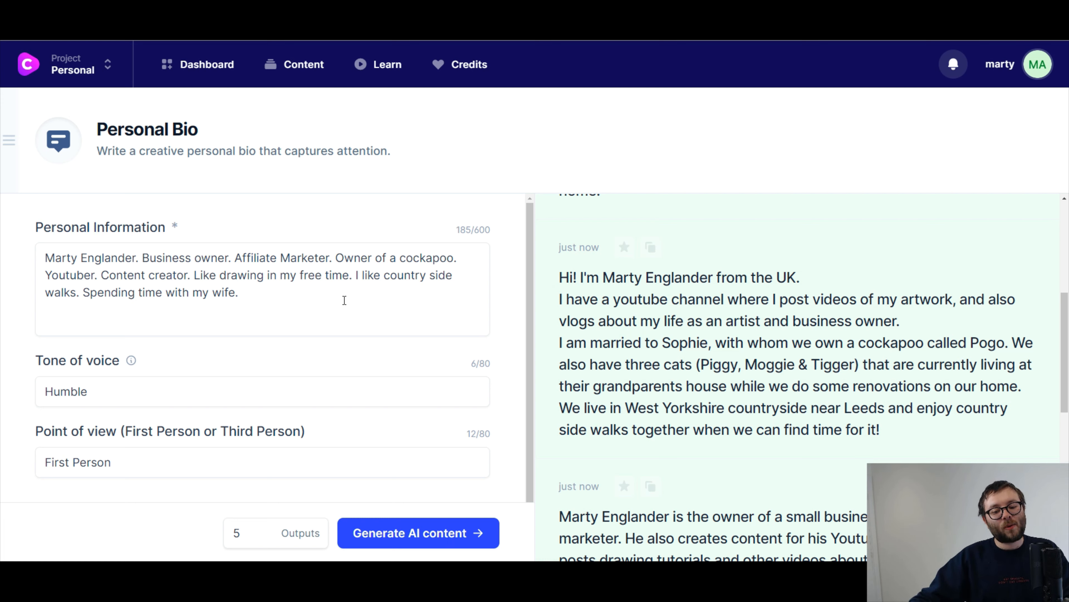
pyautogui.moveTo(627, 351)
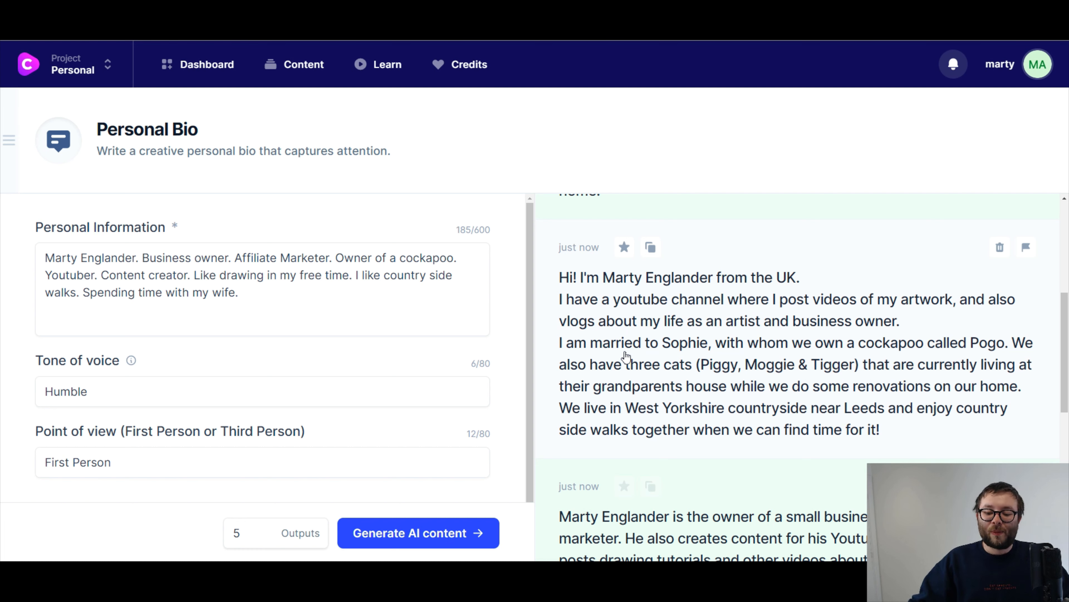
pyautogui.moveTo(754, 378)
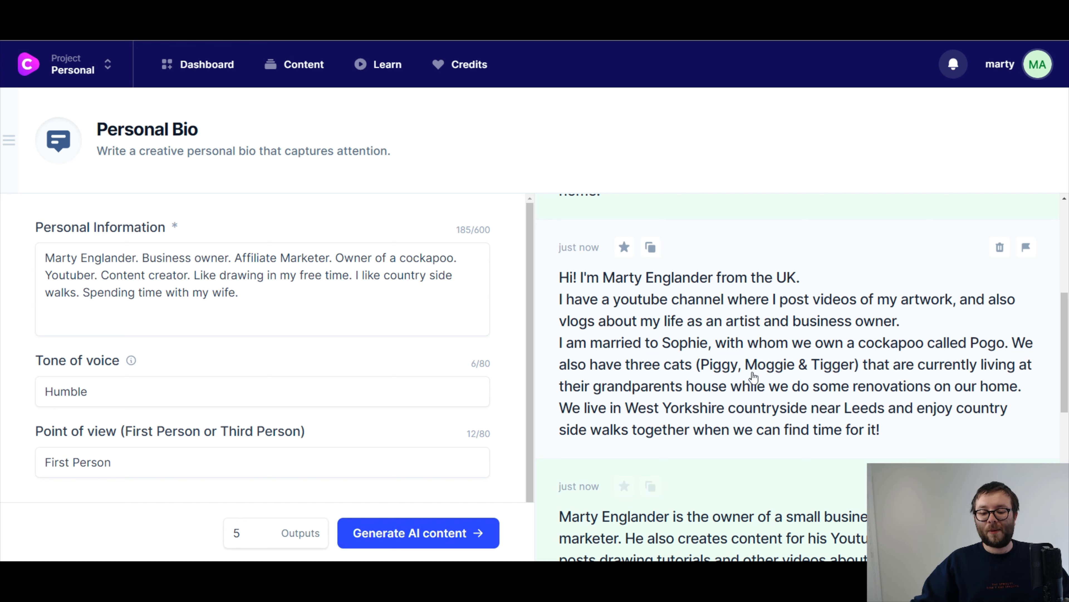
pyautogui.moveTo(725, 426)
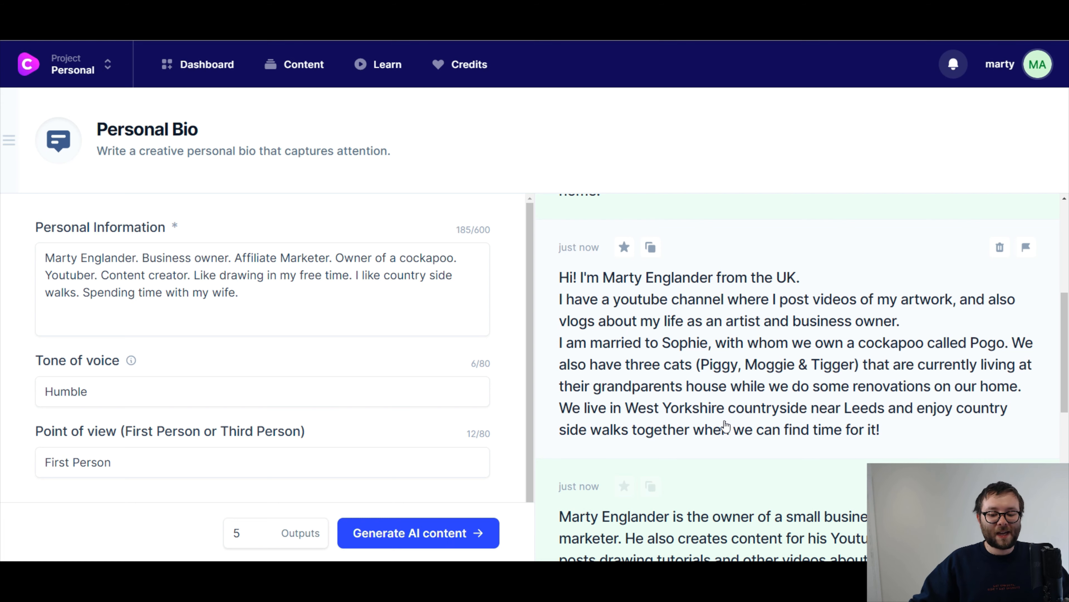
pyautogui.moveTo(634, 429)
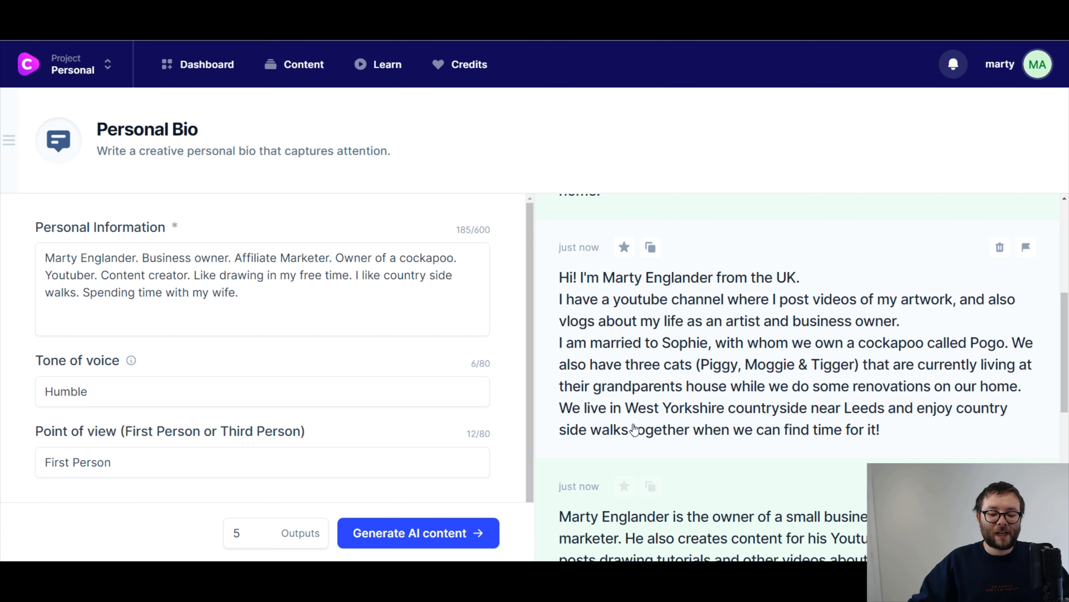
pyautogui.scroll(-3)
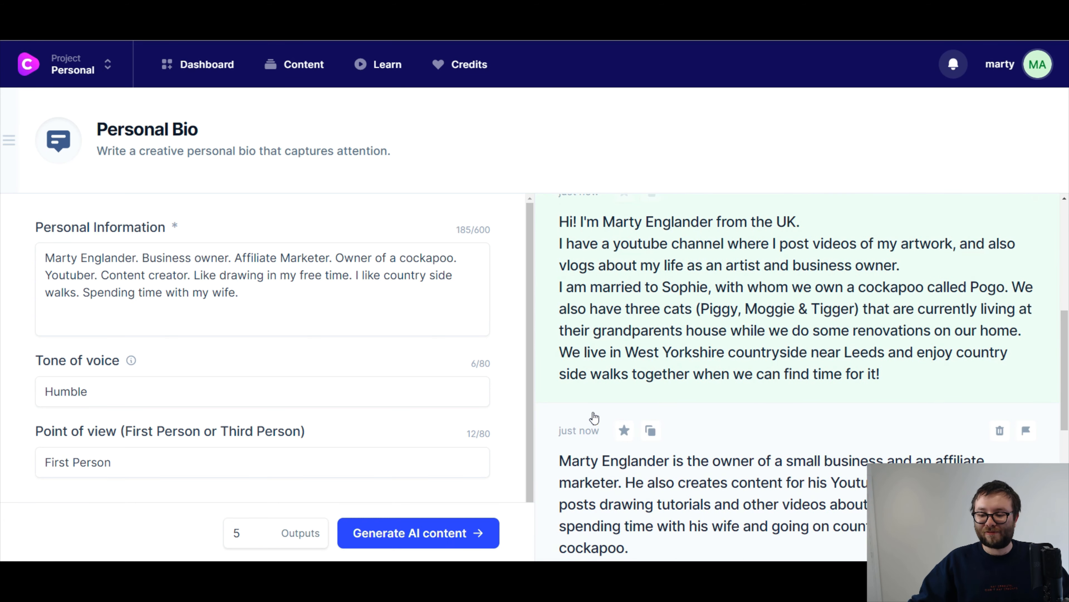
pyautogui.moveTo(579, 361)
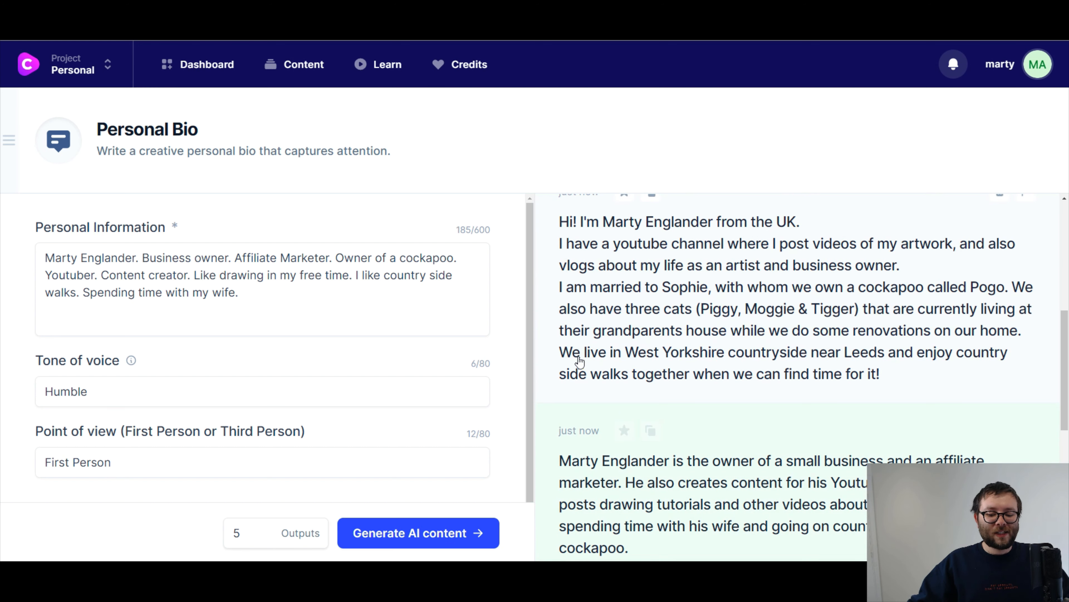
pyautogui.moveTo(557, 346)
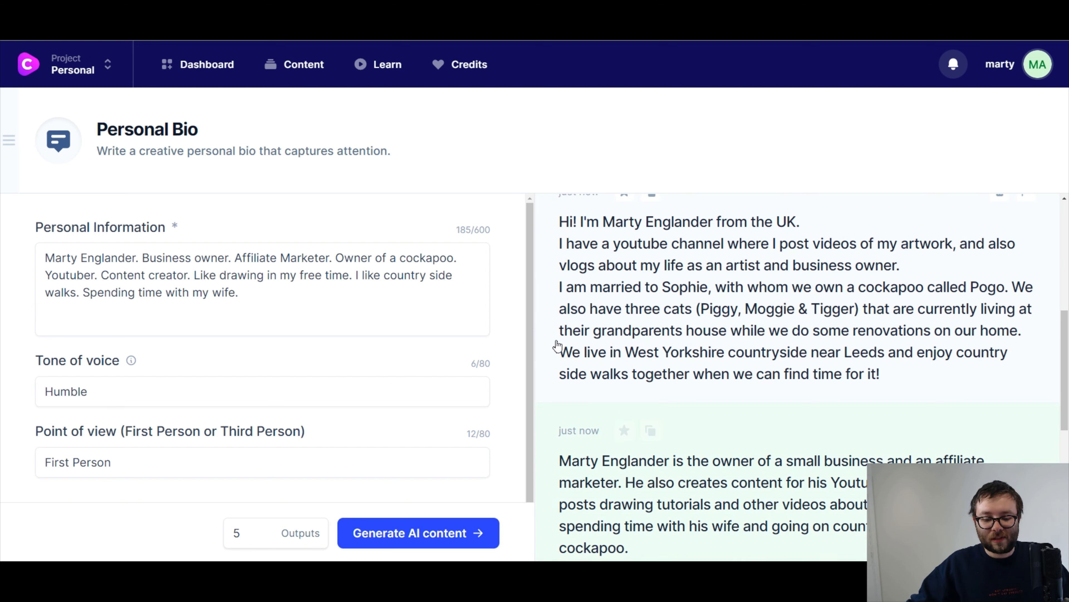
pyautogui.moveTo(572, 344)
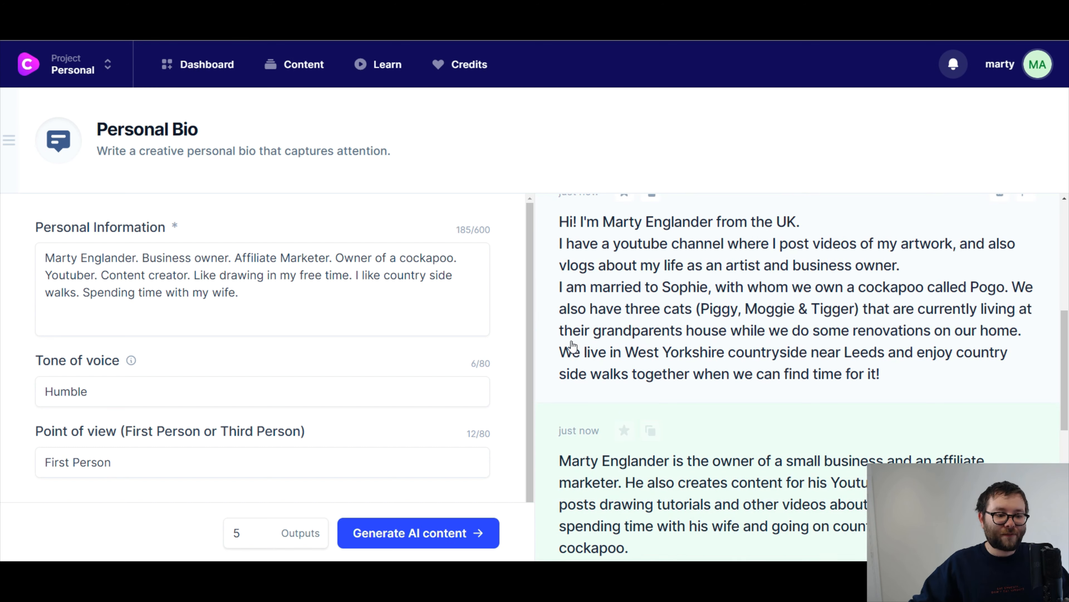
pyautogui.moveTo(596, 356)
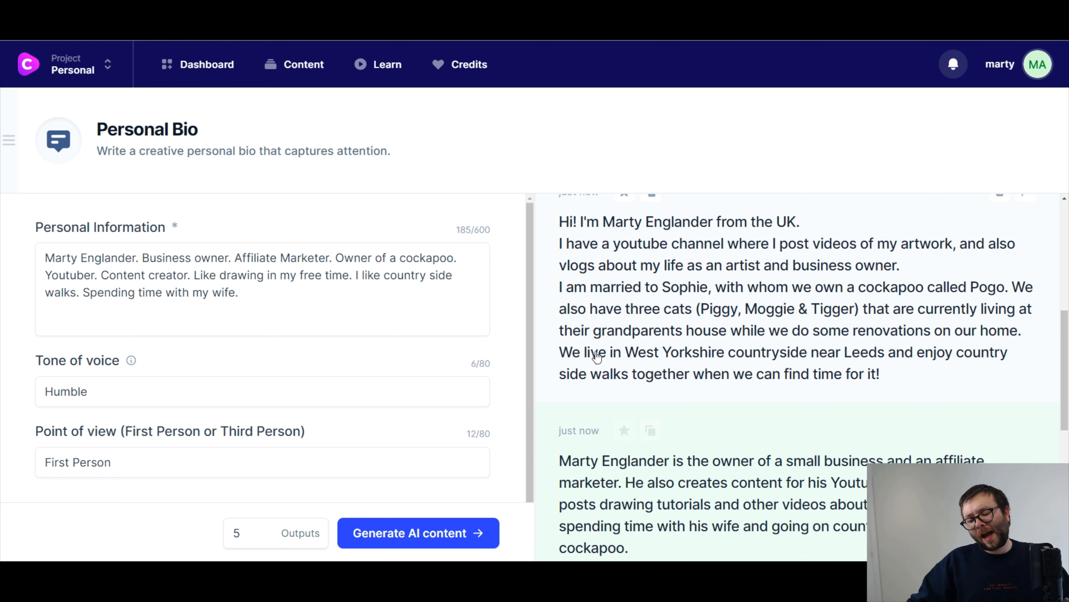
pyautogui.moveTo(595, 355)
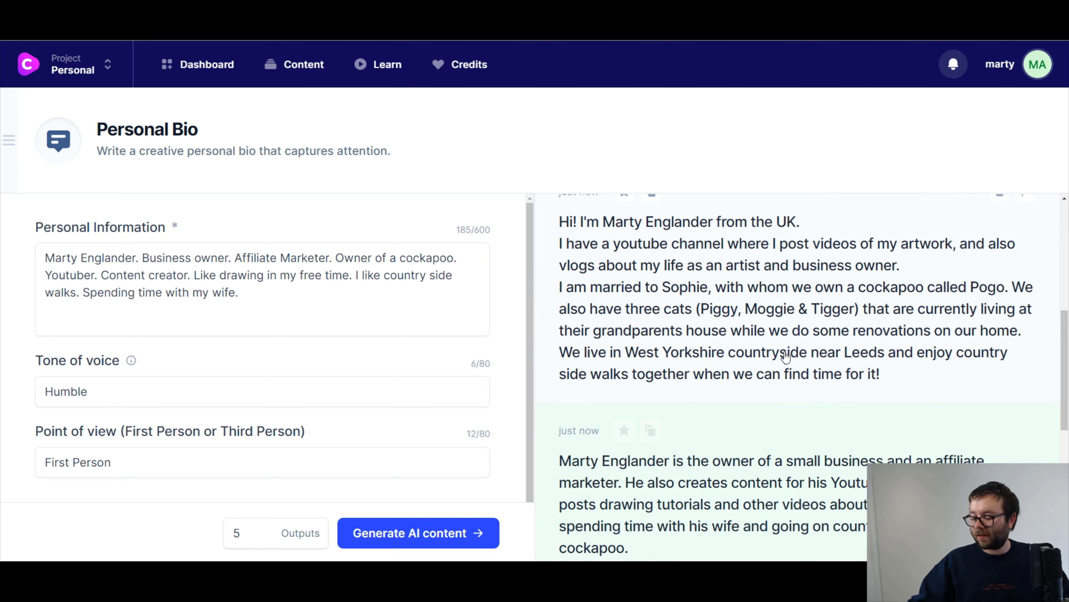
pyautogui.scroll(-3)
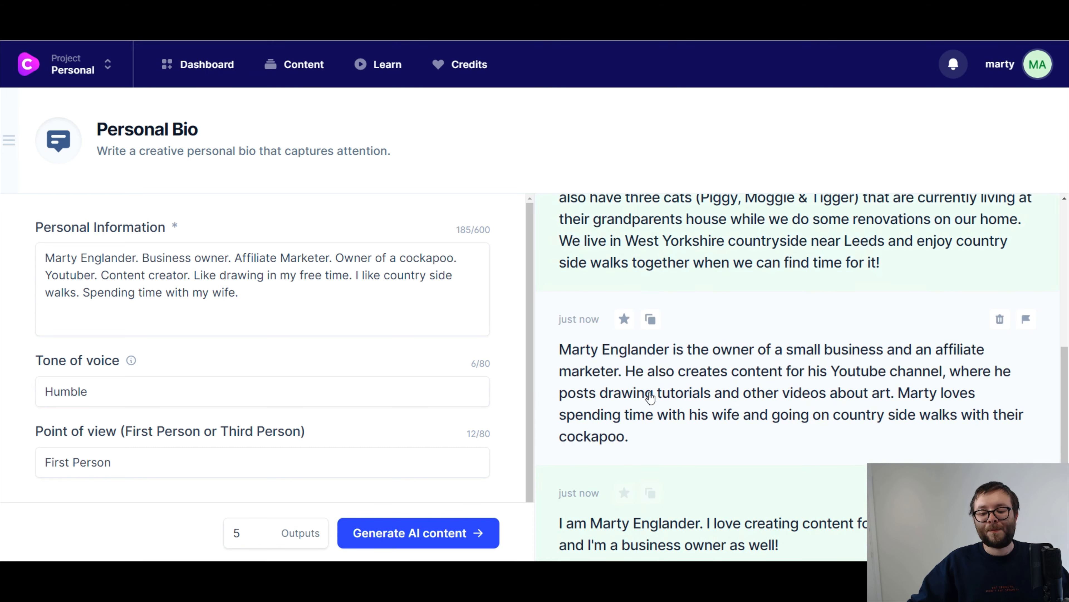
pyautogui.moveTo(629, 406)
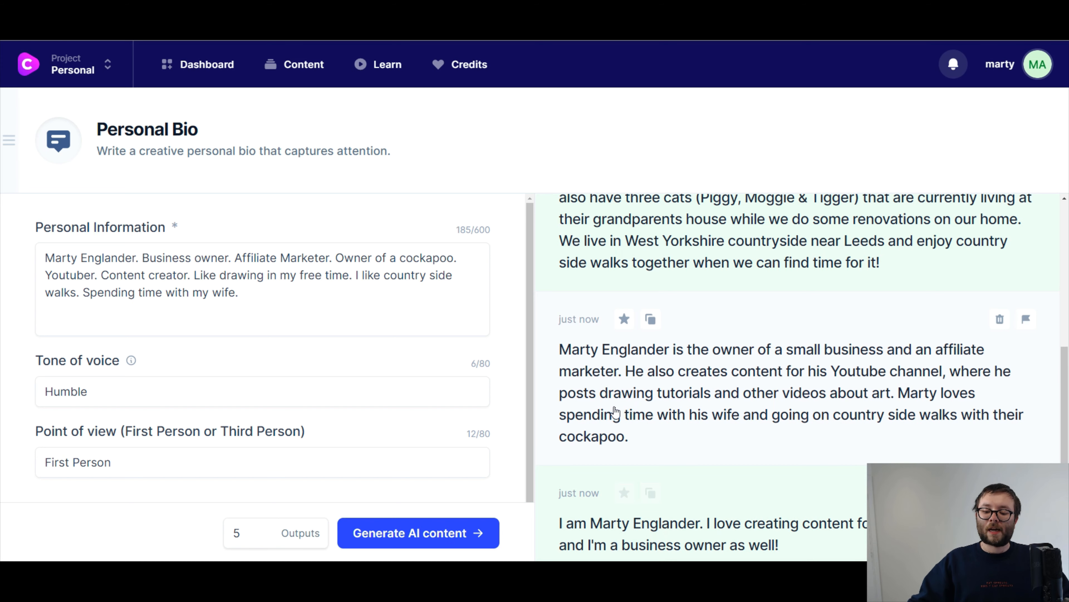
pyautogui.moveTo(547, 422)
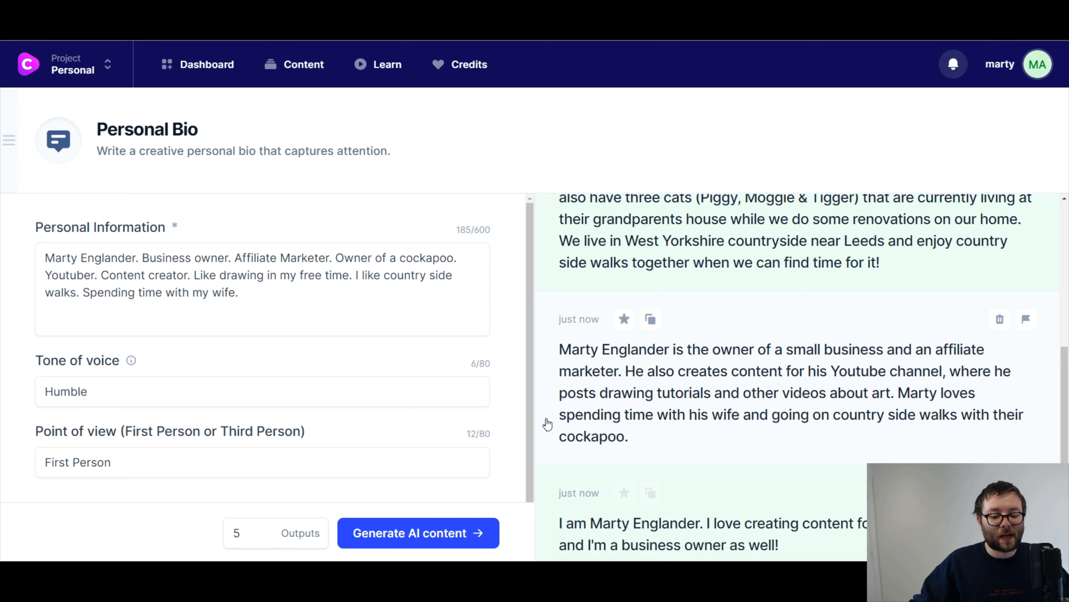
pyautogui.scroll(-3)
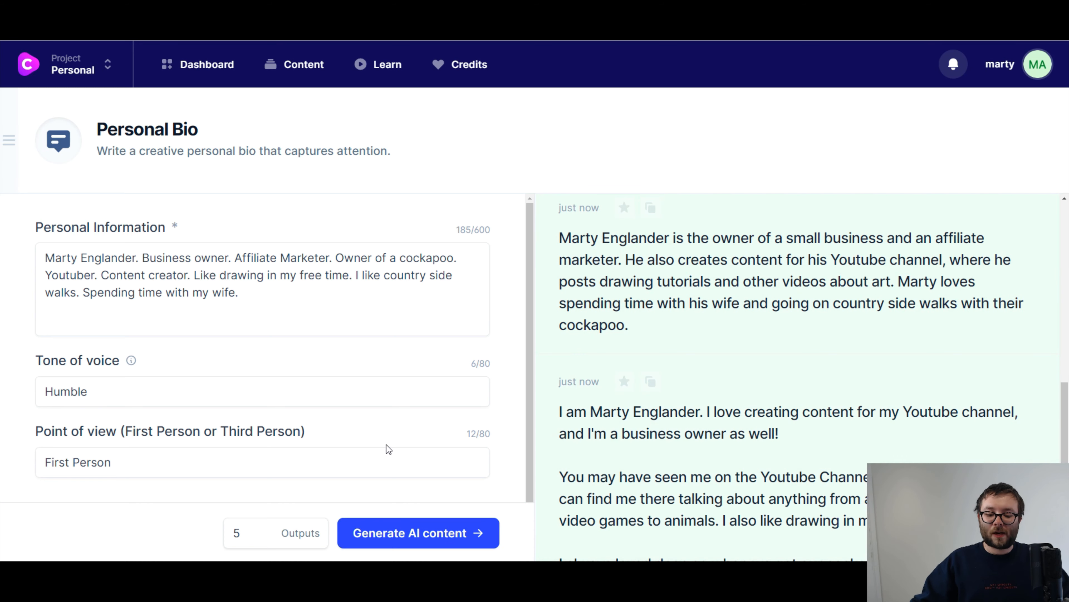
pyautogui.scroll(-3)
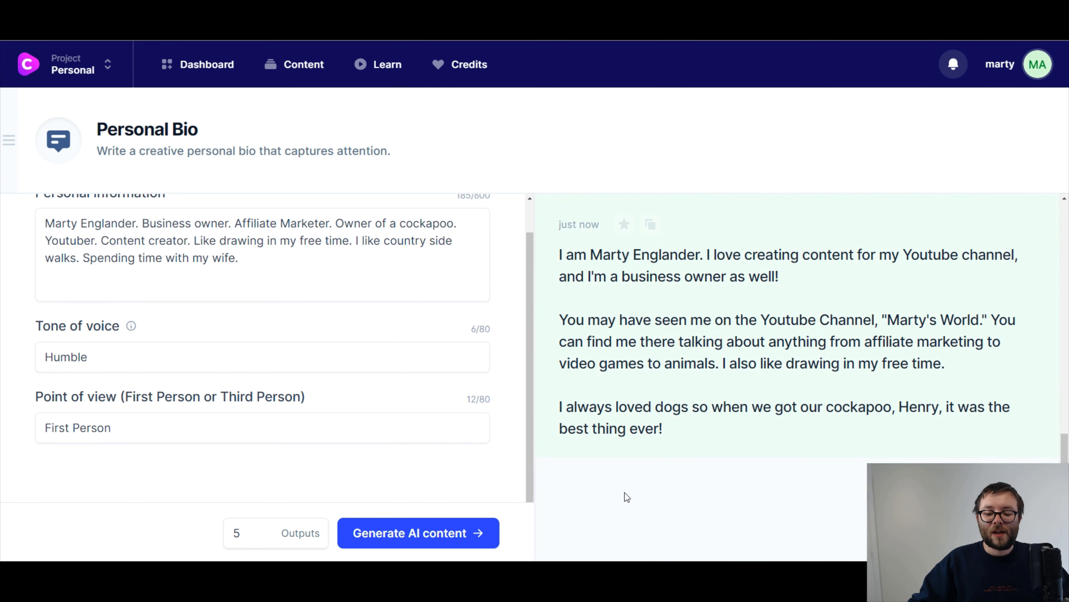
pyautogui.moveTo(500, 492)
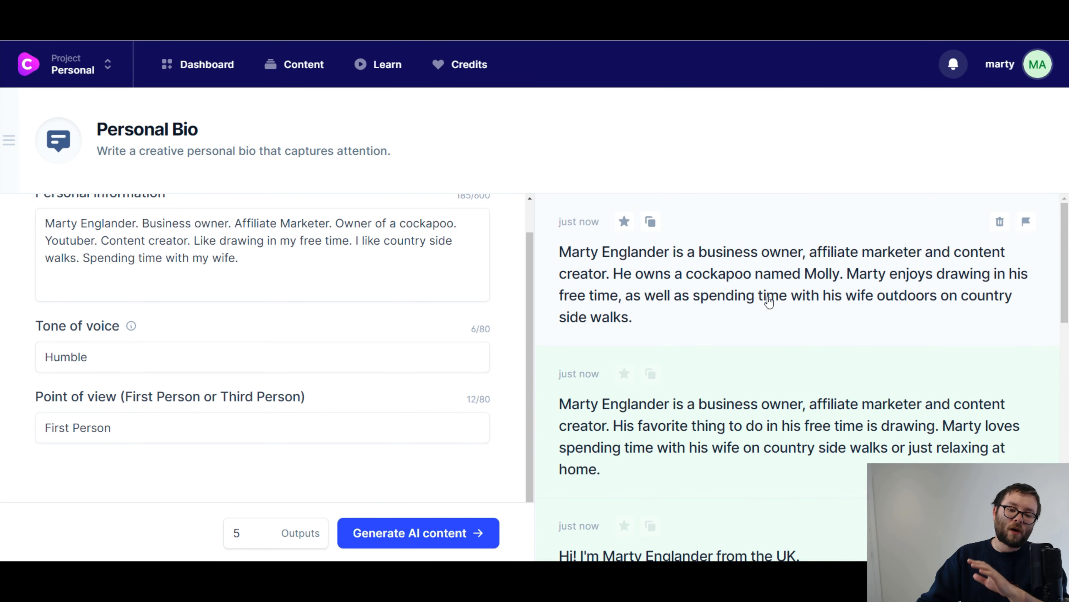
pyautogui.moveTo(783, 308)
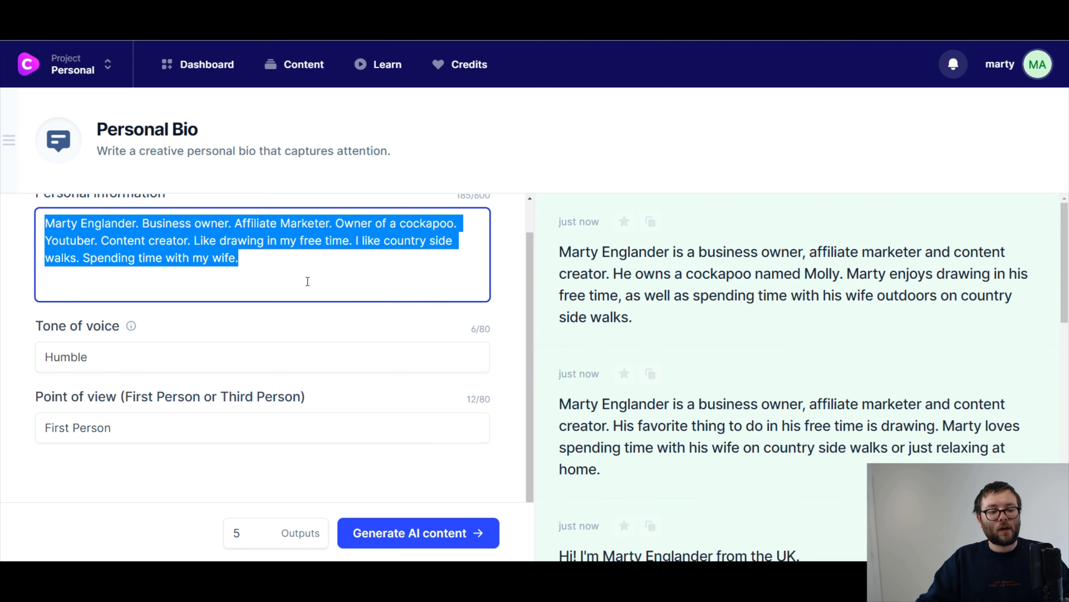
# Return to the template library, search 'bio' and open the Company Bio template
pyautogui.click(206, 64)
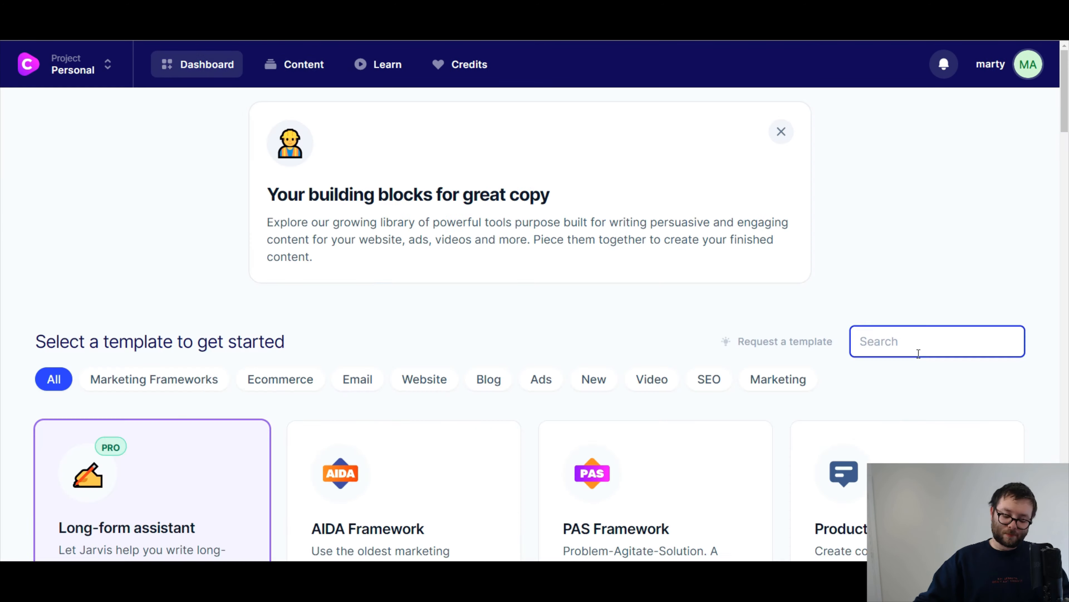
pyautogui.write('bio')
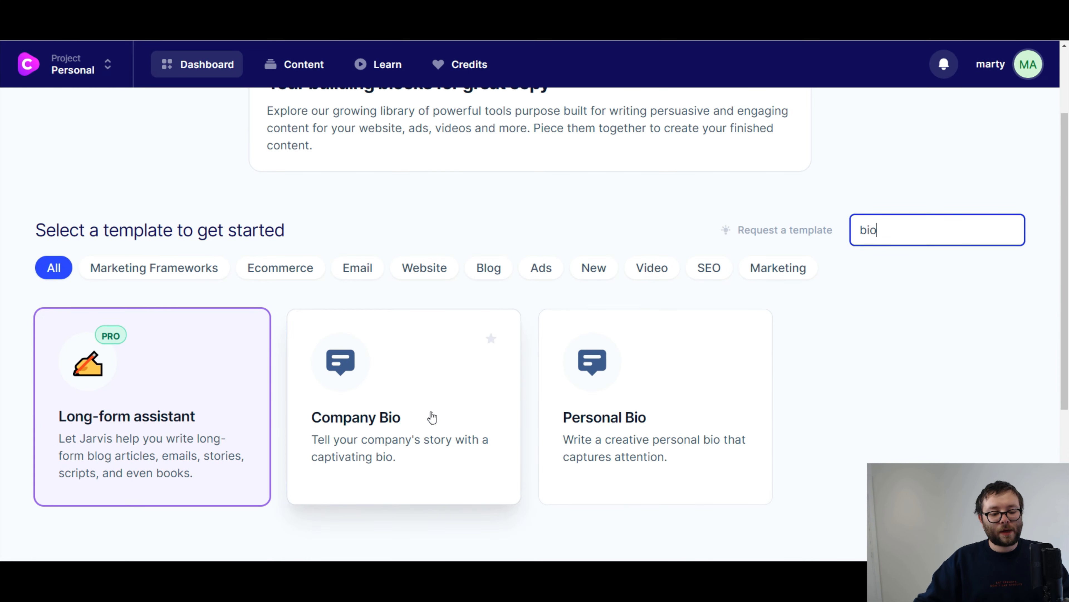
pyautogui.click(404, 406)
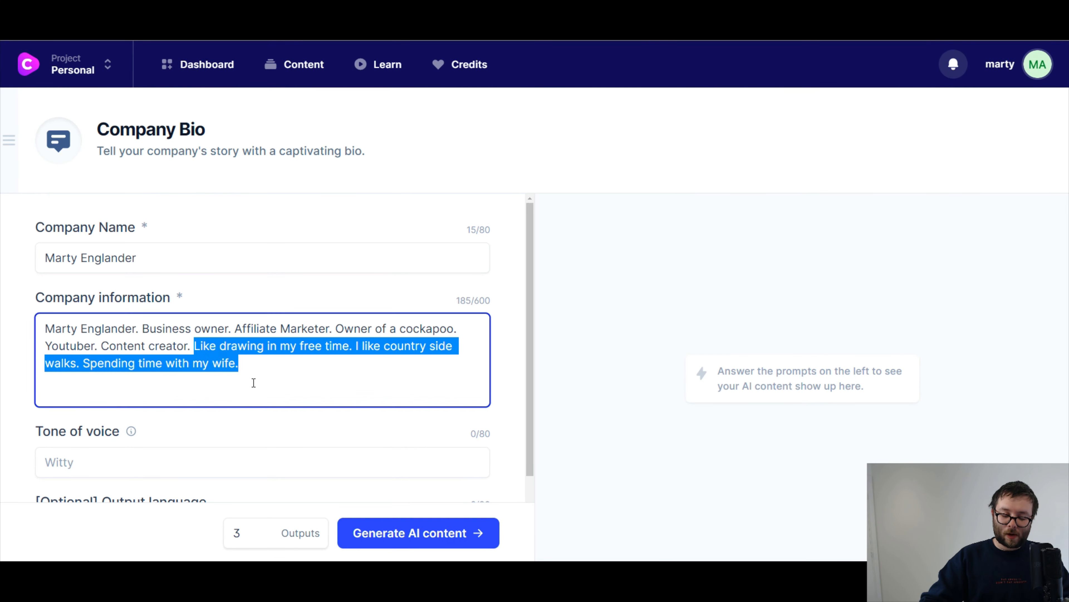
# Replace the hobbies and family sentences with a line about automating systems online to free time and create memories
pyautogui.press('Delete')
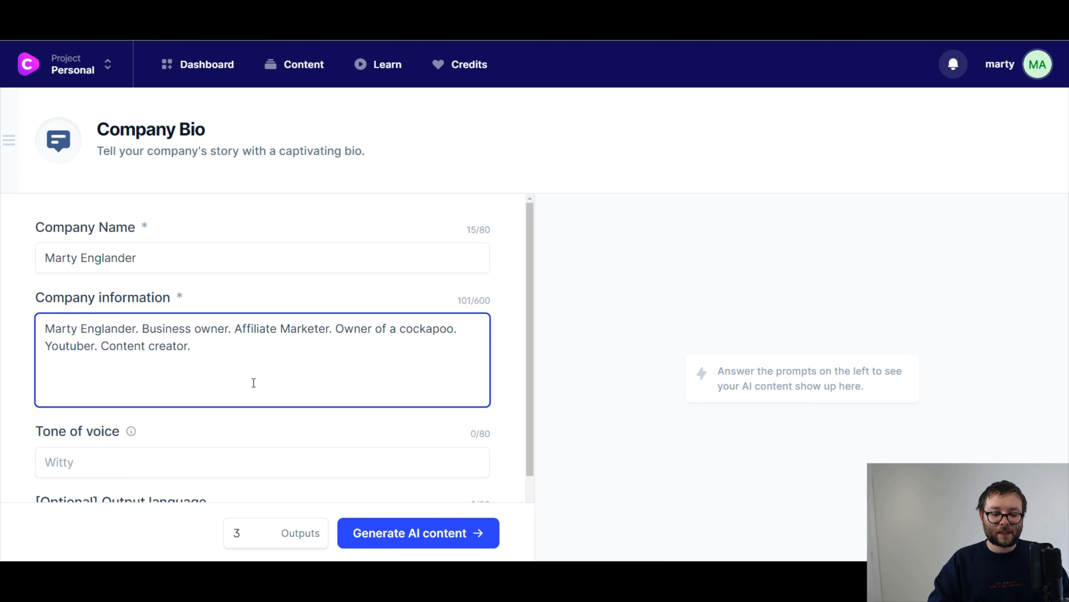
pyautogui.write('Helping businesse')
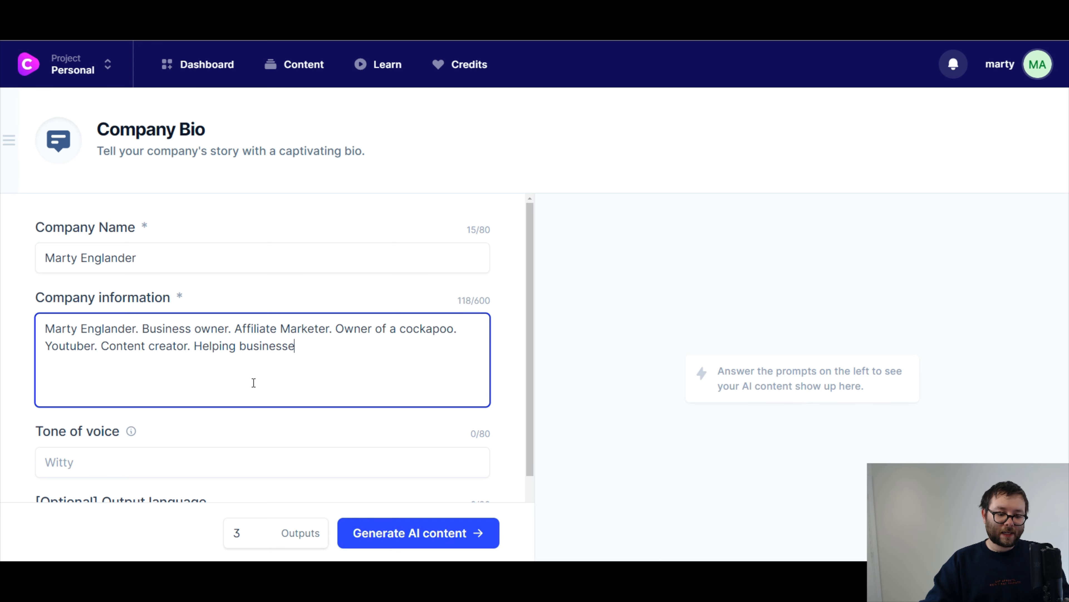
pyautogui.write('s automate')
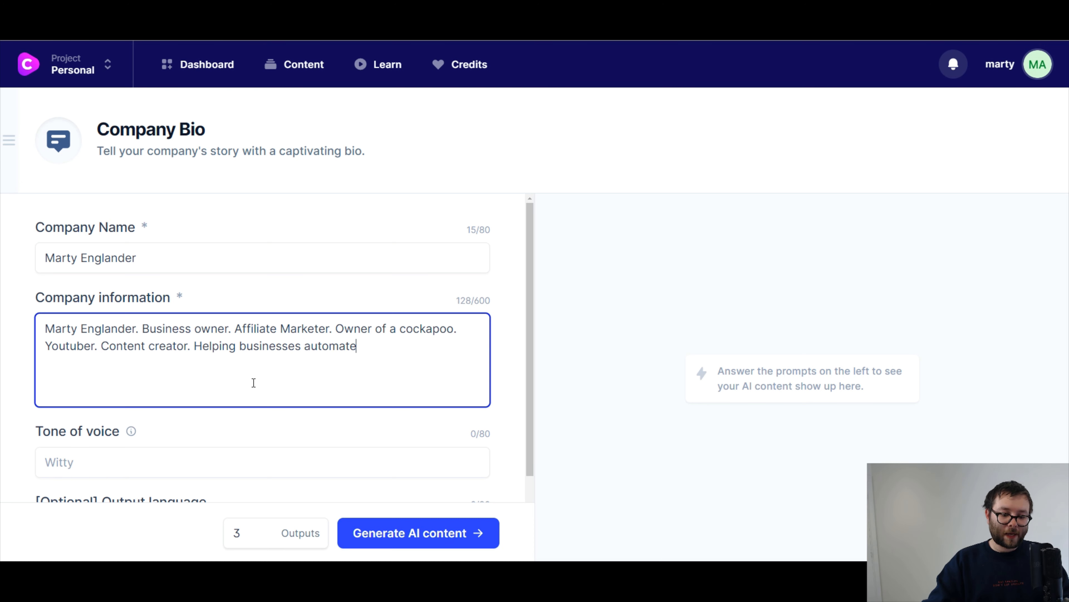
pyautogui.write('systems online to help free up their tim')
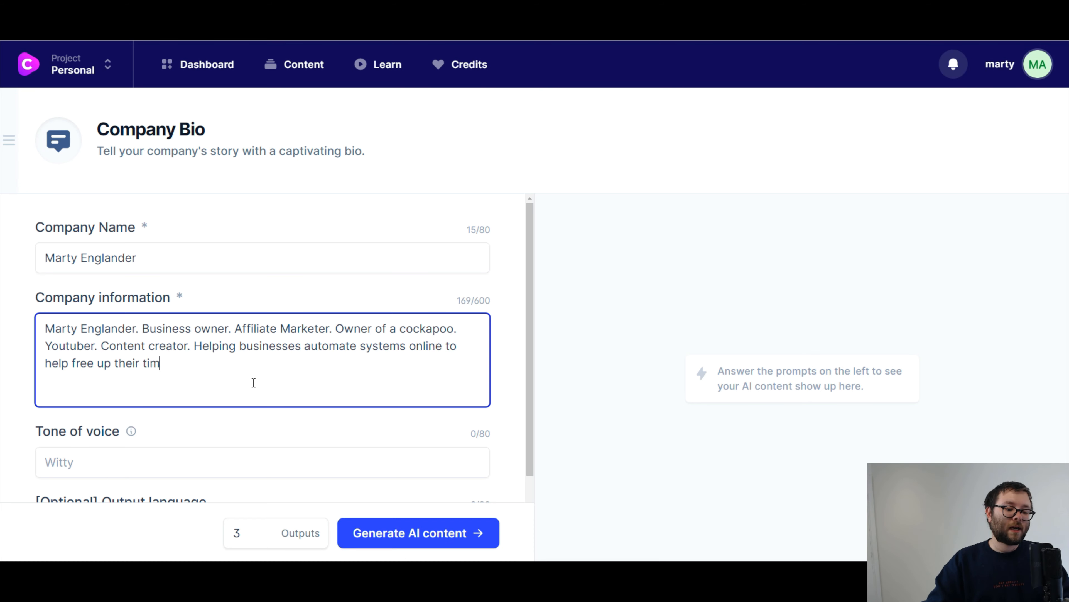
pyautogui.write('e to create memori')
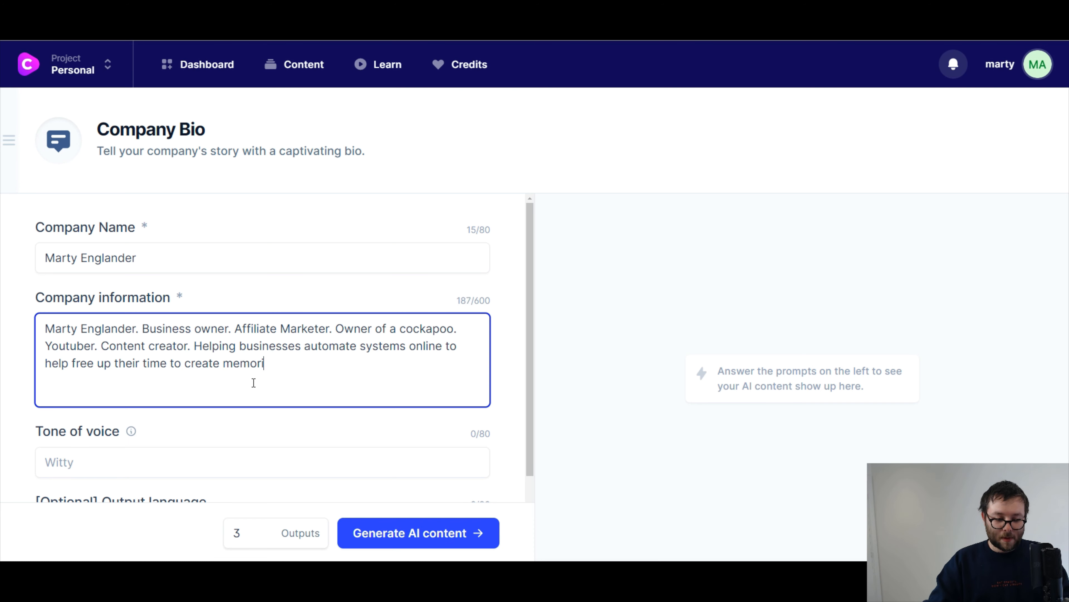
pyautogui.write('es.')
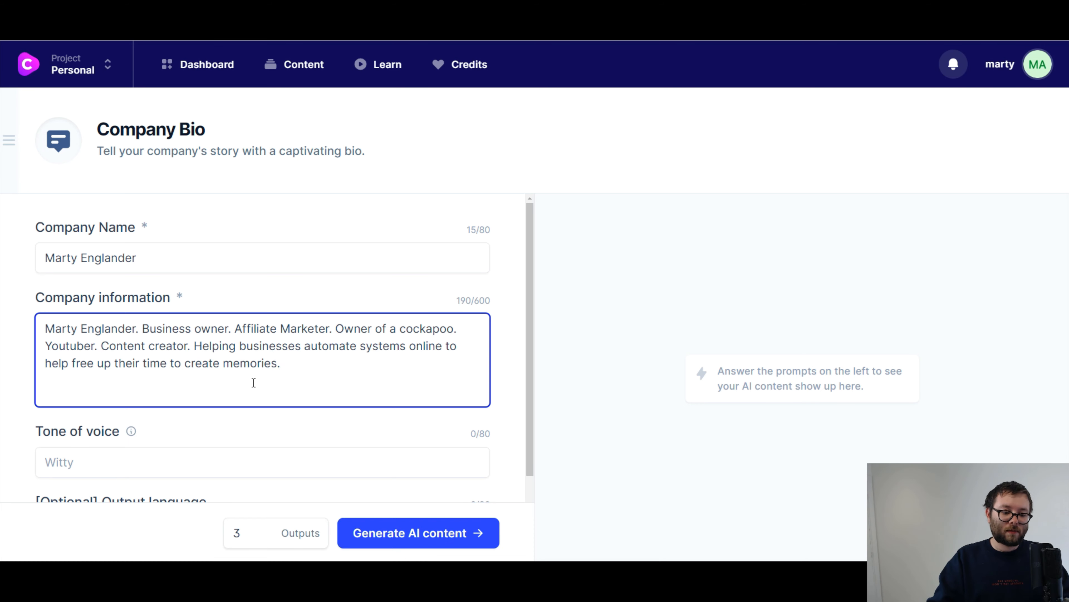
pyautogui.write('away from wr')
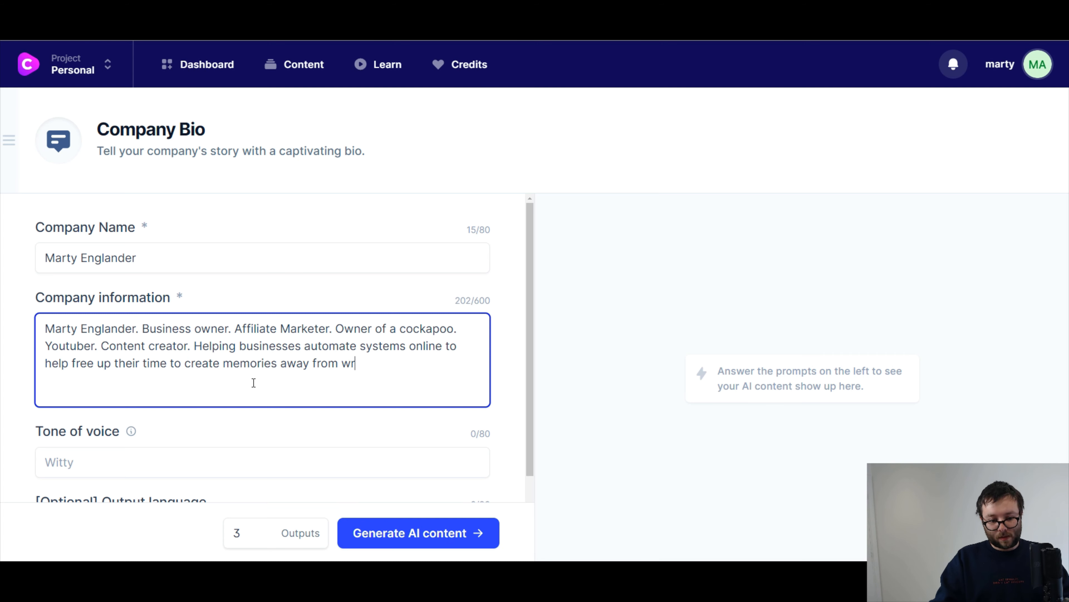
# Set the tone to Professional and language to English, then generate the company bio drafts
pyautogui.write('Professio')
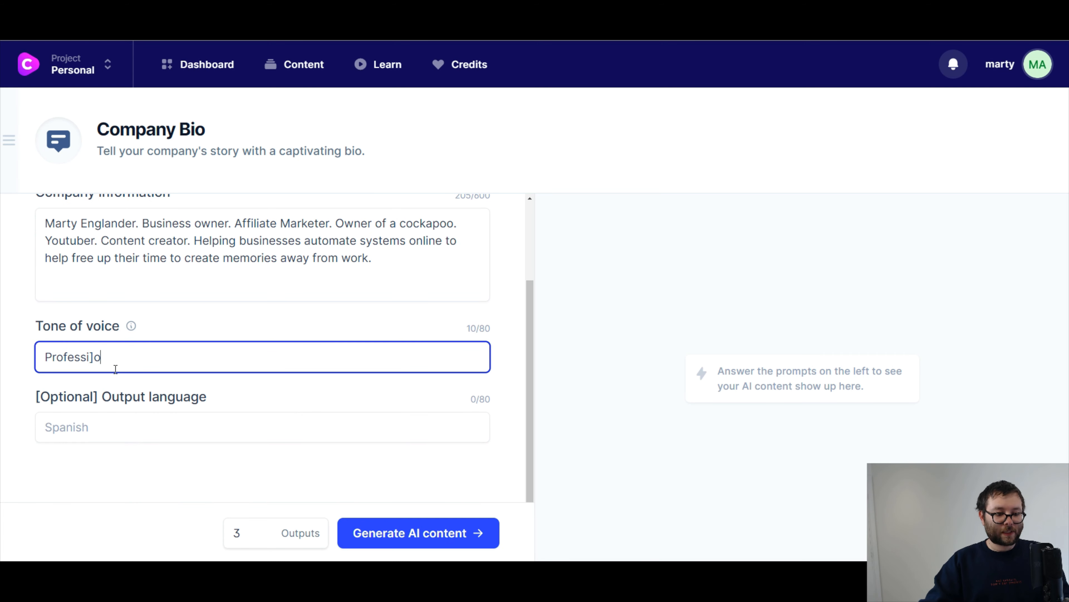
pyautogui.write('Eng')
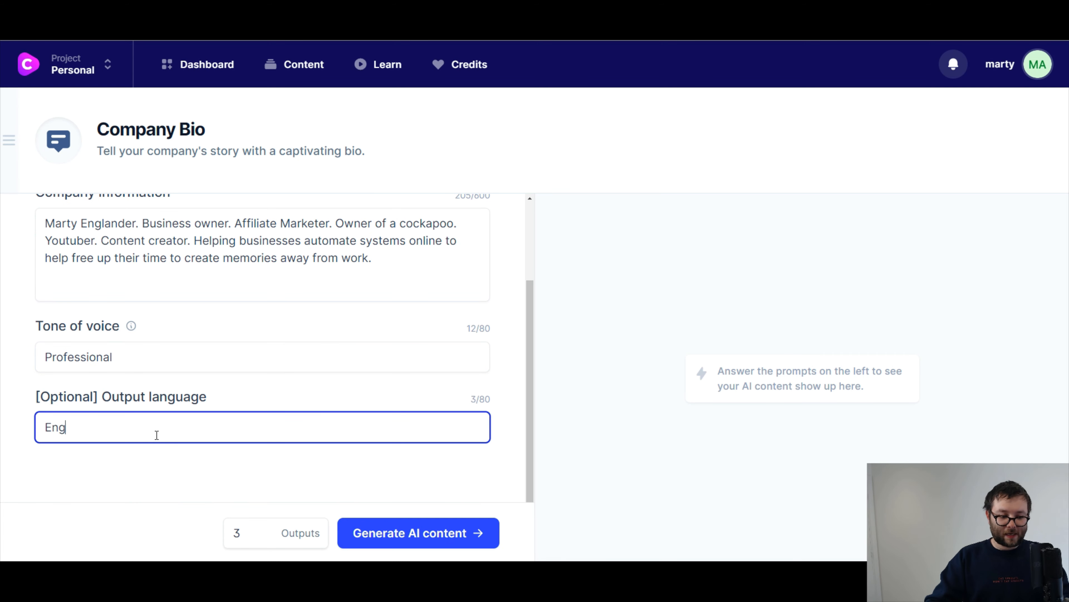
pyautogui.click(417, 533)
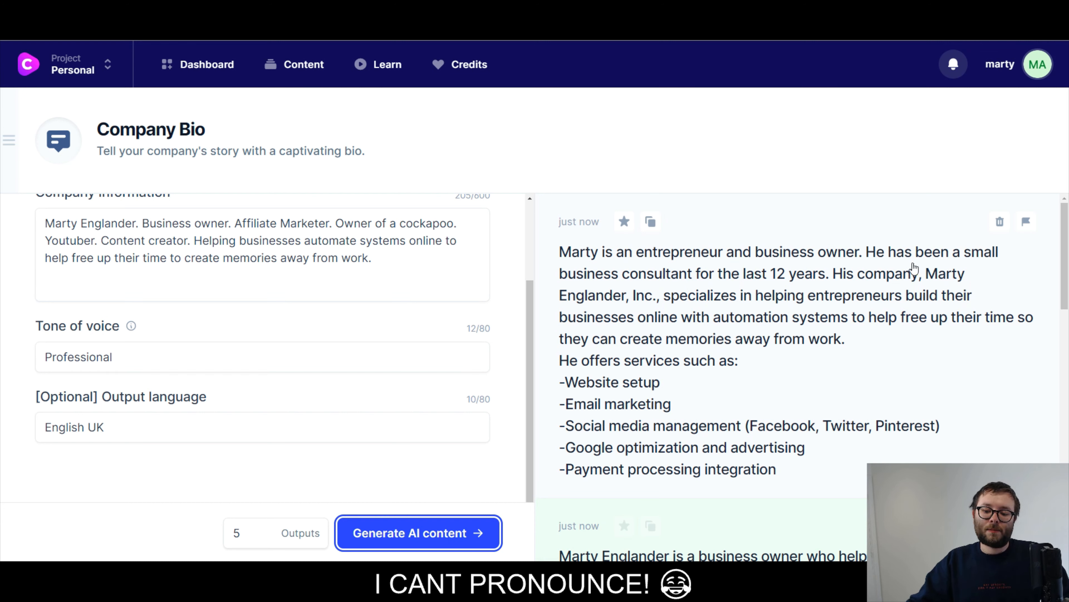
pyautogui.moveTo(641, 290)
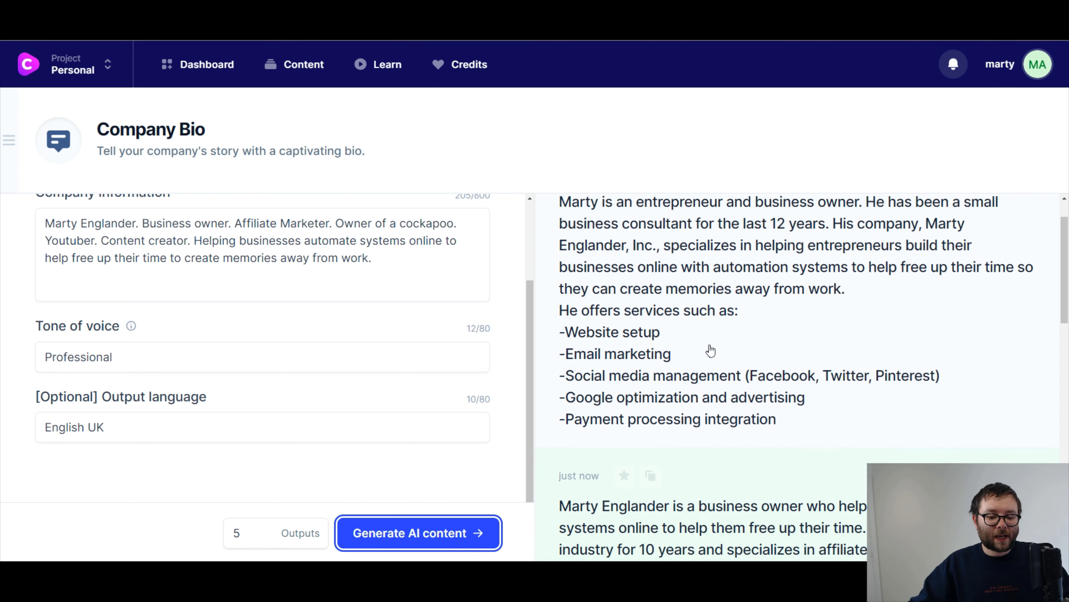
# Read through the five company bio drafts down to the one citing 10 years in marketing and Zapier
pyautogui.scroll(-3)
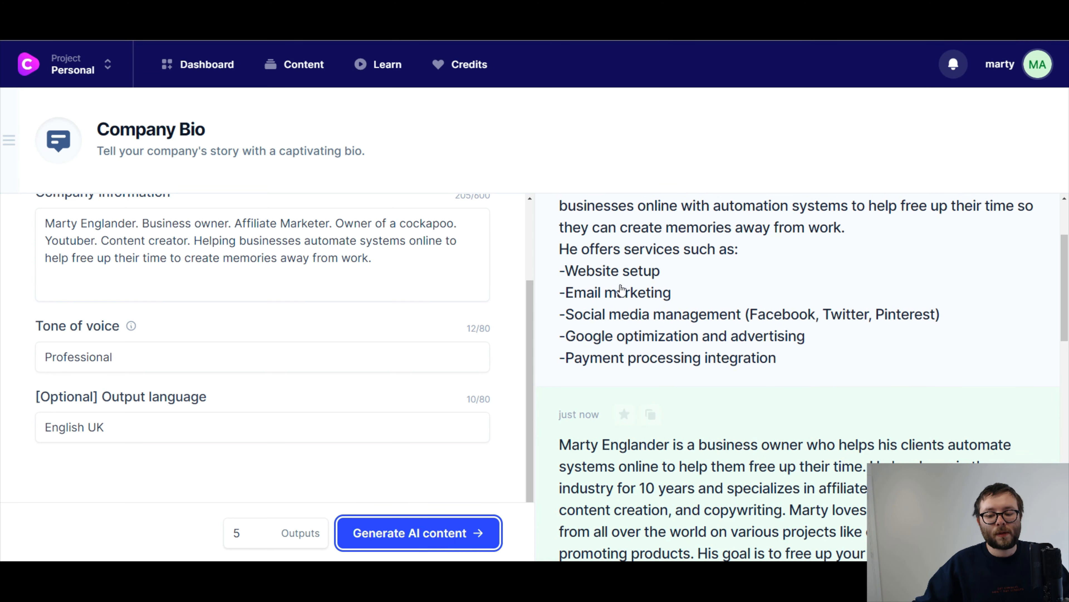
pyautogui.moveTo(980, 344)
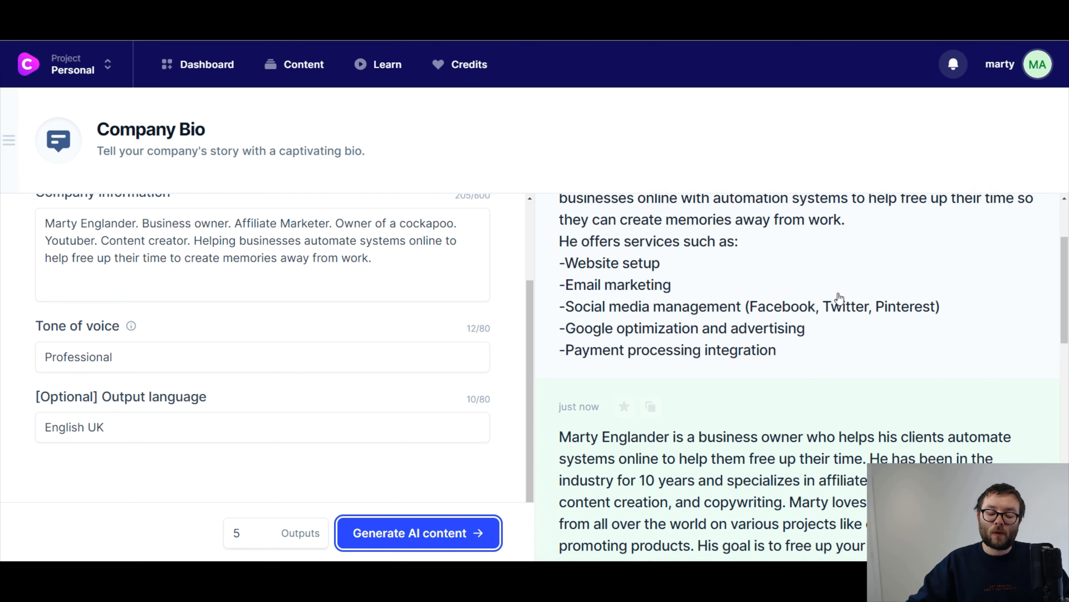
pyautogui.scroll(-3)
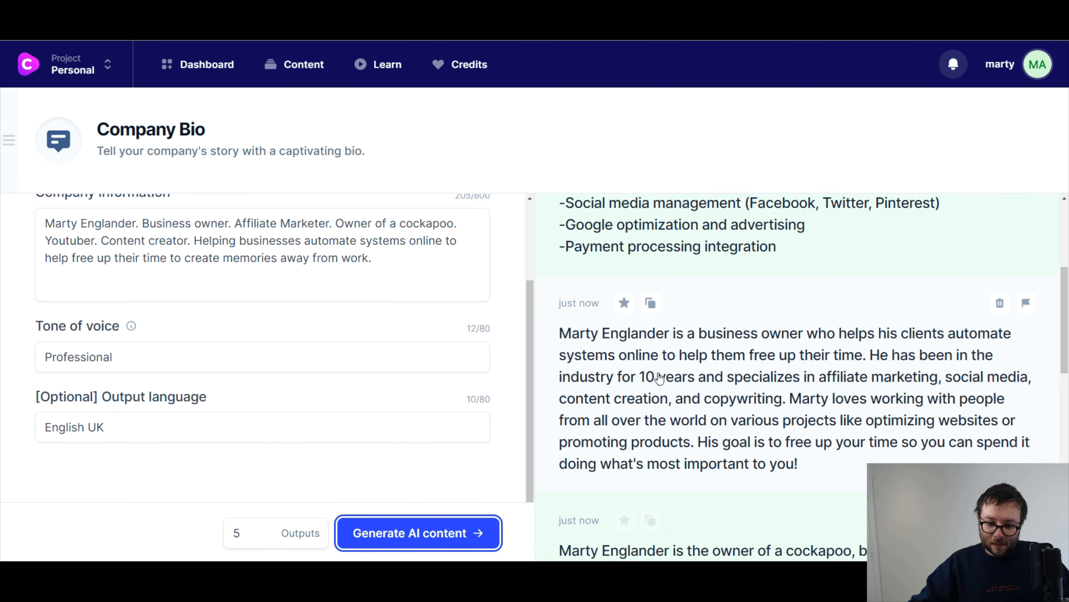
pyautogui.scroll(-3)
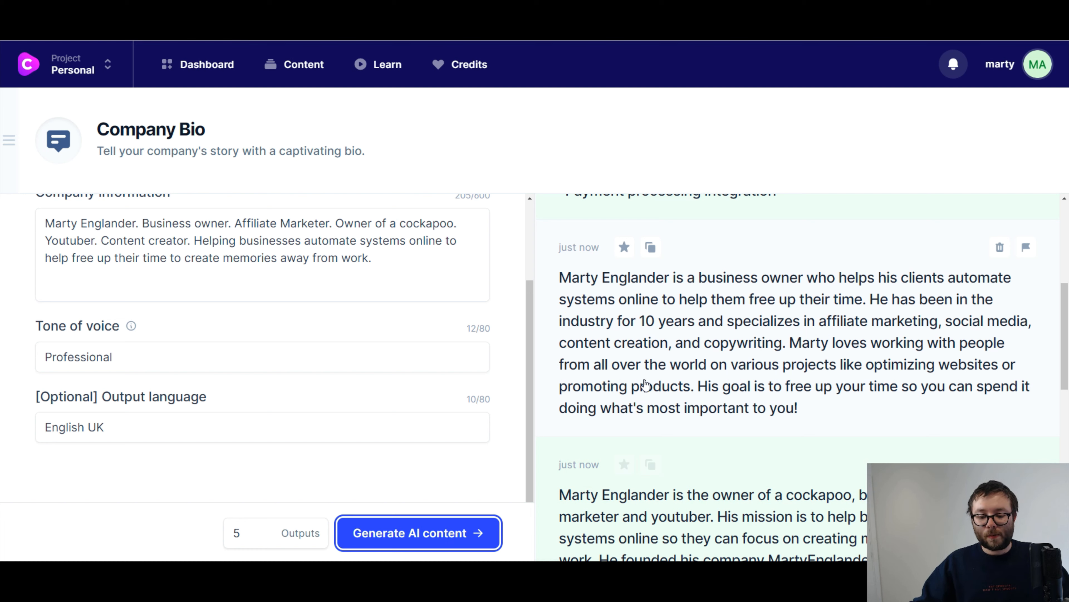
pyautogui.moveTo(643, 391)
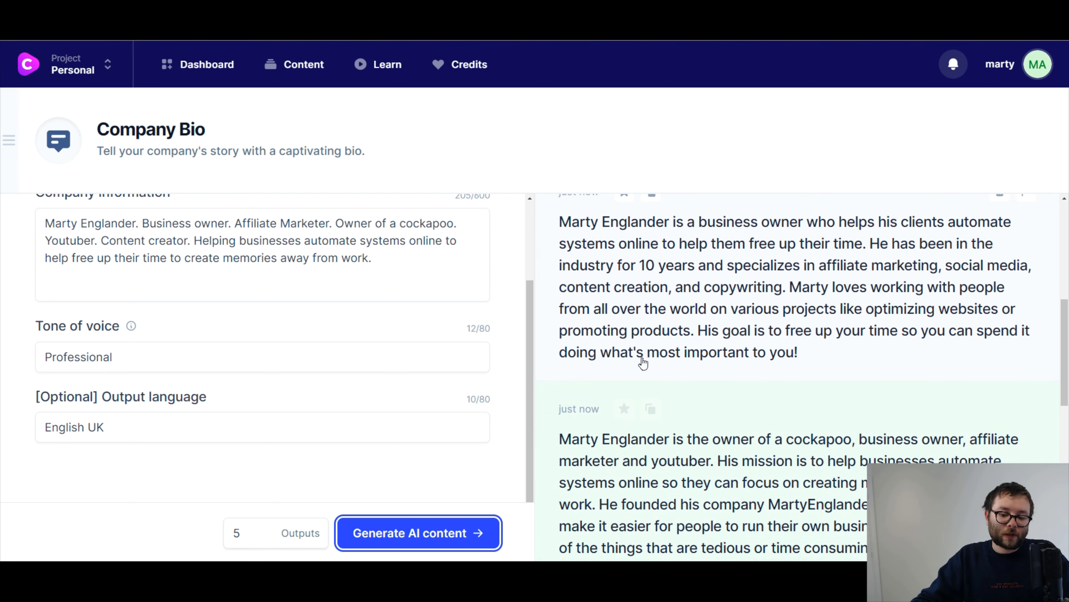
pyautogui.moveTo(668, 373)
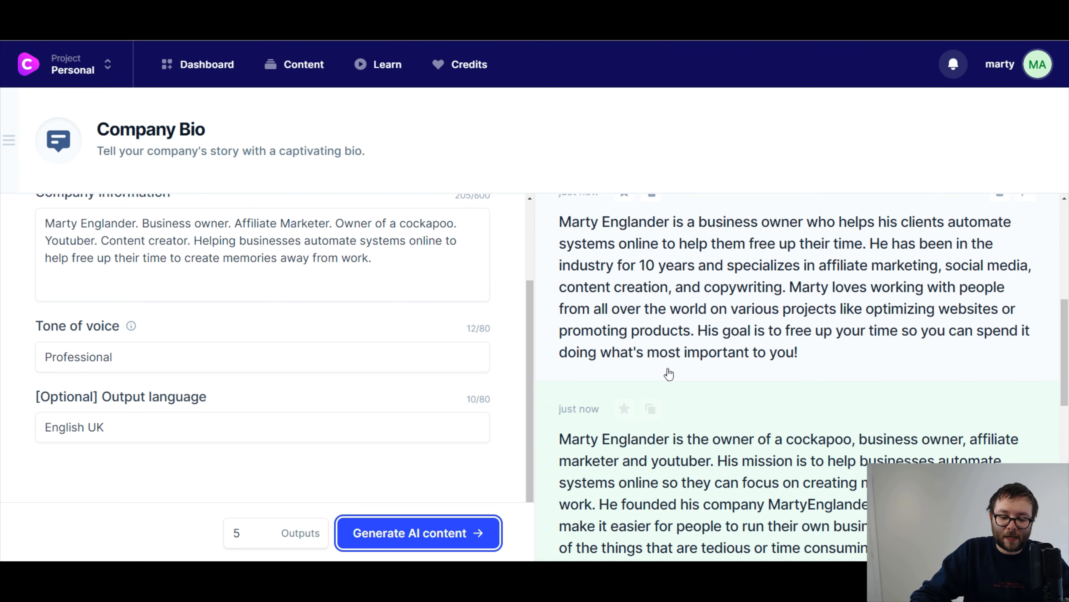
pyautogui.scroll(-3)
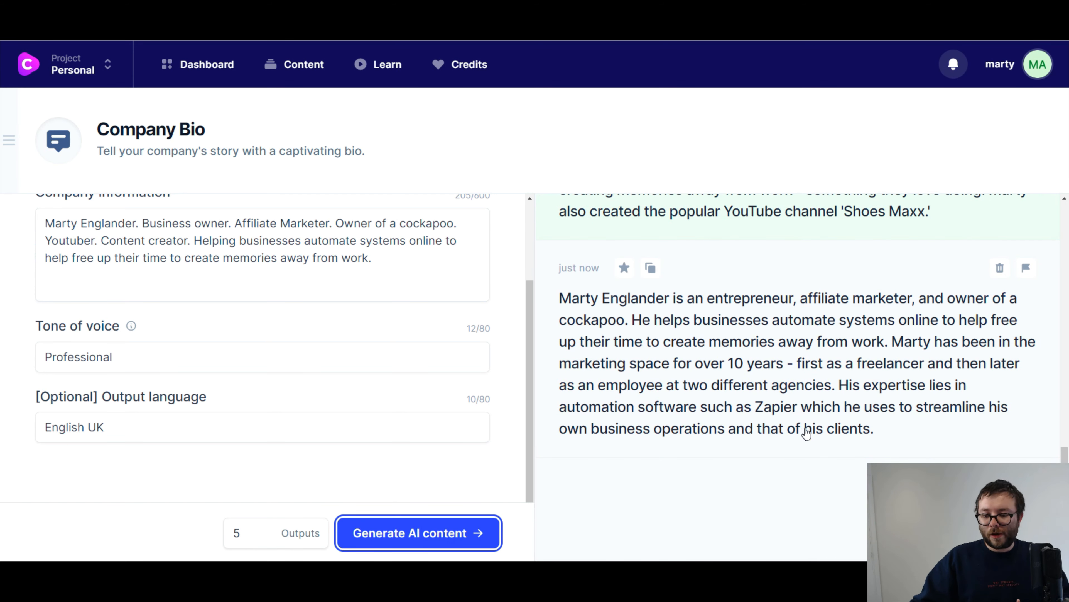
pyautogui.moveTo(688, 323)
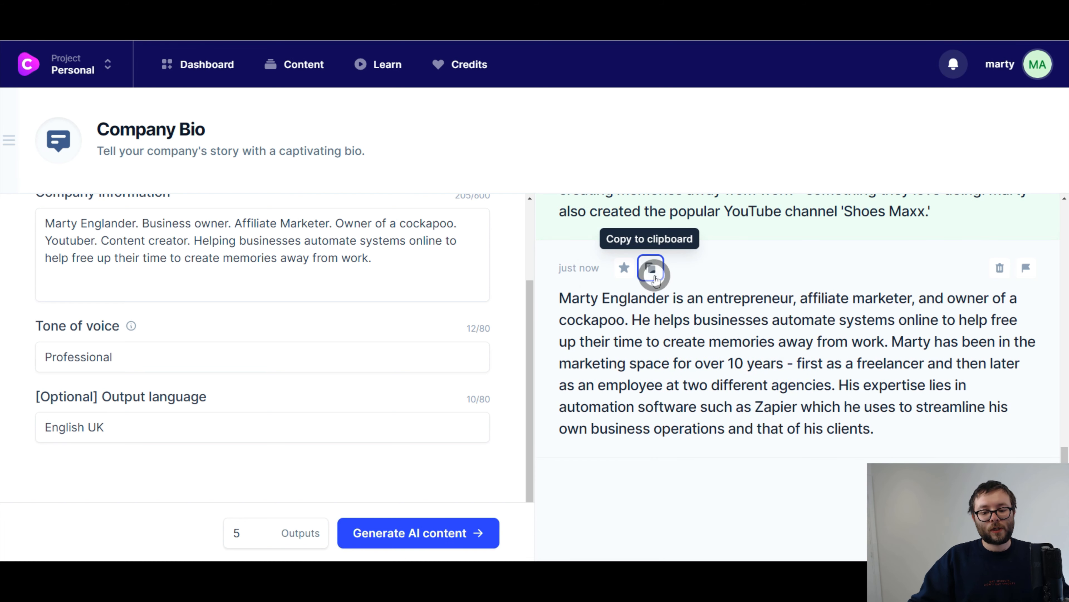
# Copy the last company bio into a new long-form document's description, trim the freelancer clause, and continue to titles
pyautogui.click(650, 267)
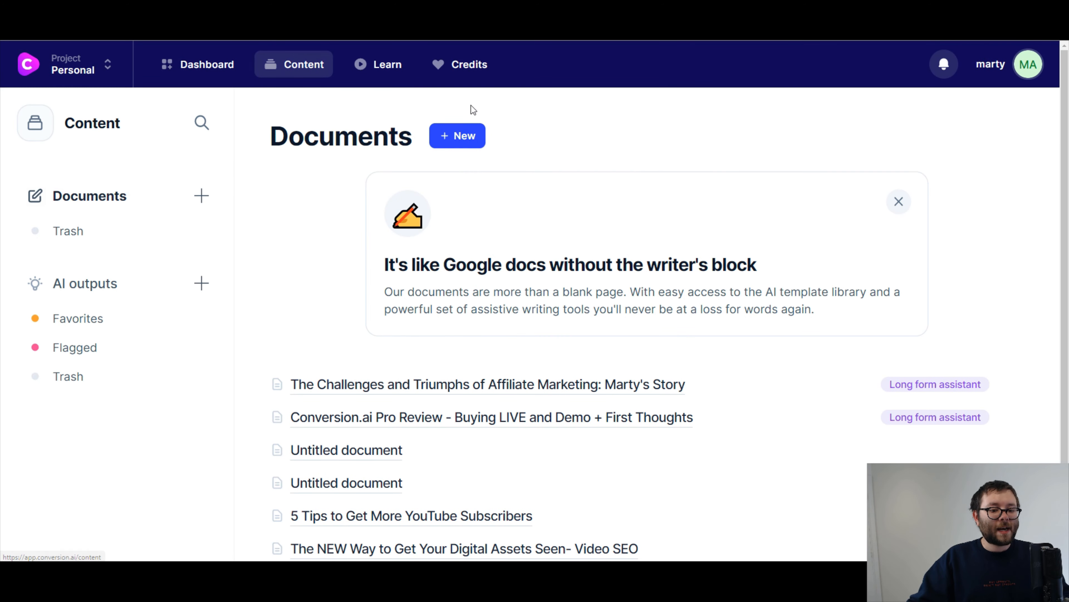
pyautogui.click(457, 135)
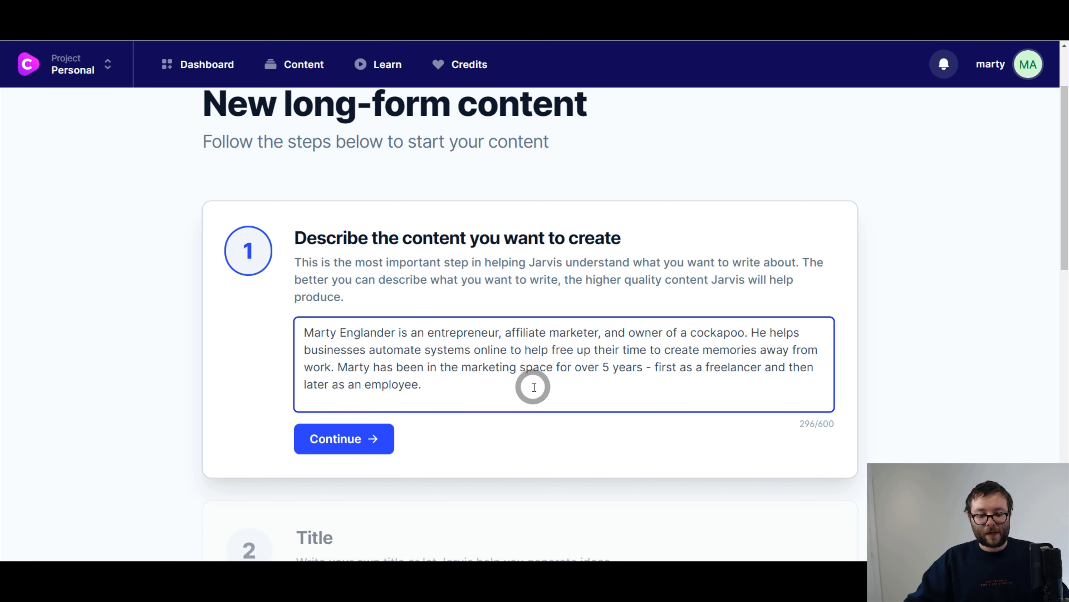
pyautogui.moveTo(645, 367); pyautogui.dragTo(421, 384)
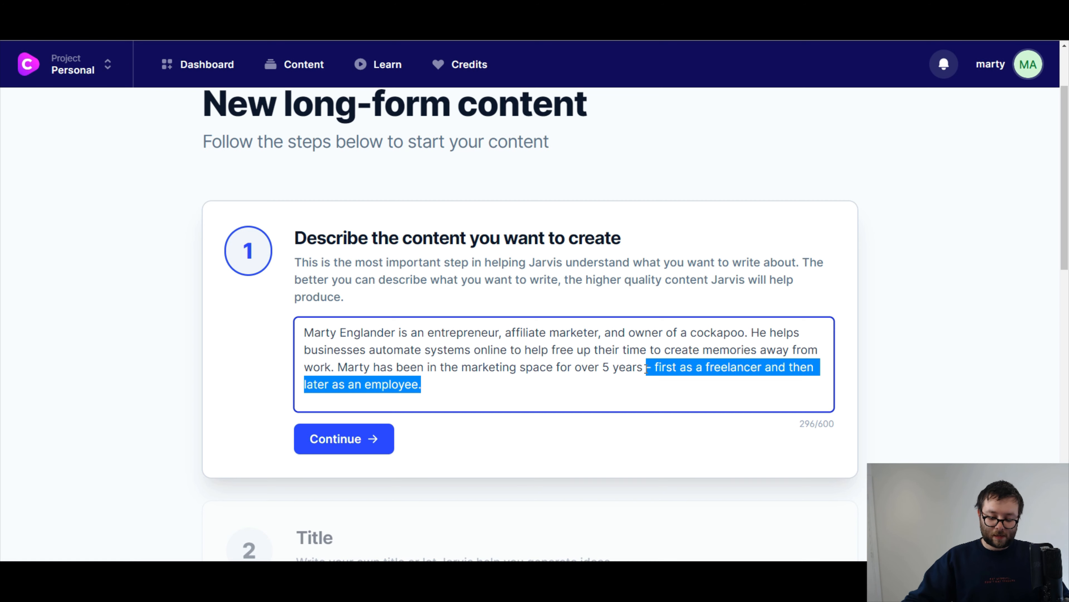
pyautogui.press('Delete')
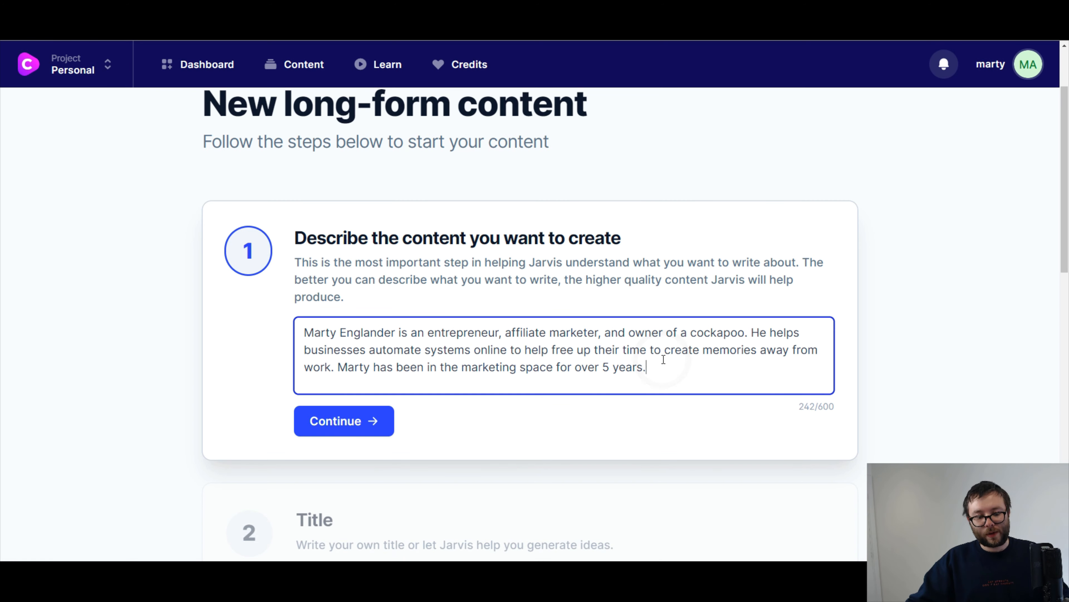
pyautogui.click(343, 420)
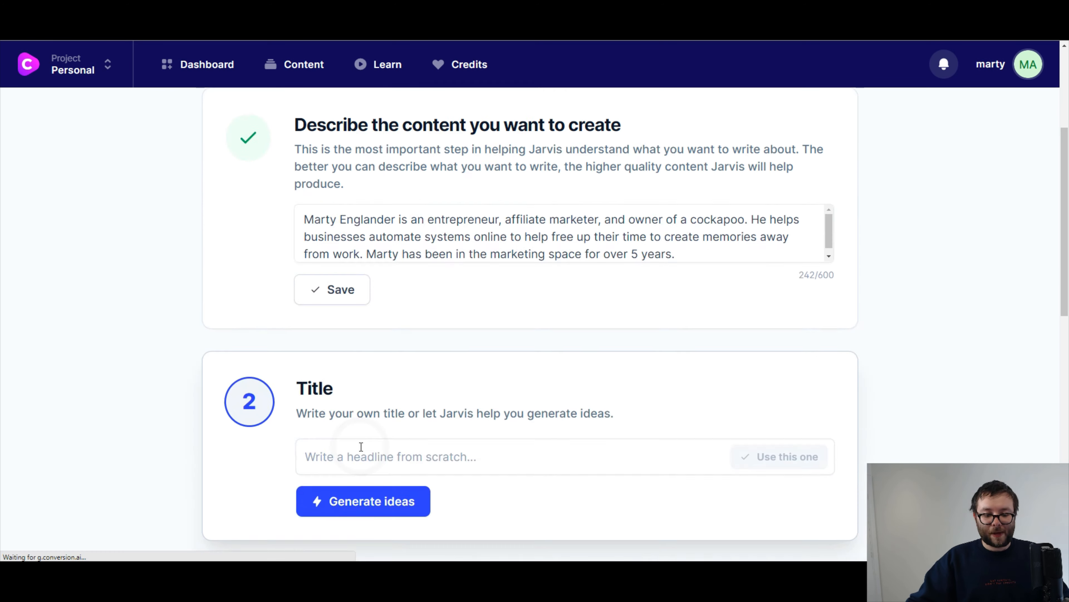
# Generate title ideas and use the one about automating systems to free up time
pyautogui.scroll(-3)
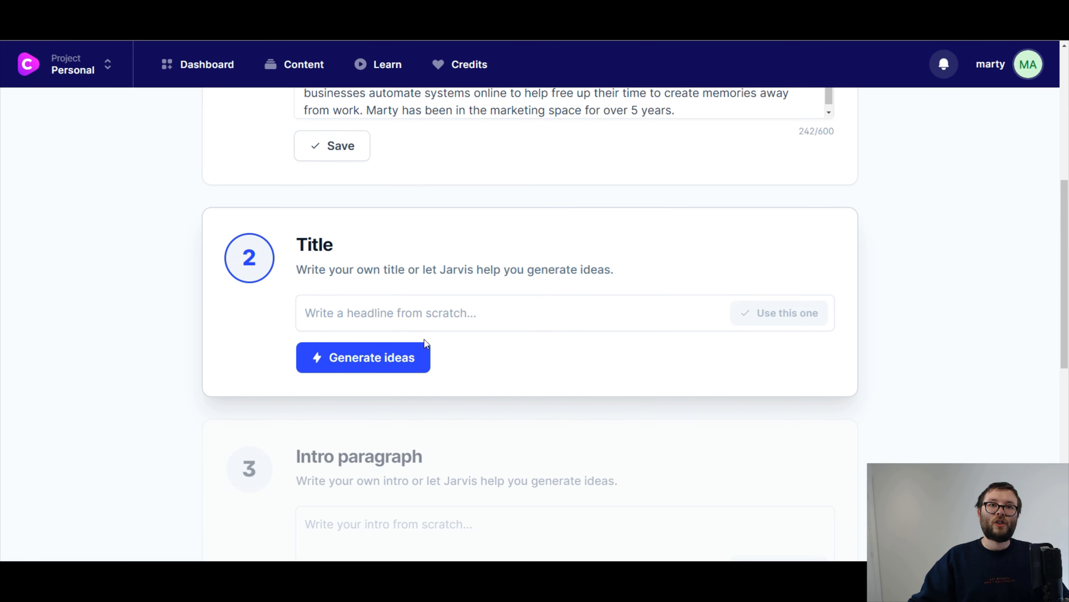
pyautogui.click(363, 356)
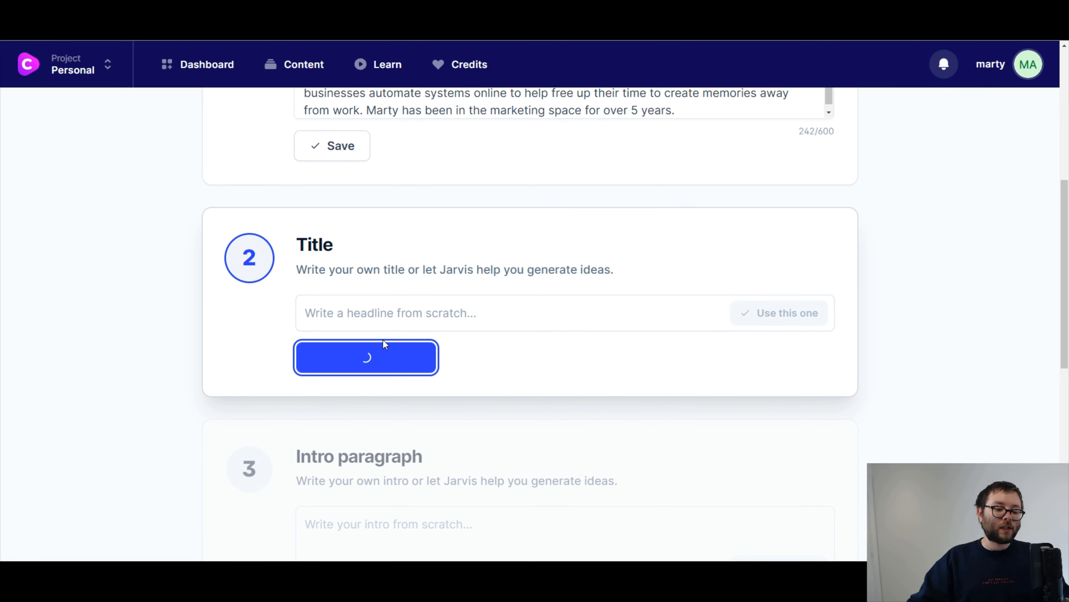
pyautogui.click(366, 358)
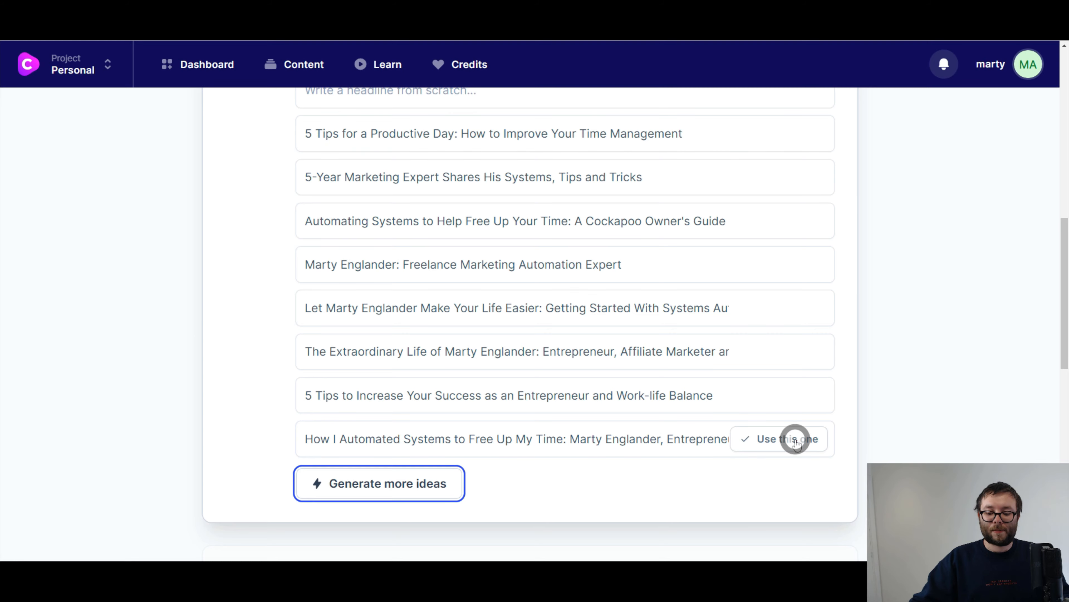
pyautogui.click(789, 438)
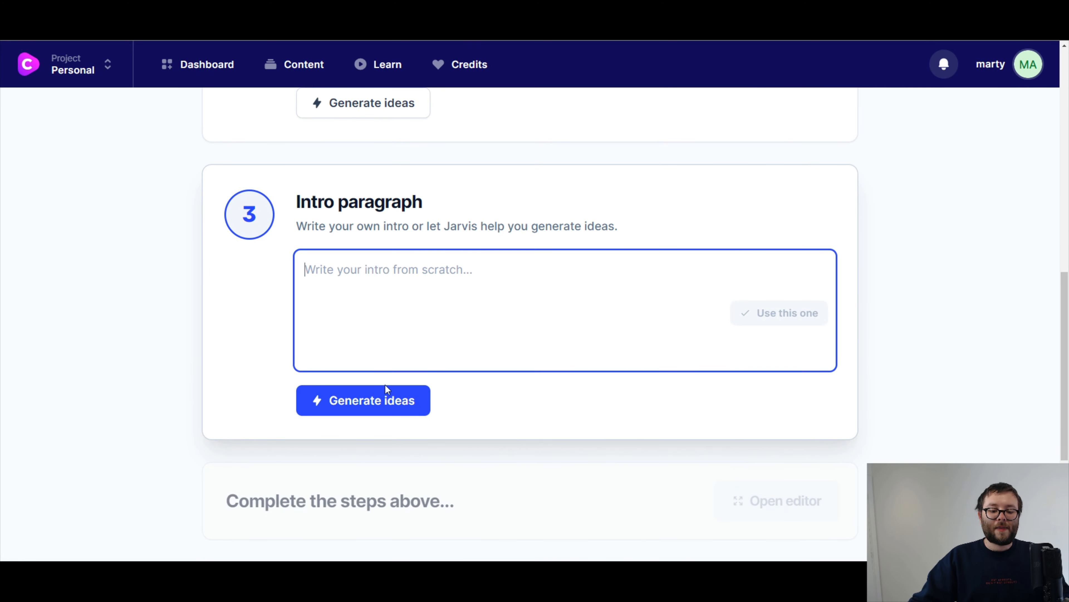
# Generate intro paragraph ideas and review them down to the 'Achieving success' intro
pyautogui.click(363, 400)
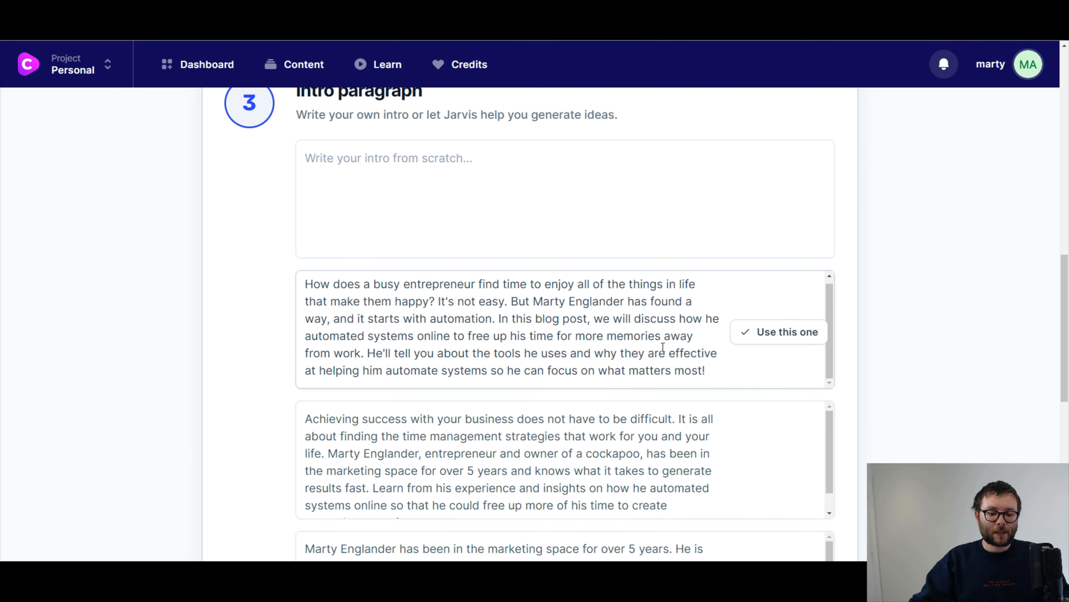
pyautogui.scroll(-3)
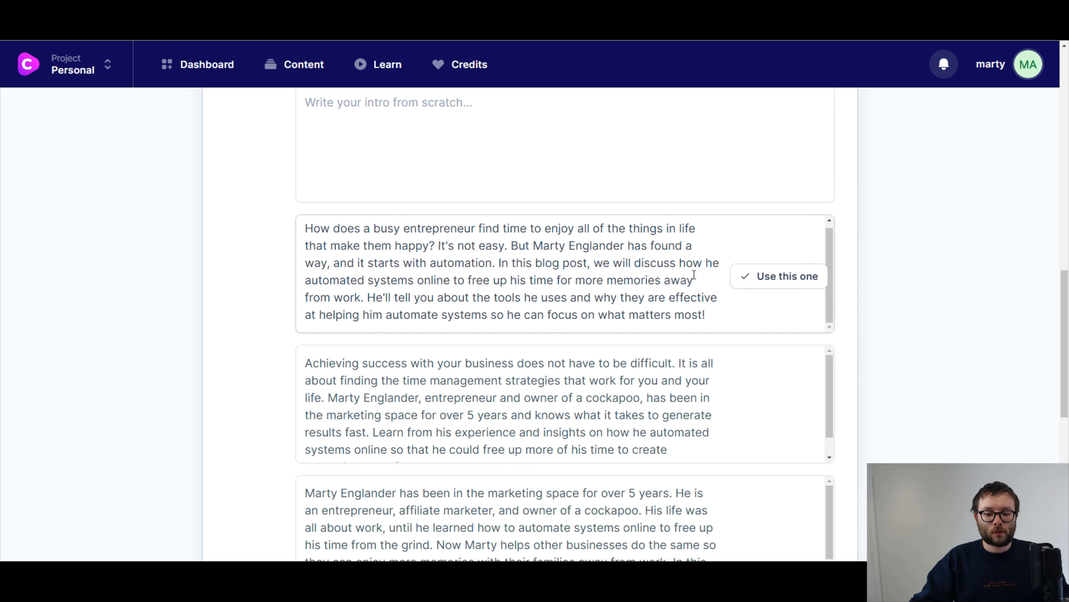
pyautogui.moveTo(484, 279)
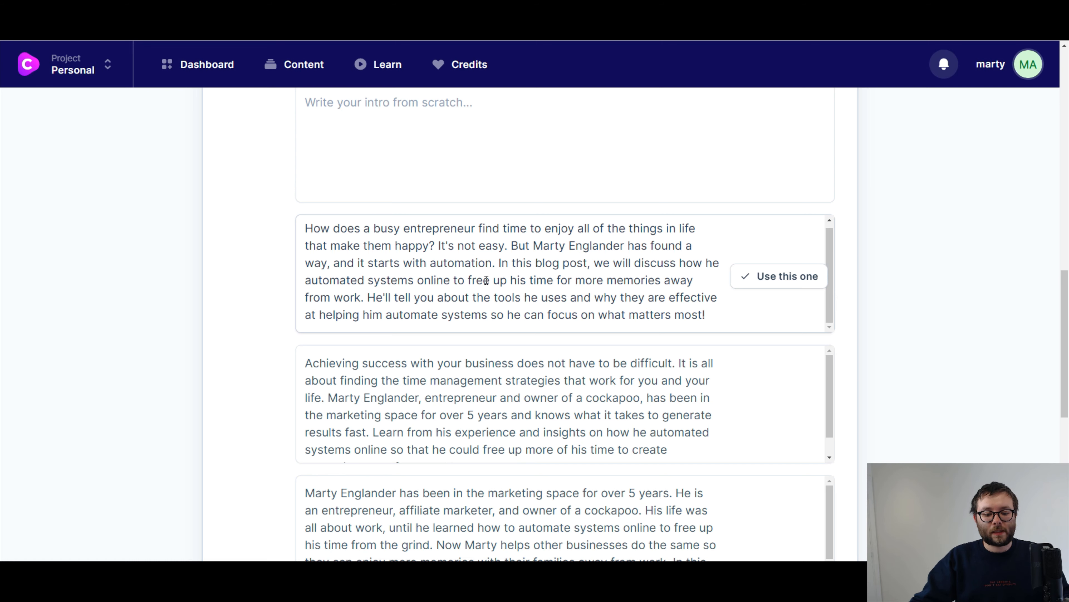
pyautogui.scroll(-3)
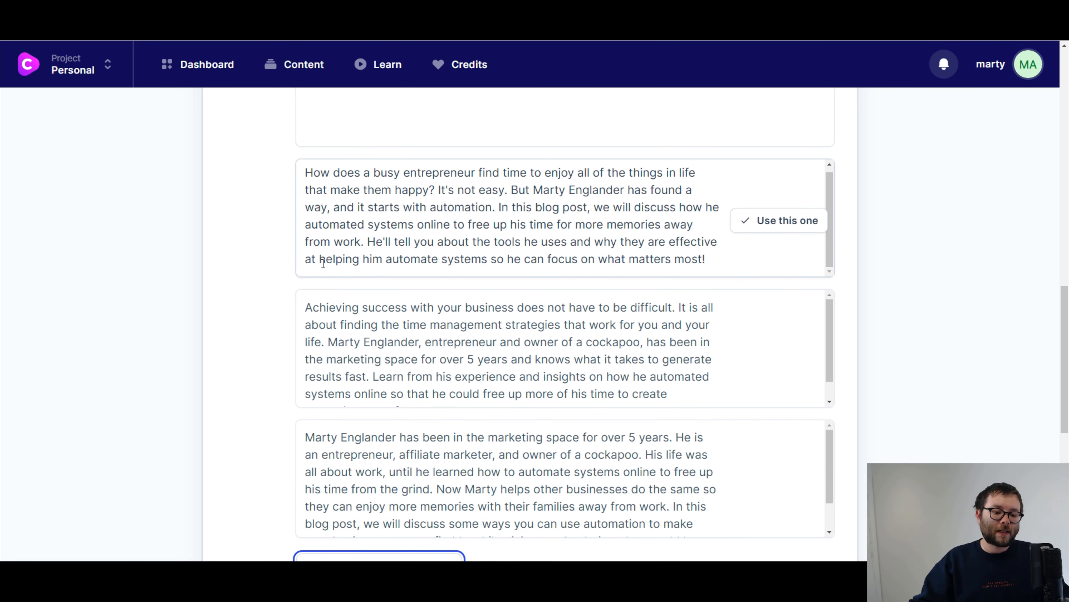
pyautogui.scroll(-3)
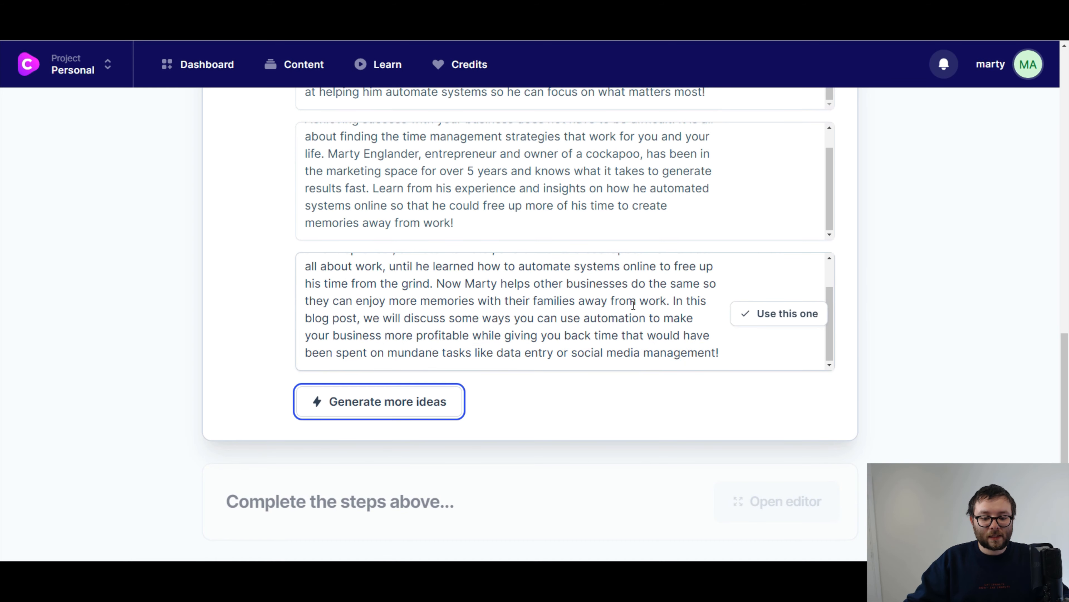
pyautogui.scroll(-3)
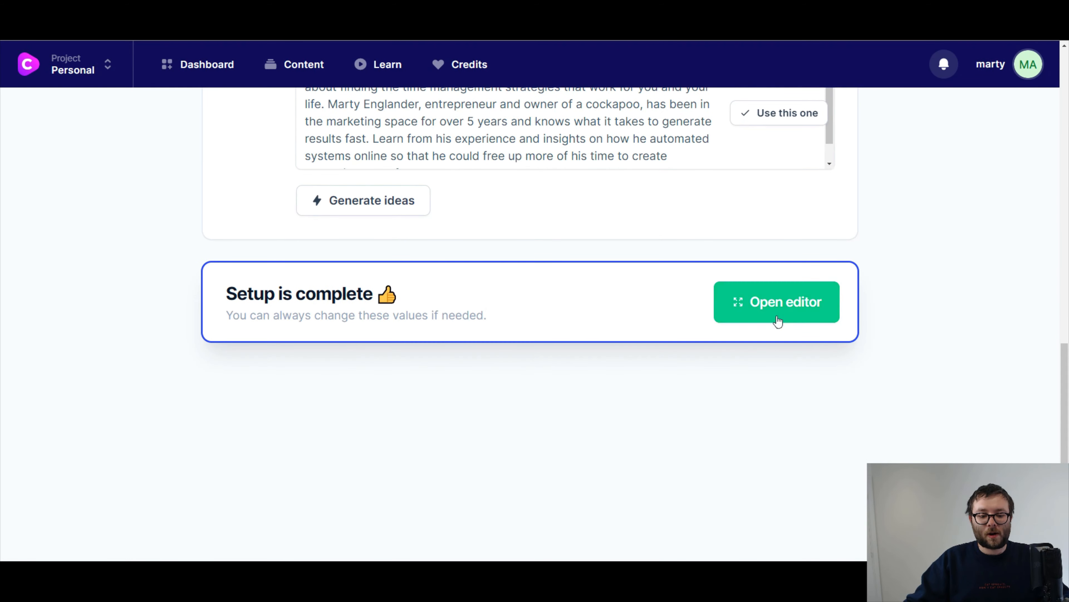
# Start the author sentence with 'Hello, my name is' and recompose the intro in first person
pyautogui.click(776, 302)
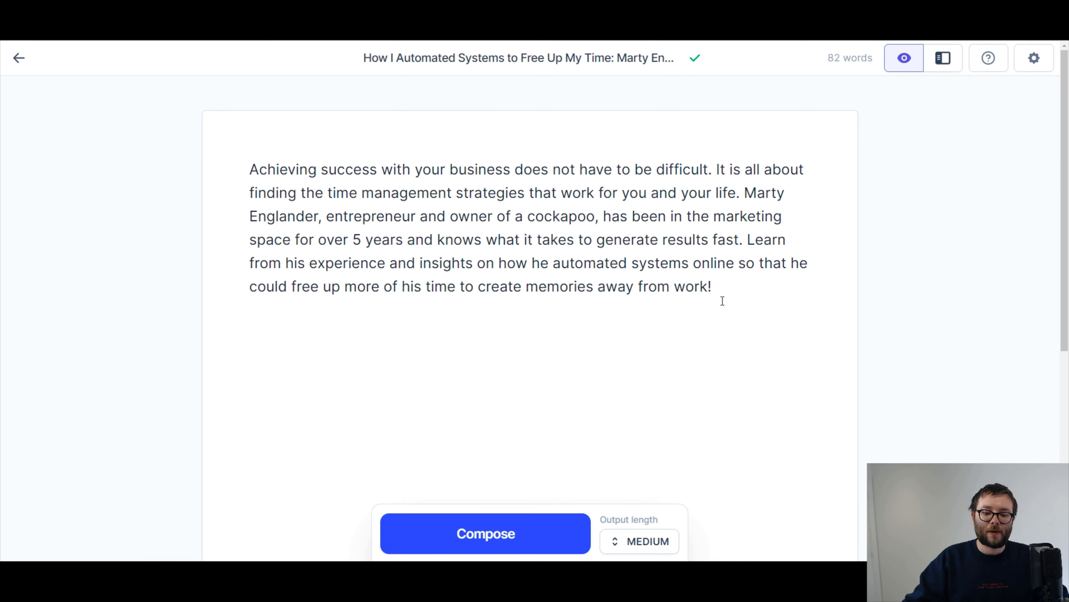
pyautogui.moveTo(620, 407)
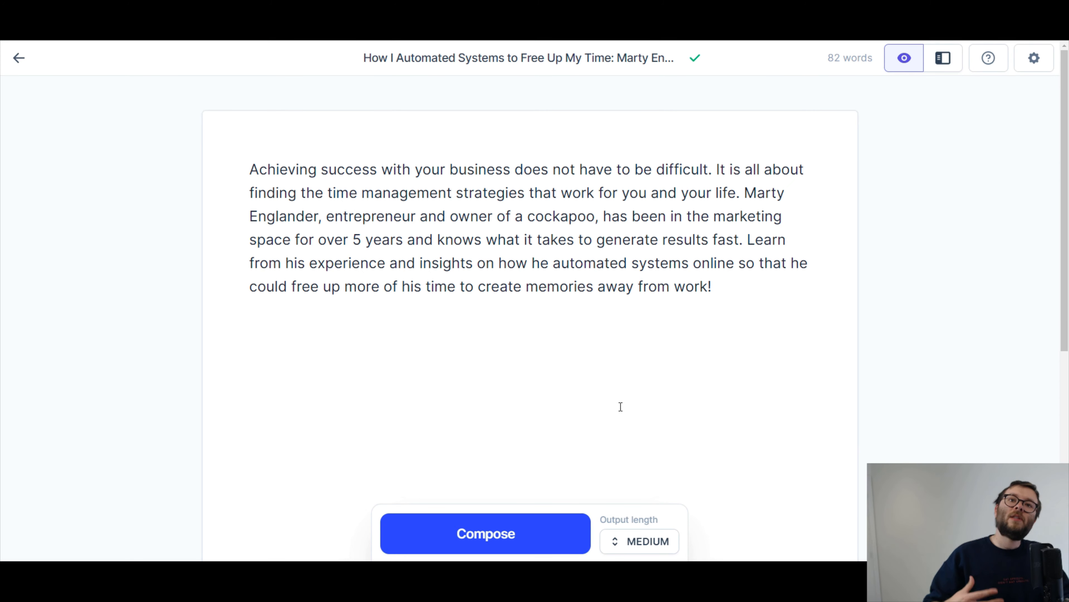
pyautogui.click(712, 285)
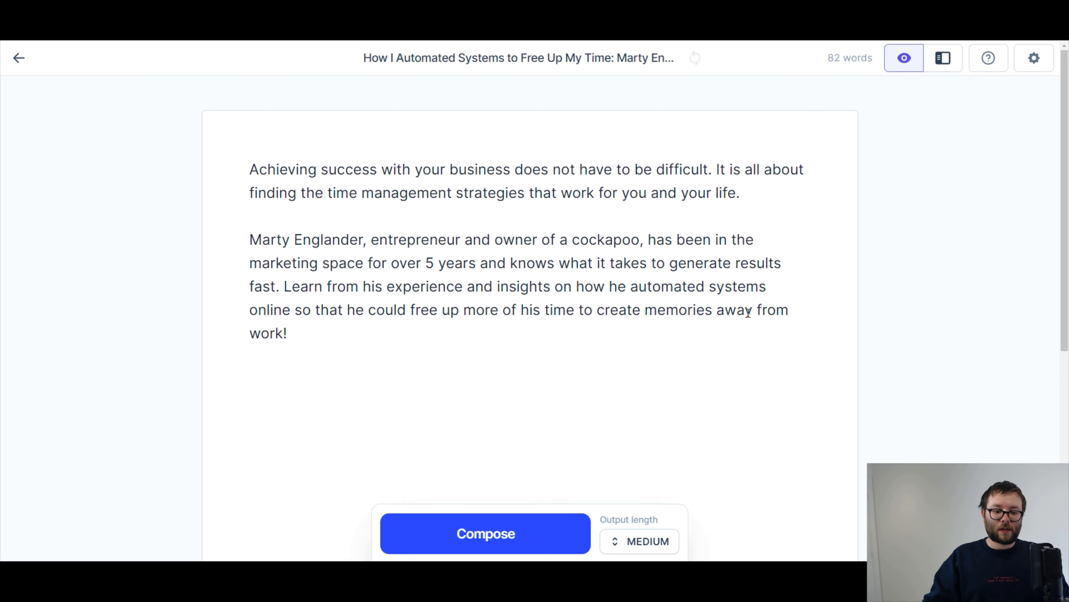
pyautogui.write('Hello, my name is')
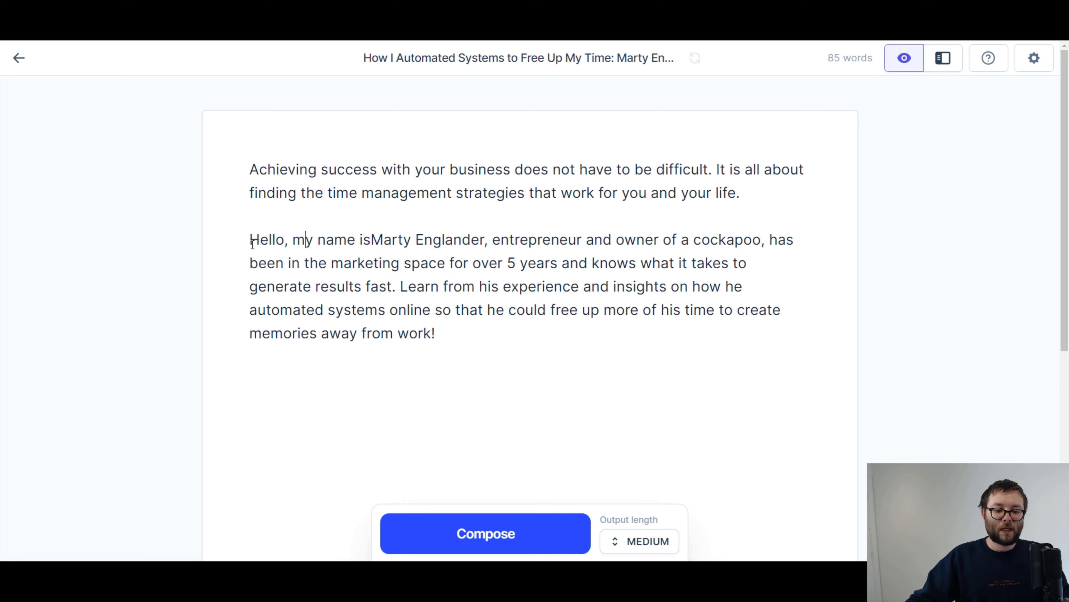
pyautogui.click(485, 532)
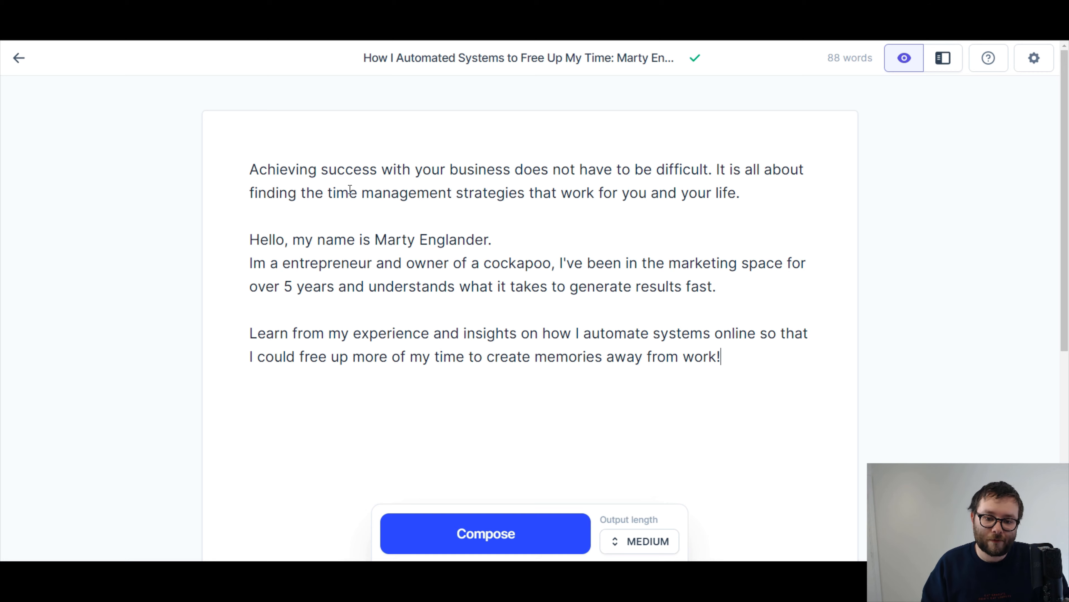
pyautogui.click(485, 533)
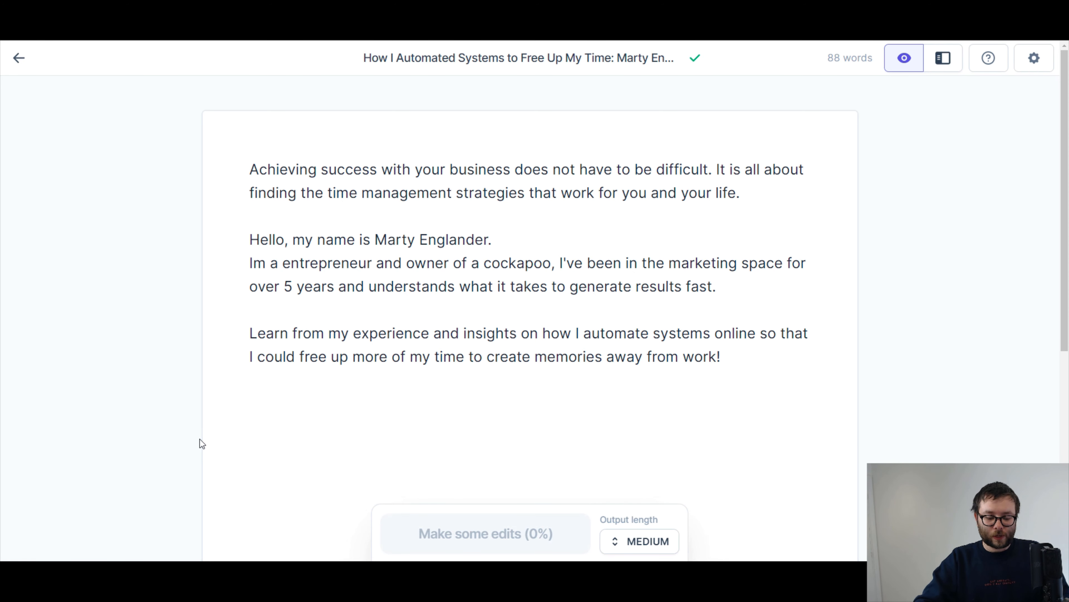
# Write that on my YouTube channel I teach small and medium sized businesses how to automate their business
pyautogui.write('O')
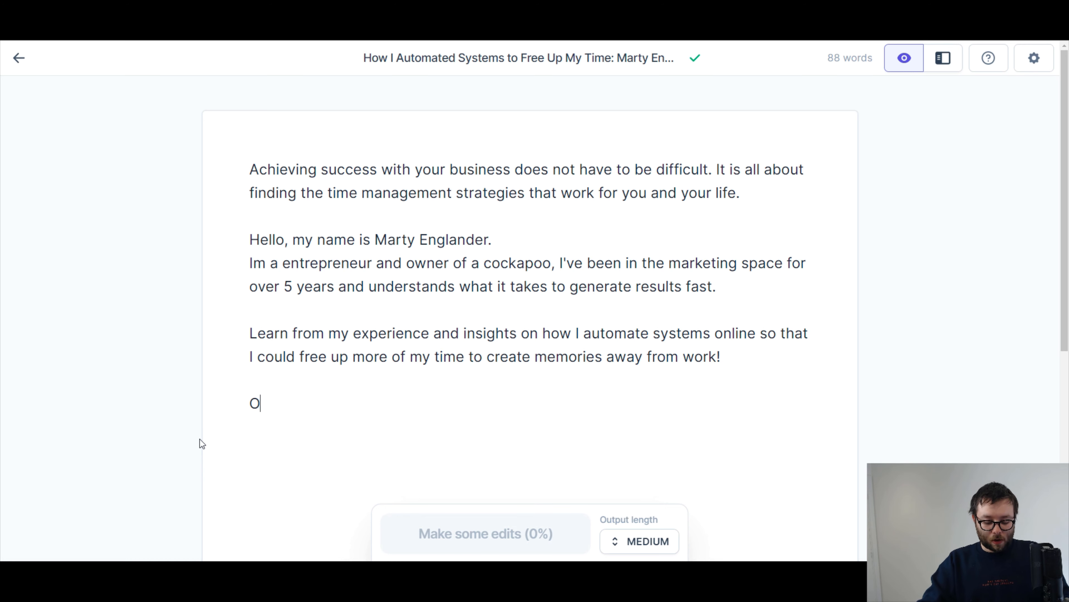
pyautogui.write('n my Youtube channel I show s')
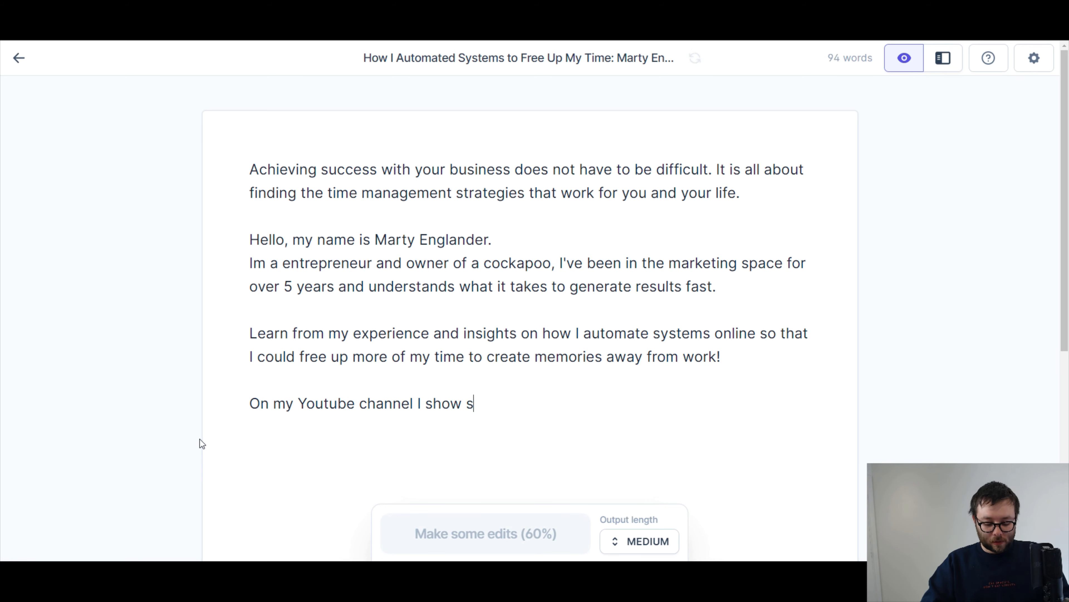
pyautogui.write('mall and')
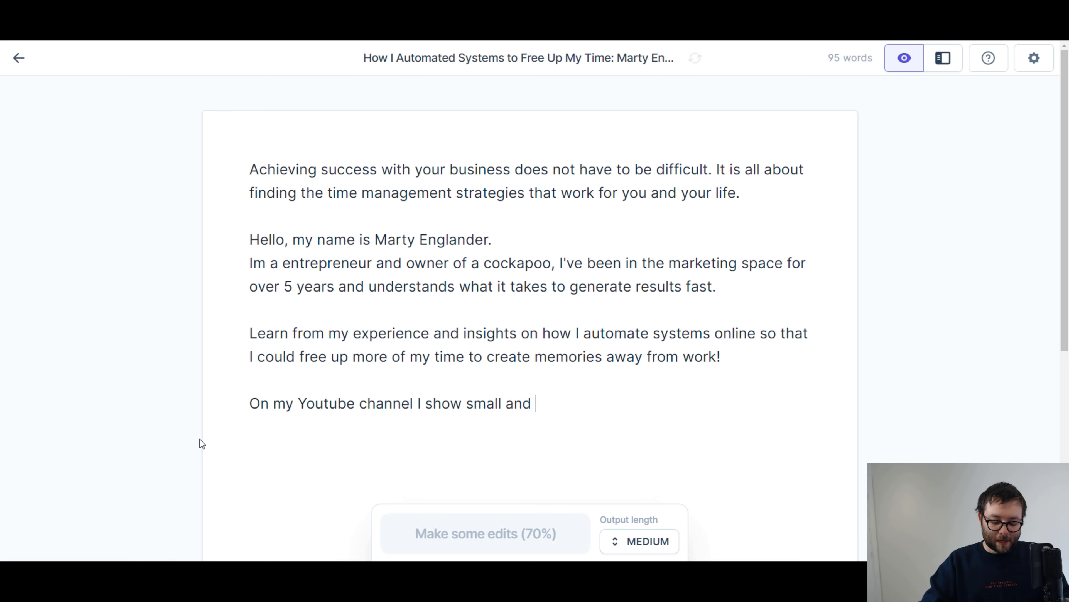
pyautogui.write('medium sized b')
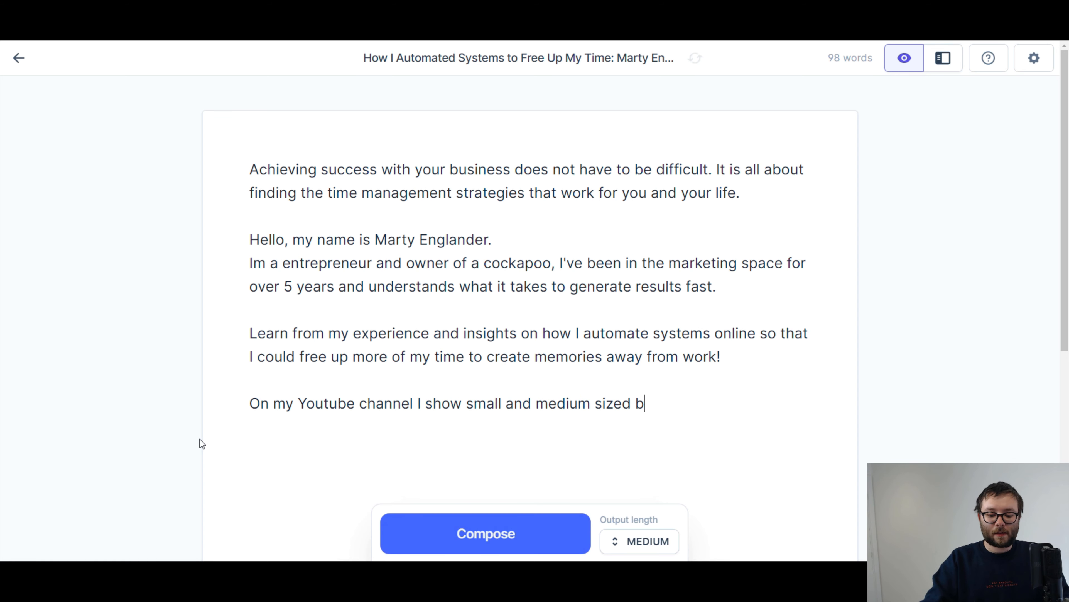
pyautogui.write('usinesses how')
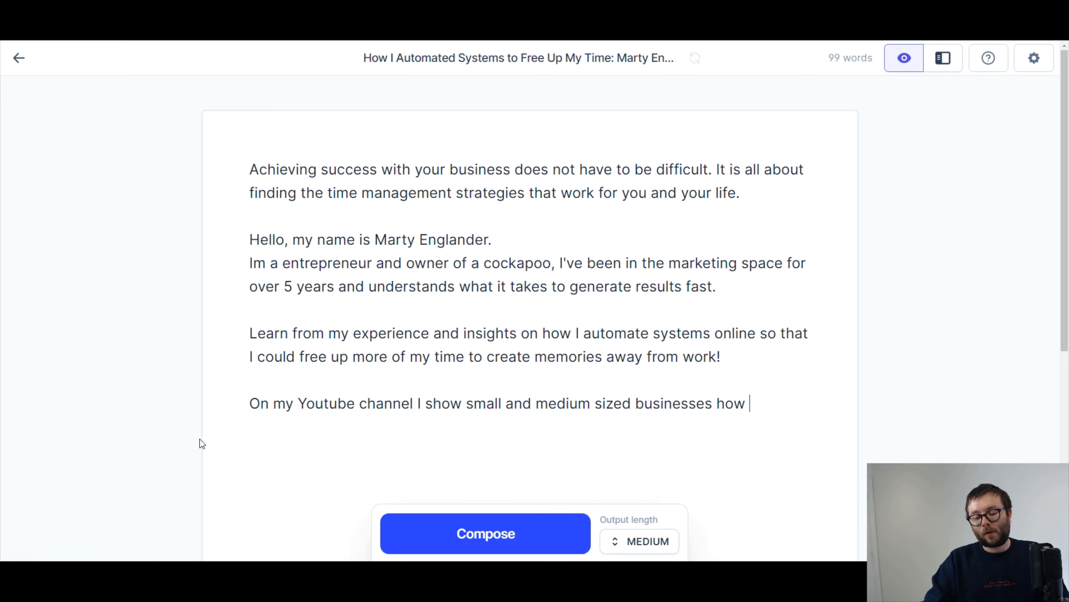
pyautogui.write('to automate')
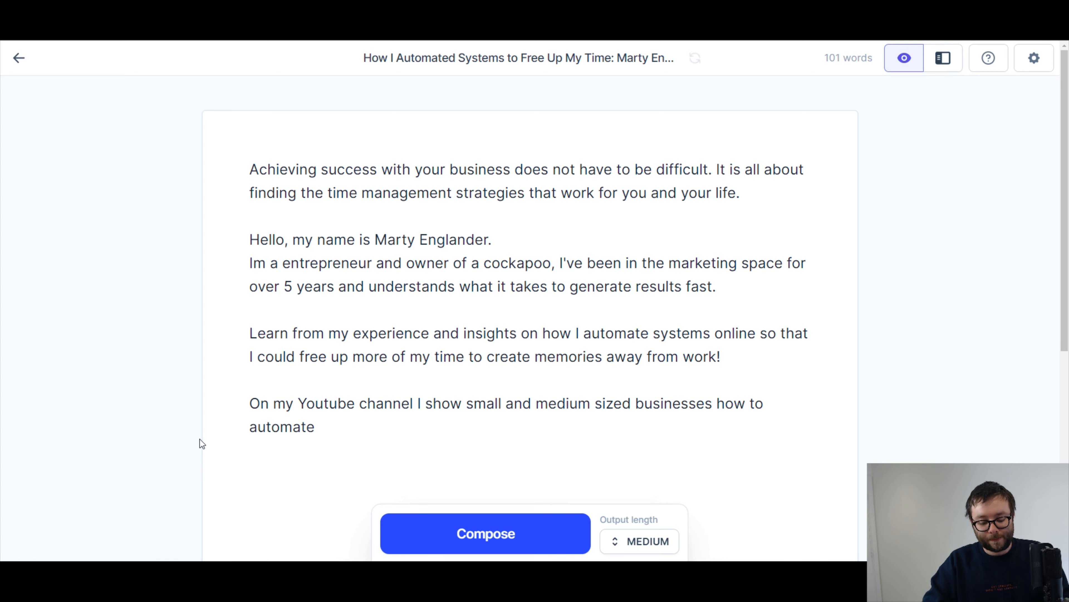
pyautogui.write('their busi')
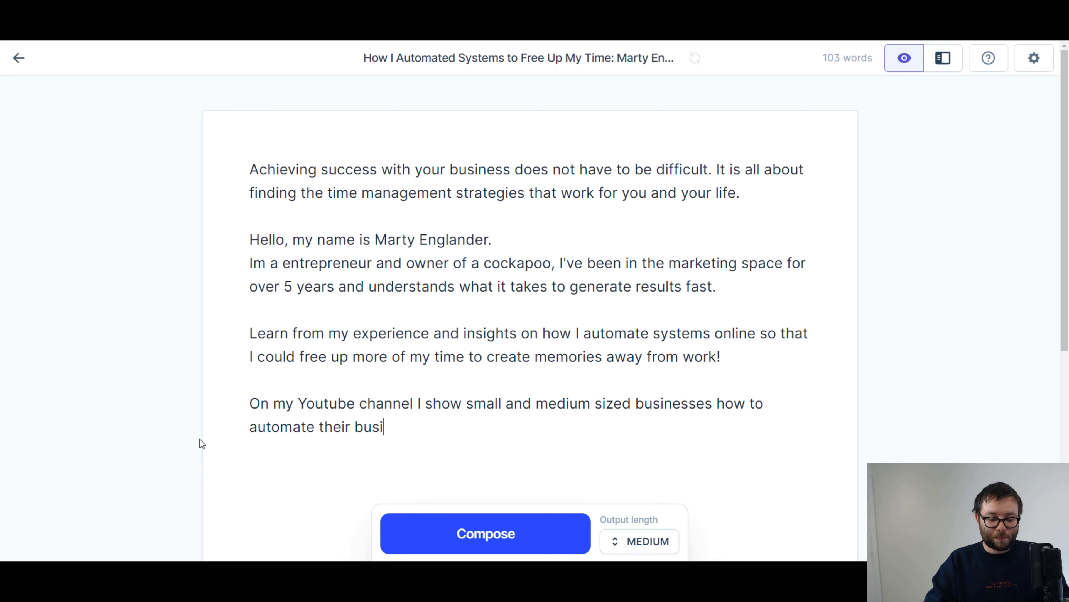
pyautogui.write('ness')
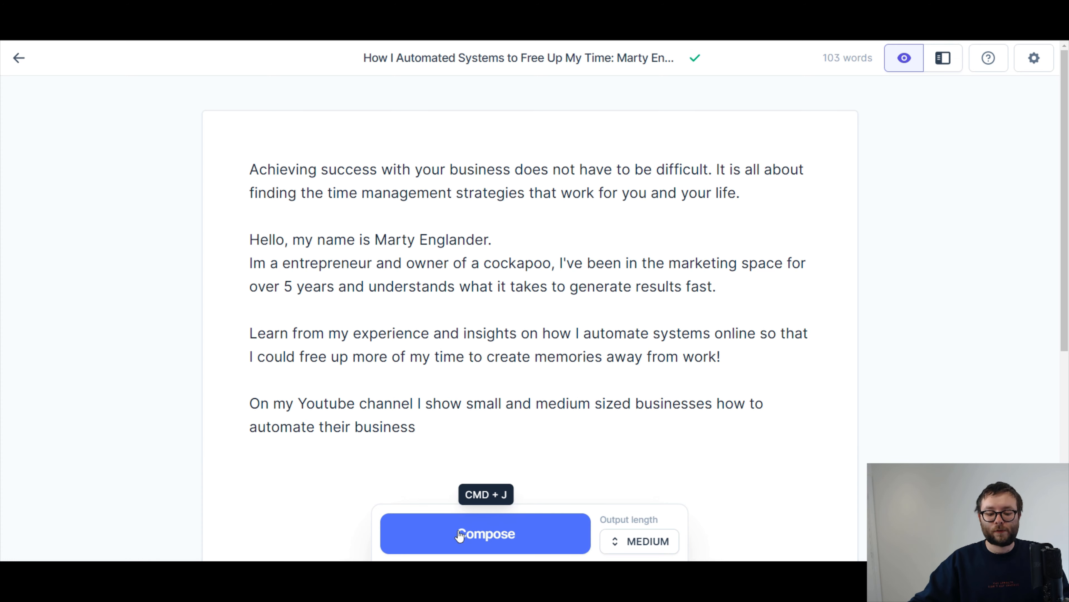
# Compose the next passage about running a digital marketing agency and automation systems
pyautogui.click(486, 534)
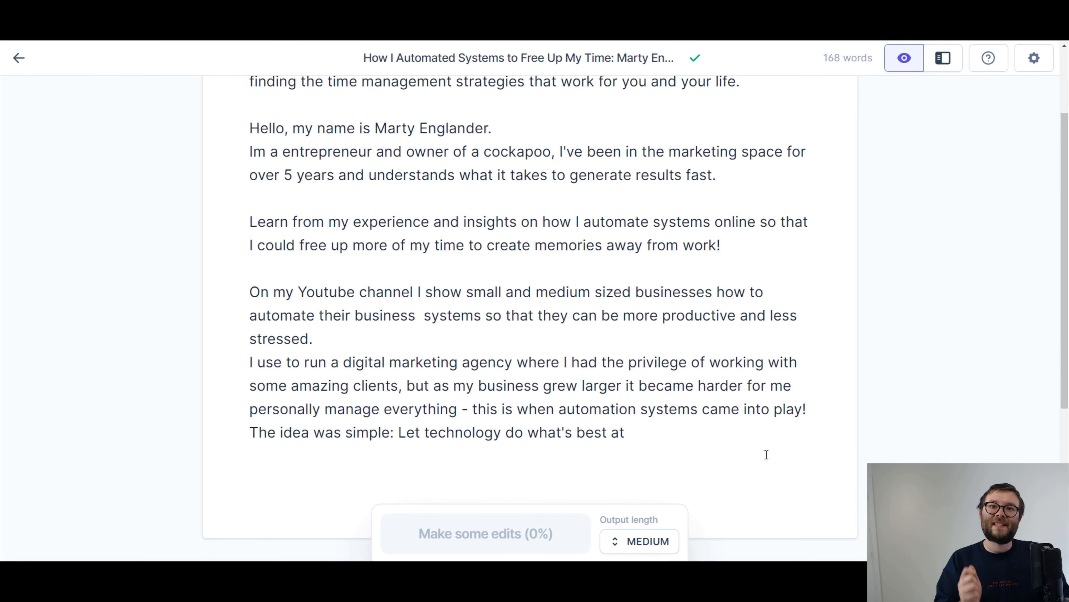
pyautogui.moveTo(238, 285)
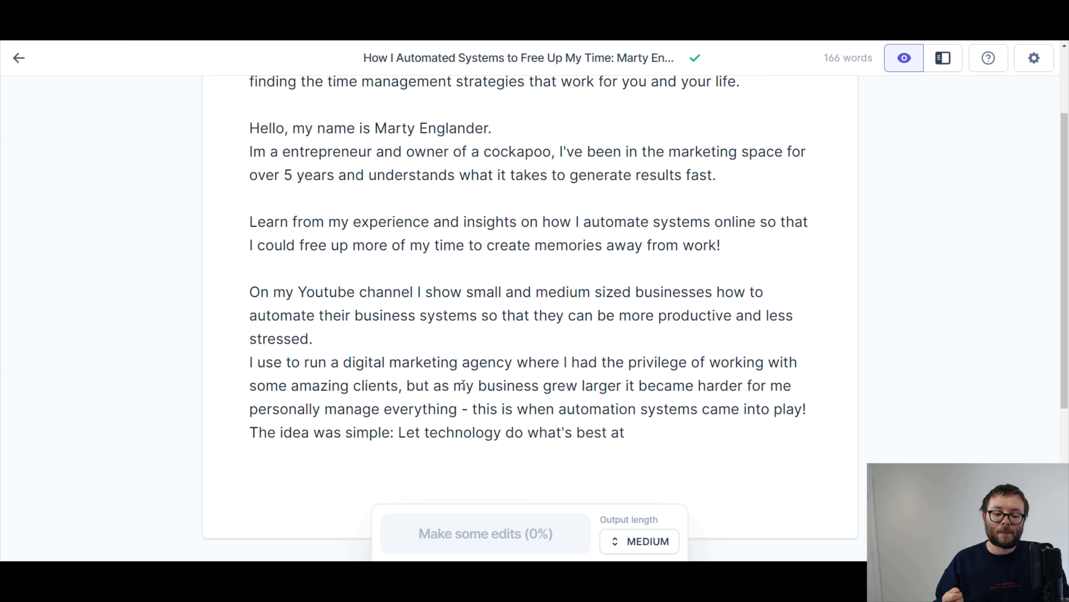
pyautogui.click(419, 315)
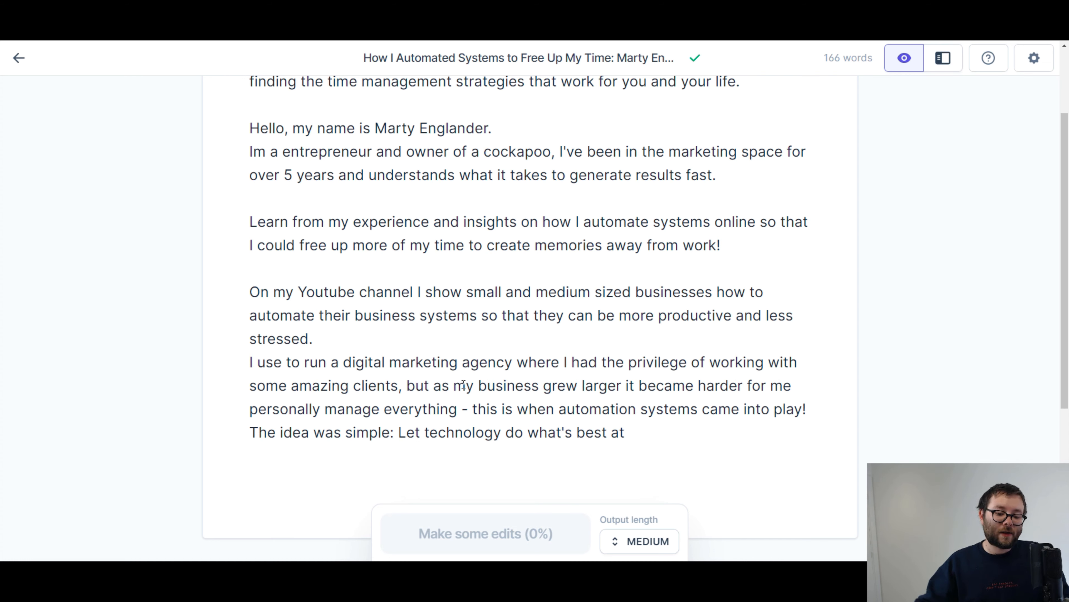
# Replace the phrase after 'The idea was simple' with a more creative rewrite about creating memories away from work
pyautogui.moveTo(546, 432); pyautogui.dragTo(625, 432)
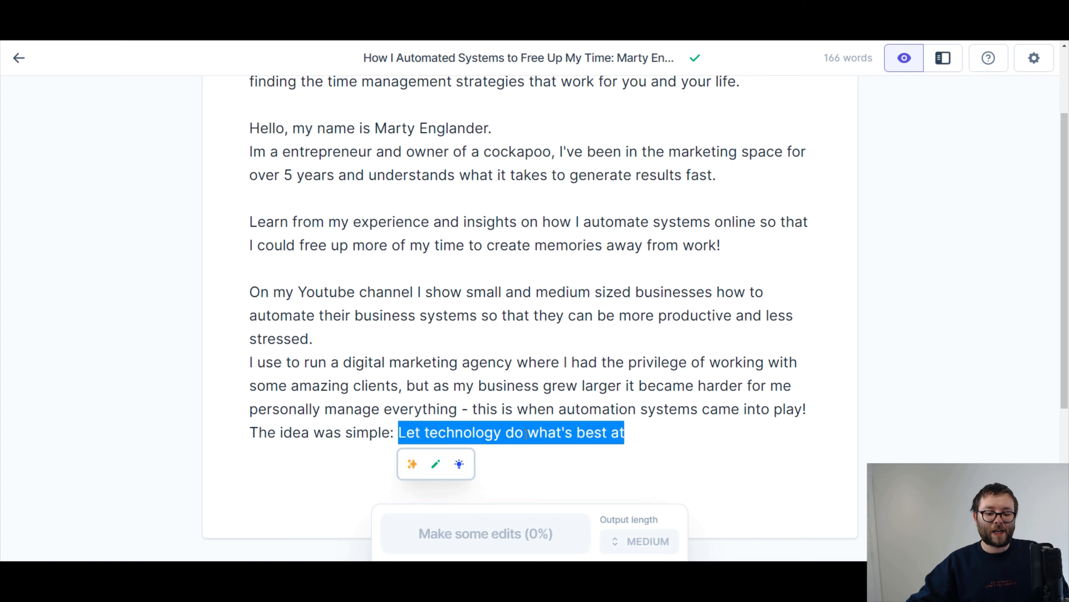
pyautogui.moveTo(435, 465)
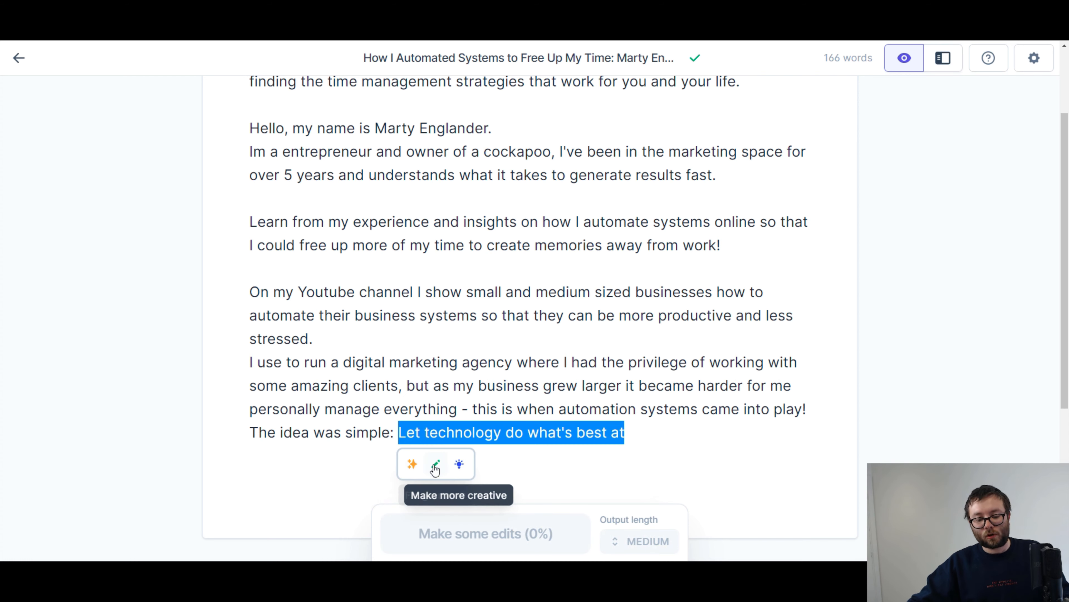
pyautogui.click(413, 465)
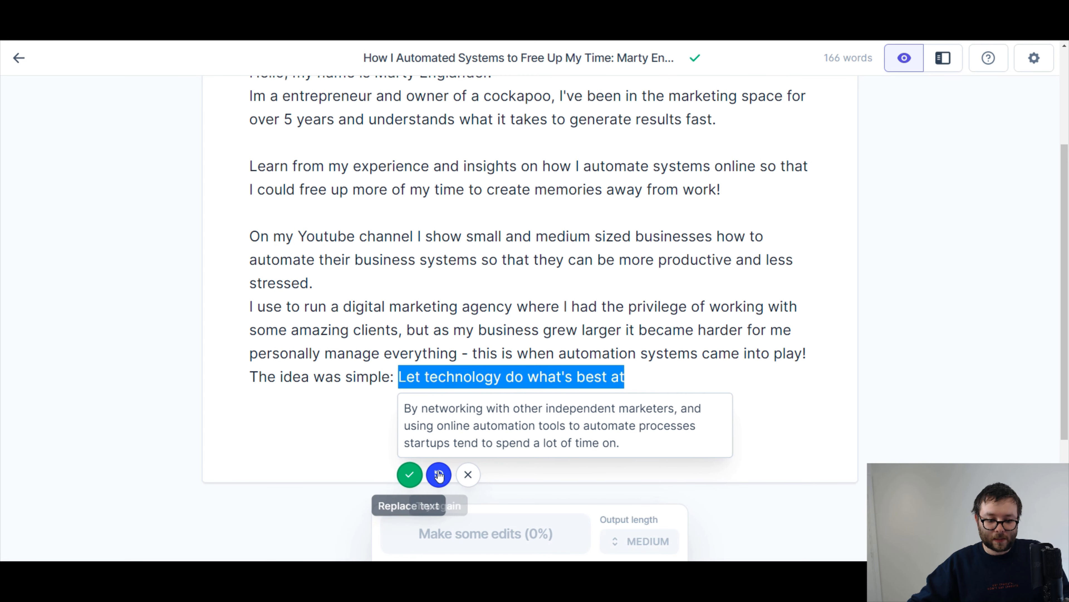
pyautogui.click(438, 474)
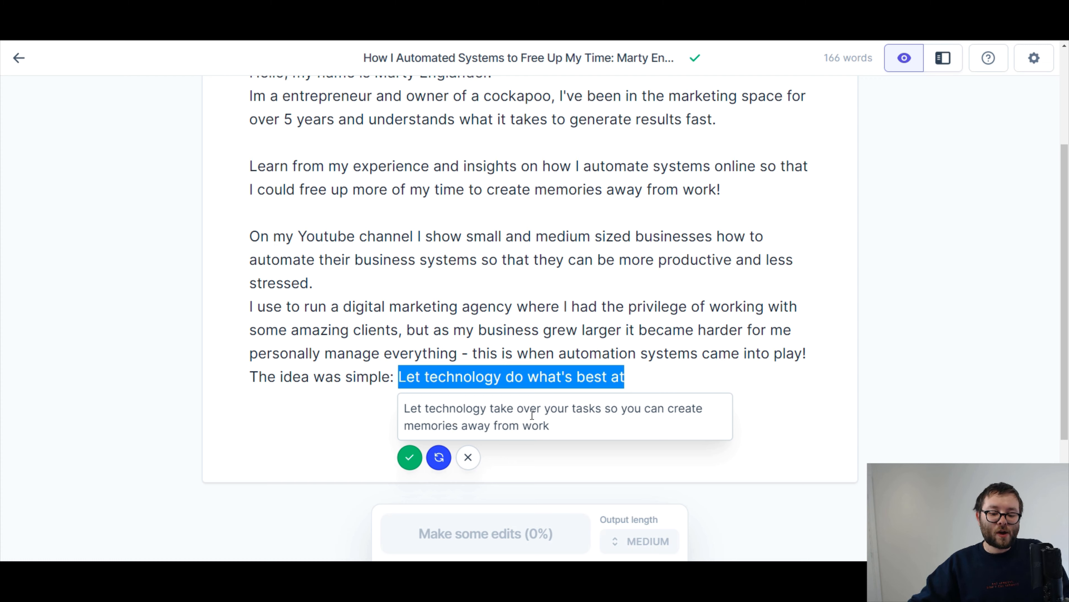
pyautogui.moveTo(409, 457)
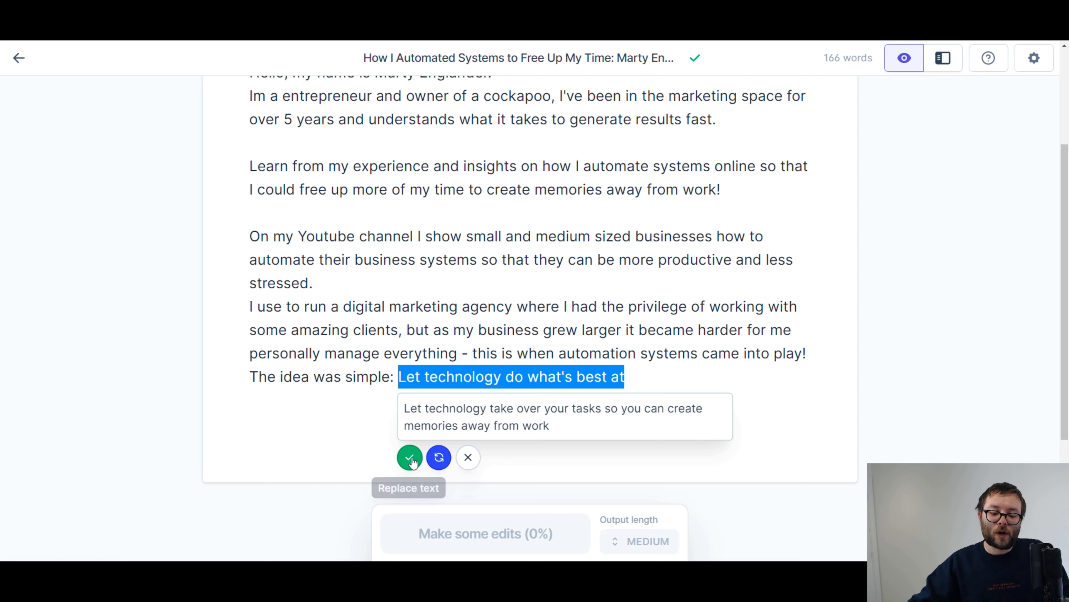
pyautogui.click(409, 457)
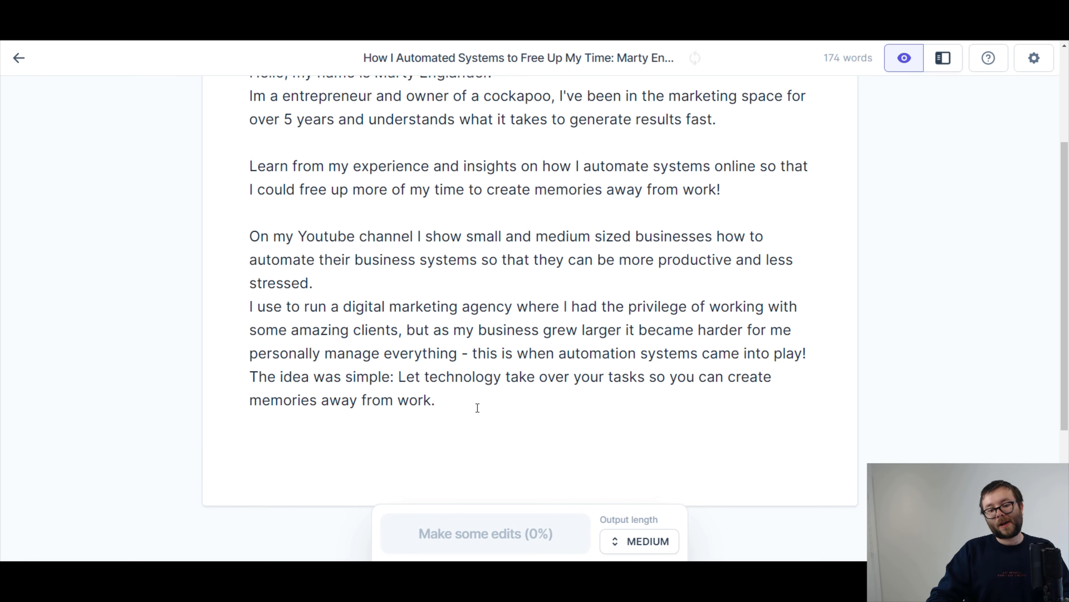
pyautogui.scroll(-3)
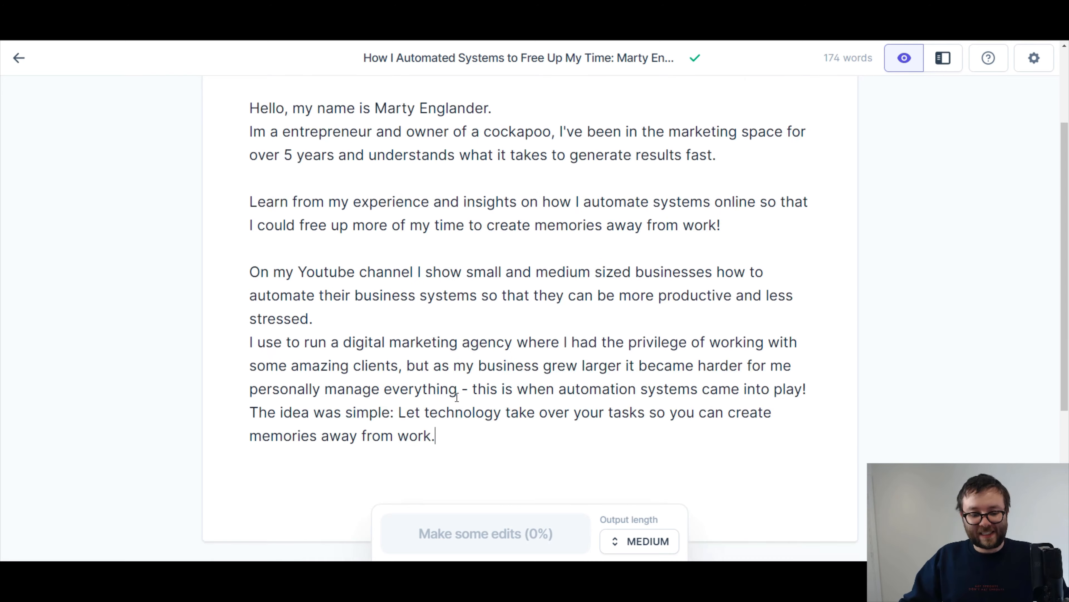
pyautogui.scroll(3)
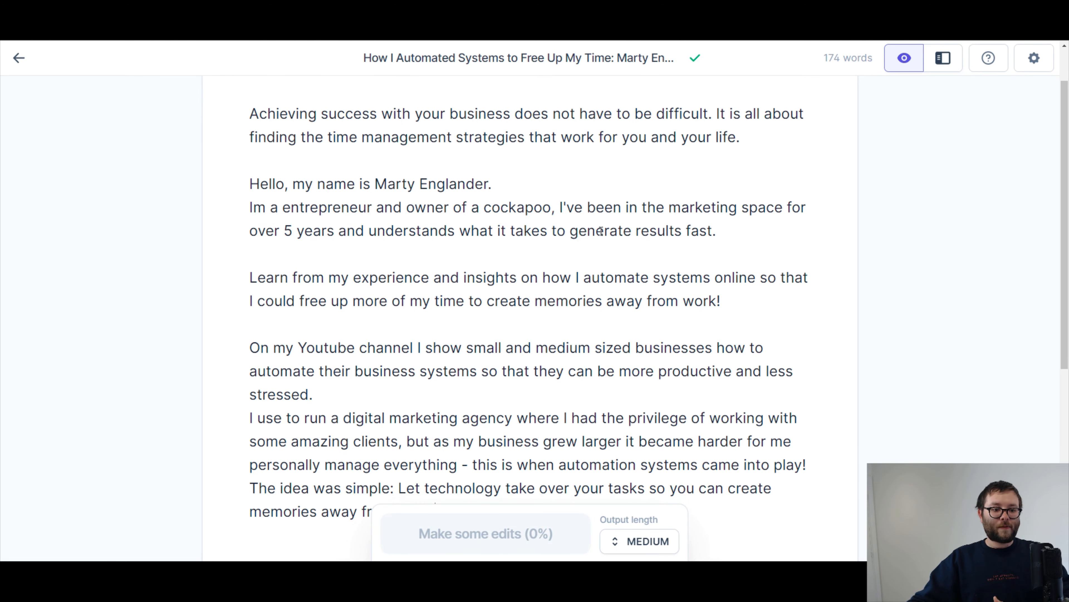
pyautogui.scroll(-3)
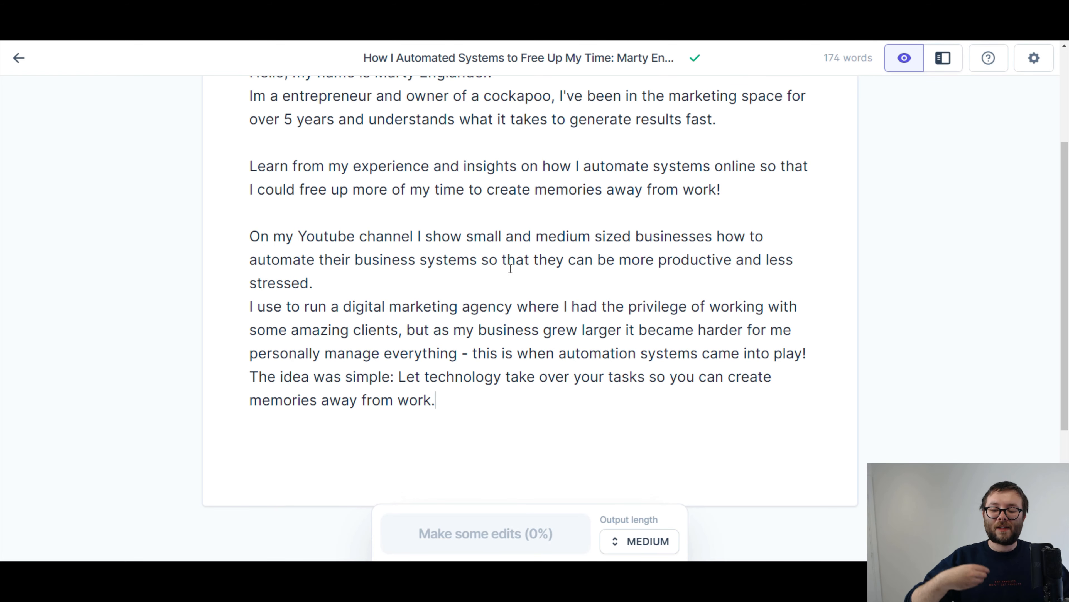
pyautogui.scroll(-3)
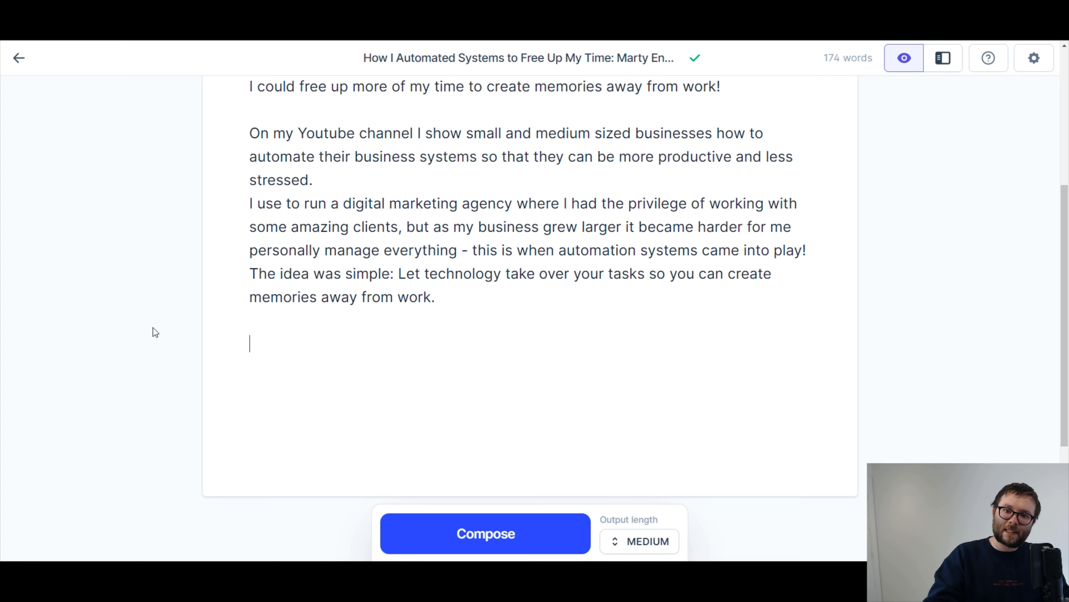
# Write the opening about the thrill of a system automating mind-numbing tasks and compose the rest
pyautogui.write('When you find a system that au')
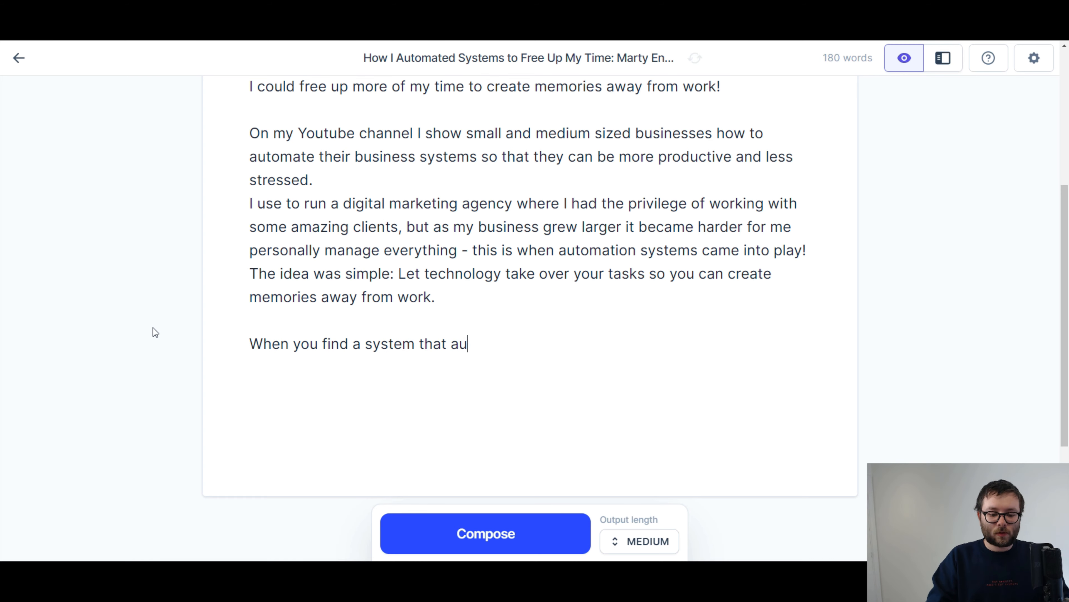
pyautogui.write("tomates tasks for you, mind numbing tasks, it's perhaps one of the greatest thrills")
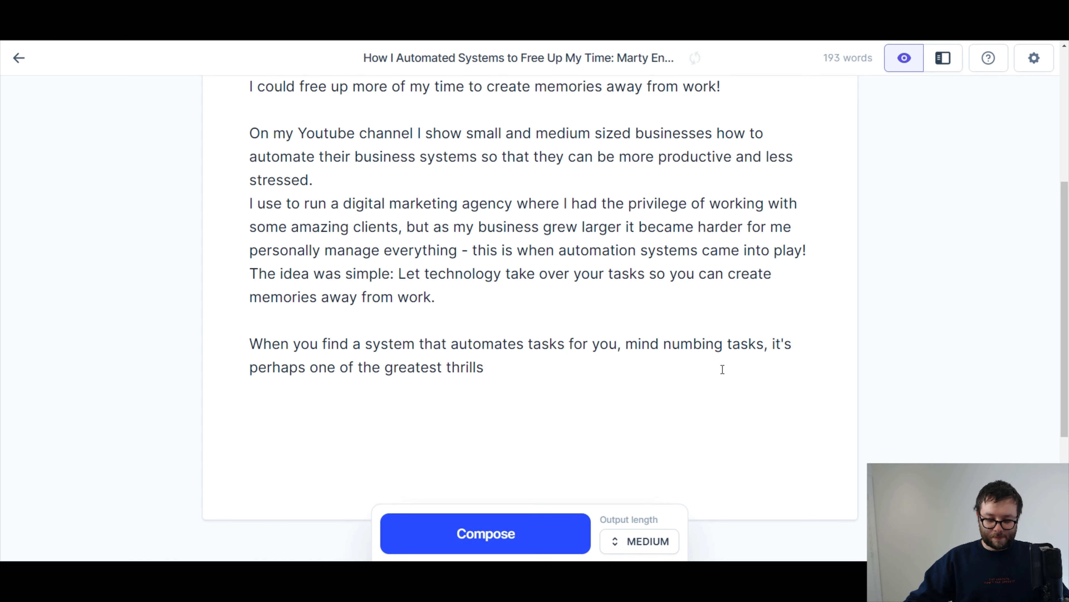
pyautogui.click(485, 533)
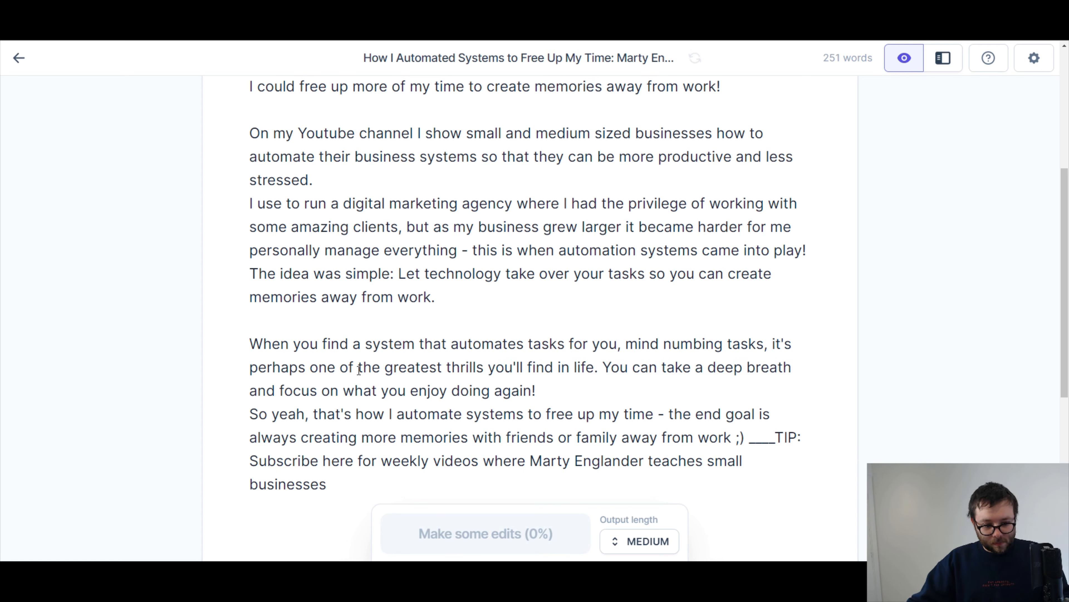
pyautogui.scroll(-3)
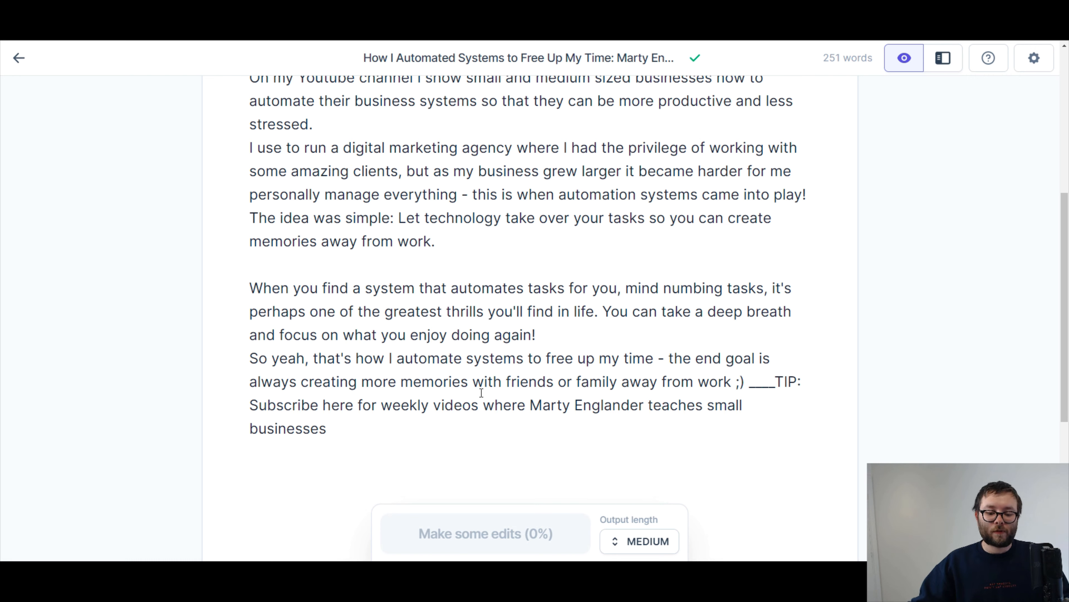
# Replace the subscribe tip with the sign-off 'Did you enjoy this? Do you think a human wrote...'
pyautogui.moveTo(740, 381); pyautogui.dragTo(327, 428)
pyautogui.write('.')
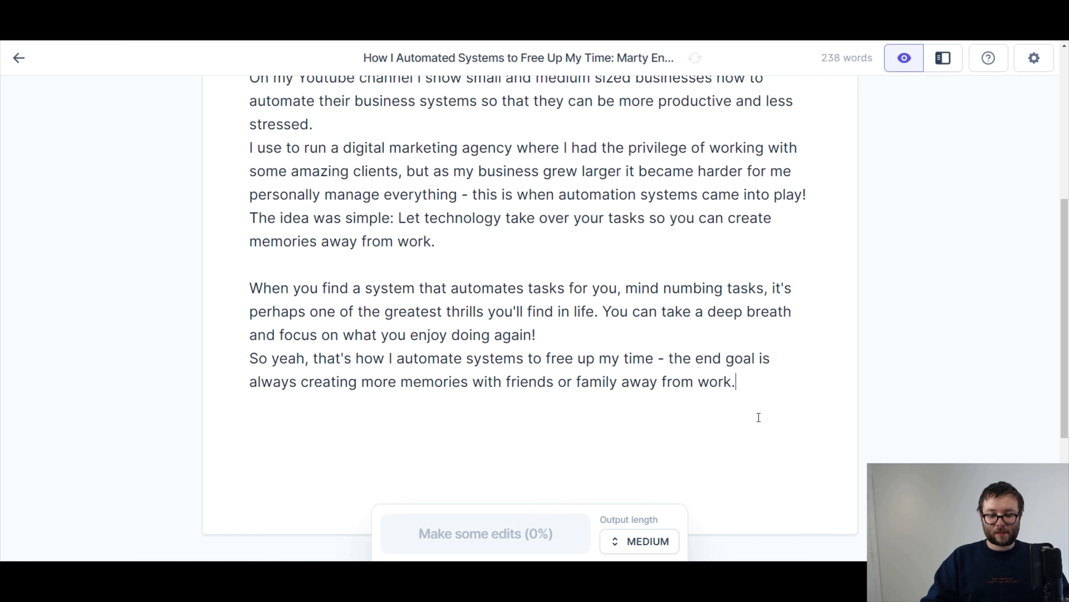
pyautogui.write('Did you enjoy reading th')
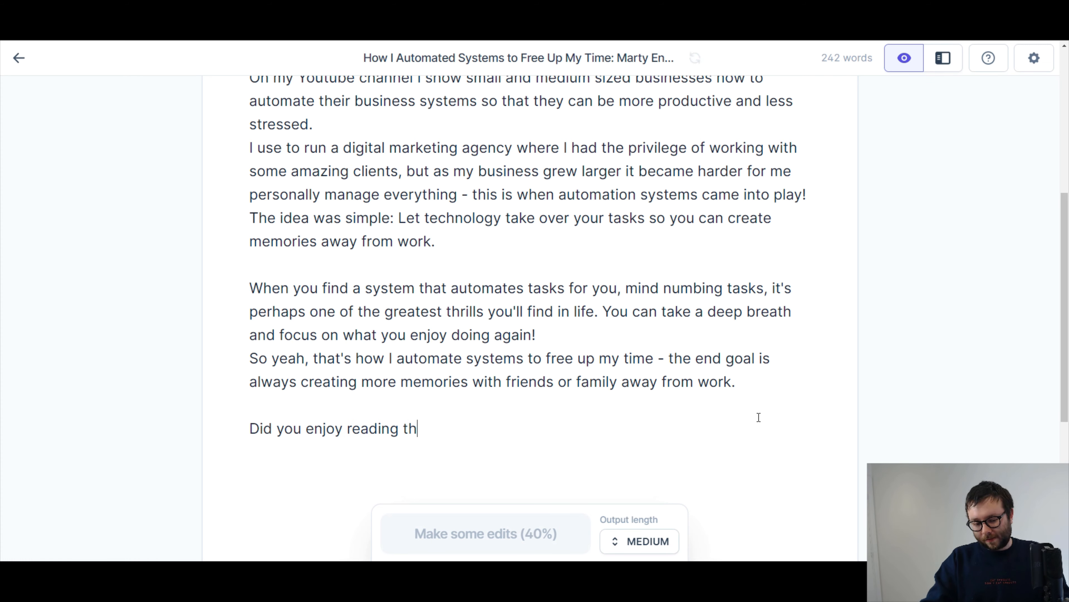
pyautogui.write('is? Do y')
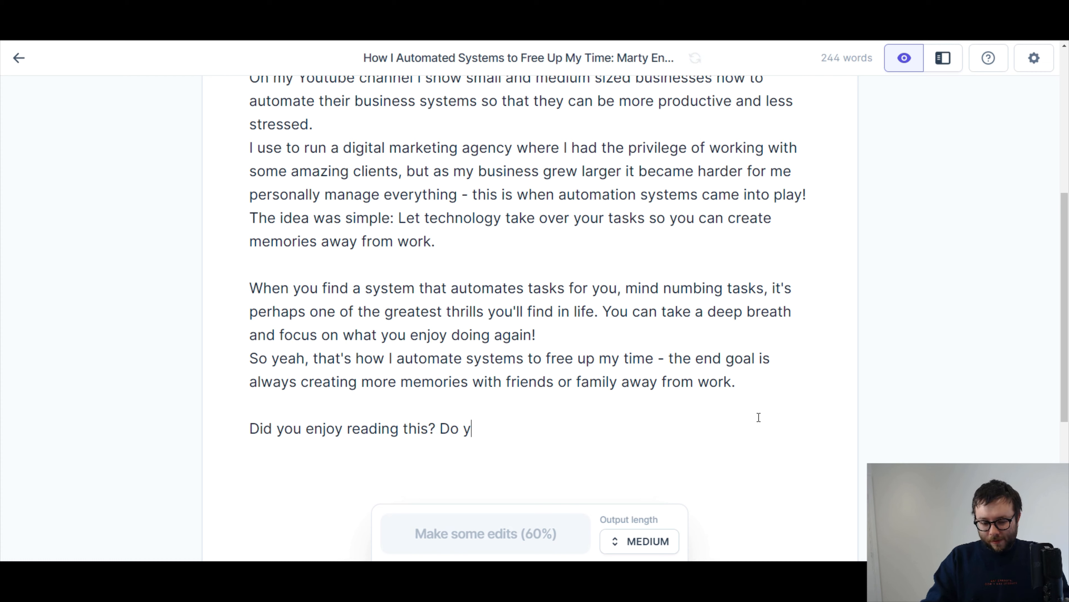
pyautogui.write('ou think')
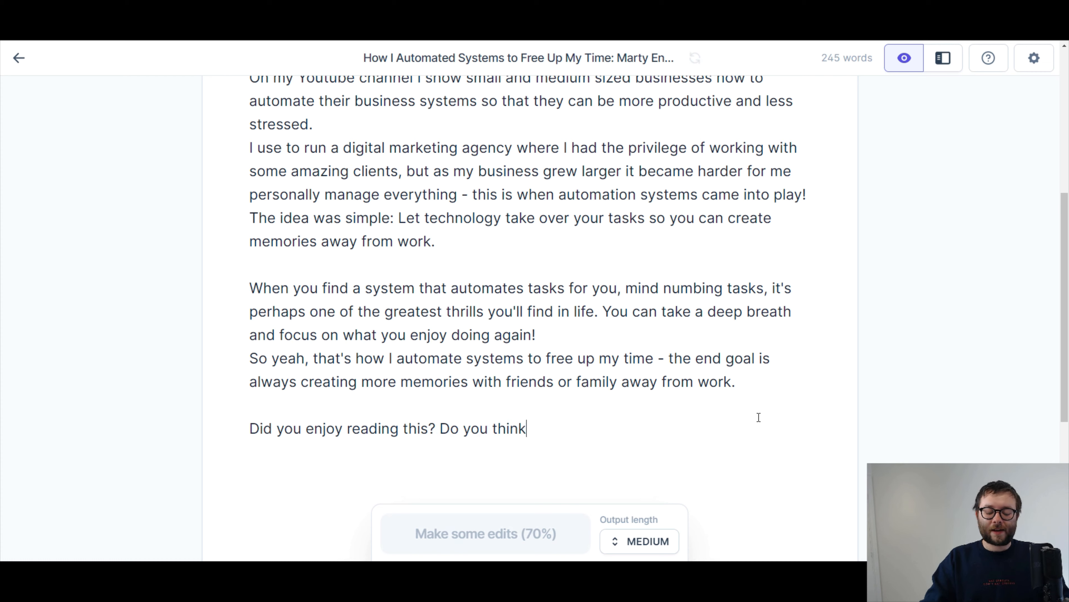
pyautogui.write("a human wrote this? I'd recommend")
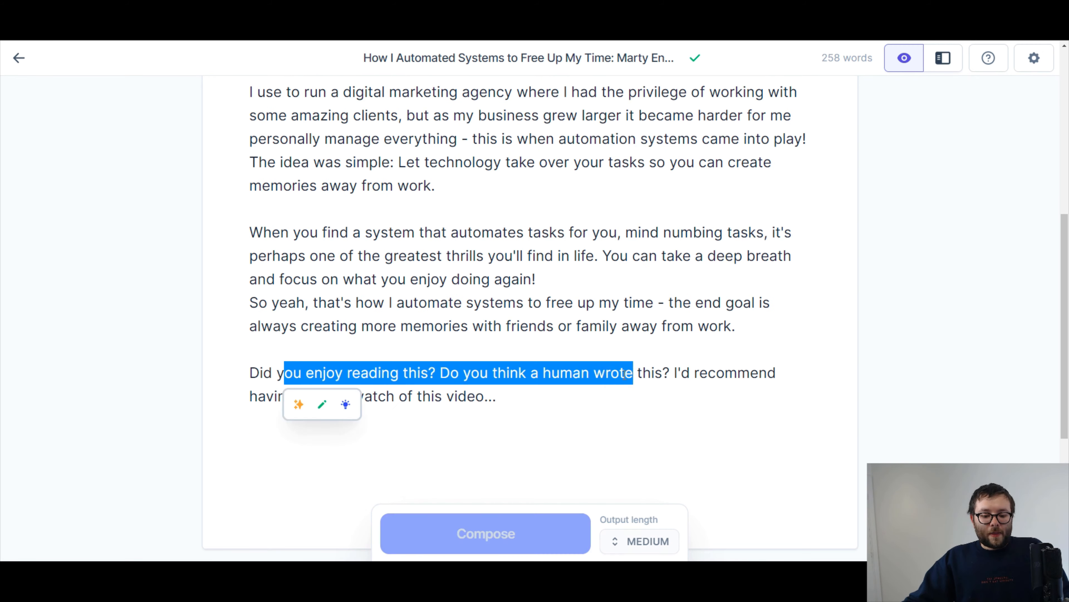
pyautogui.scroll(3)
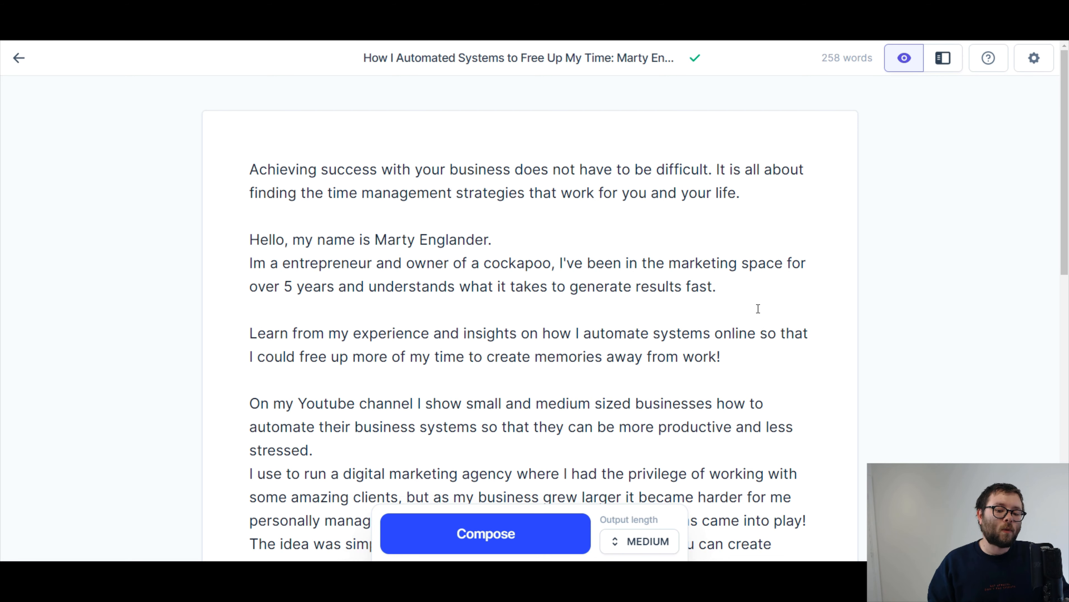
pyautogui.scroll(-3)
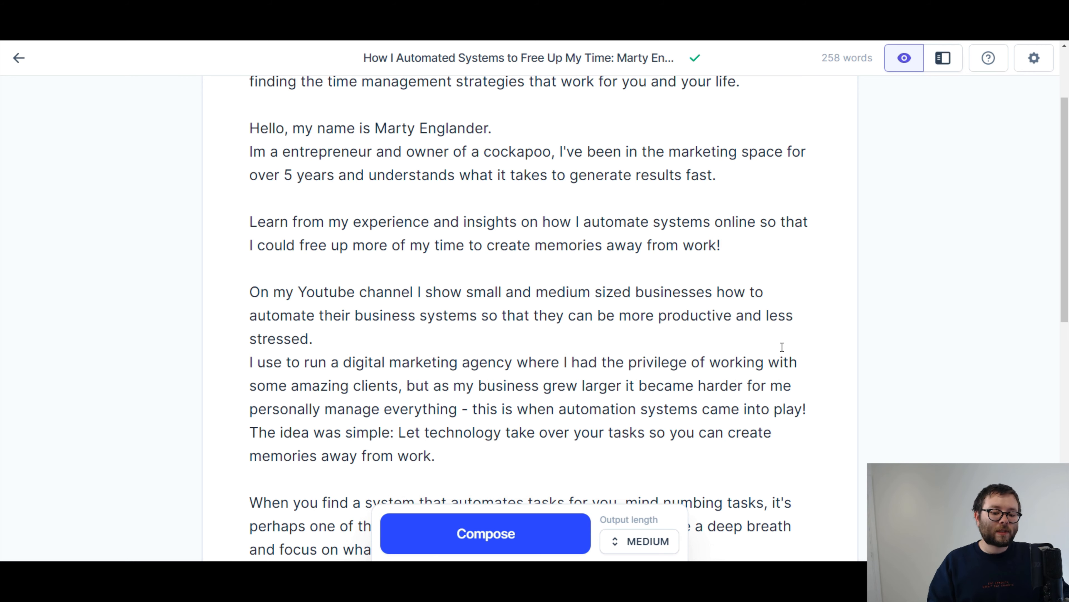
pyautogui.scroll(-3)
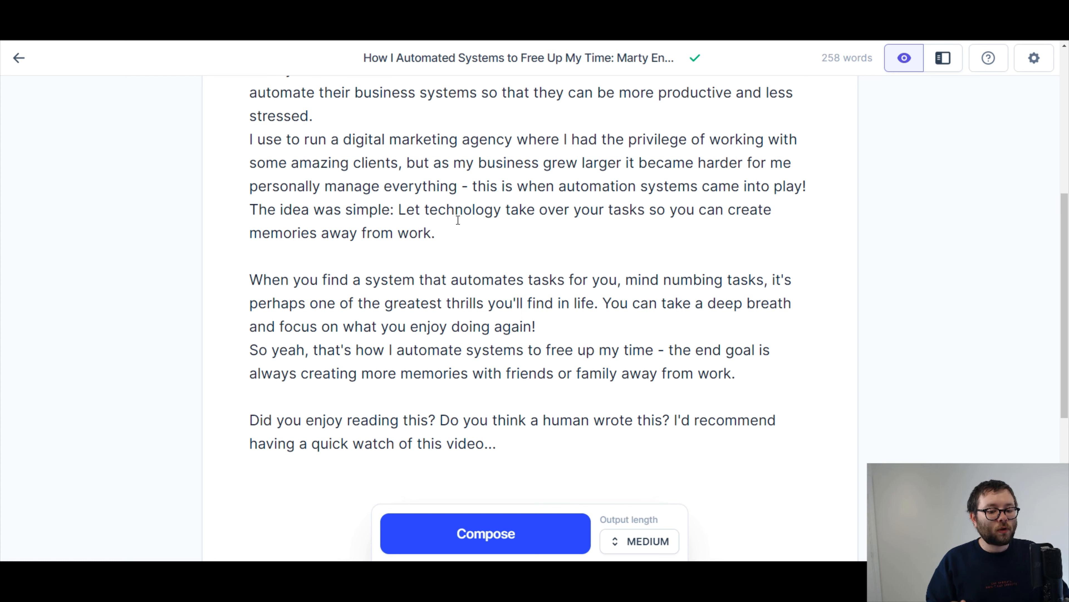
pyautogui.click(498, 443)
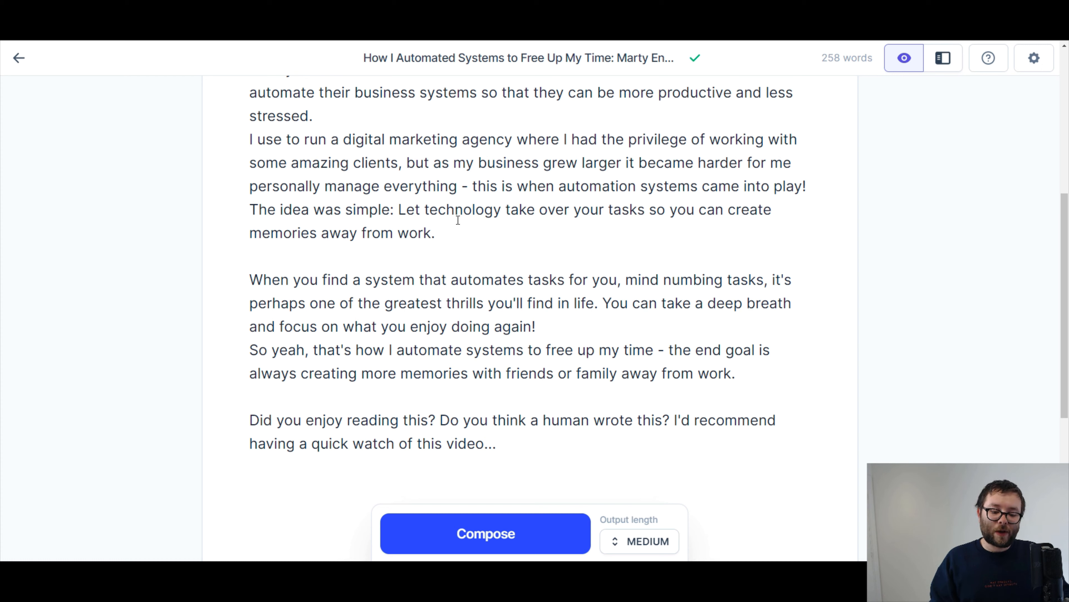
pyautogui.click(501, 444)
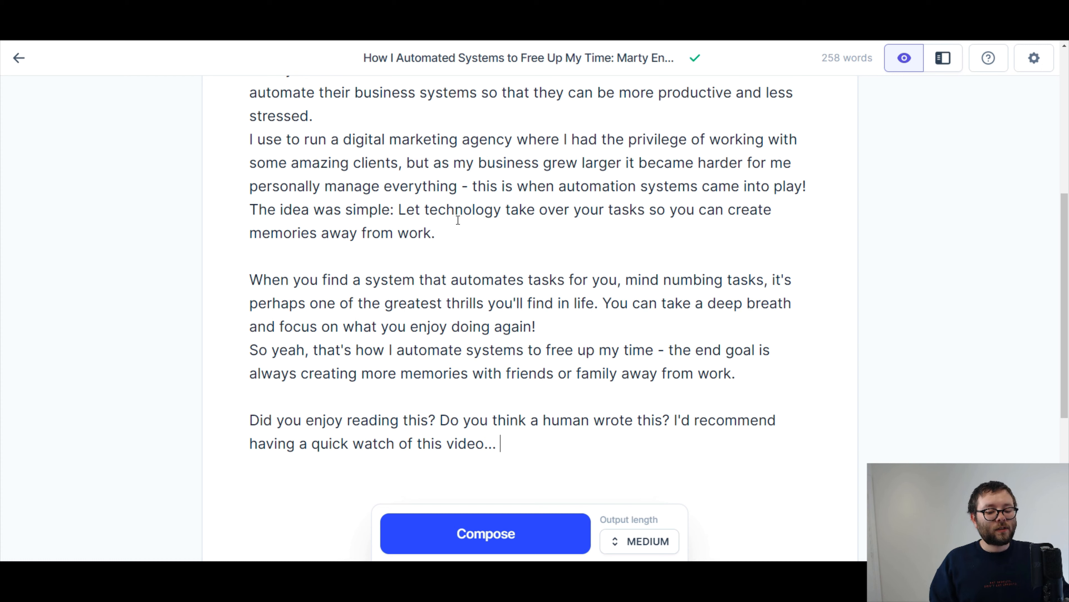